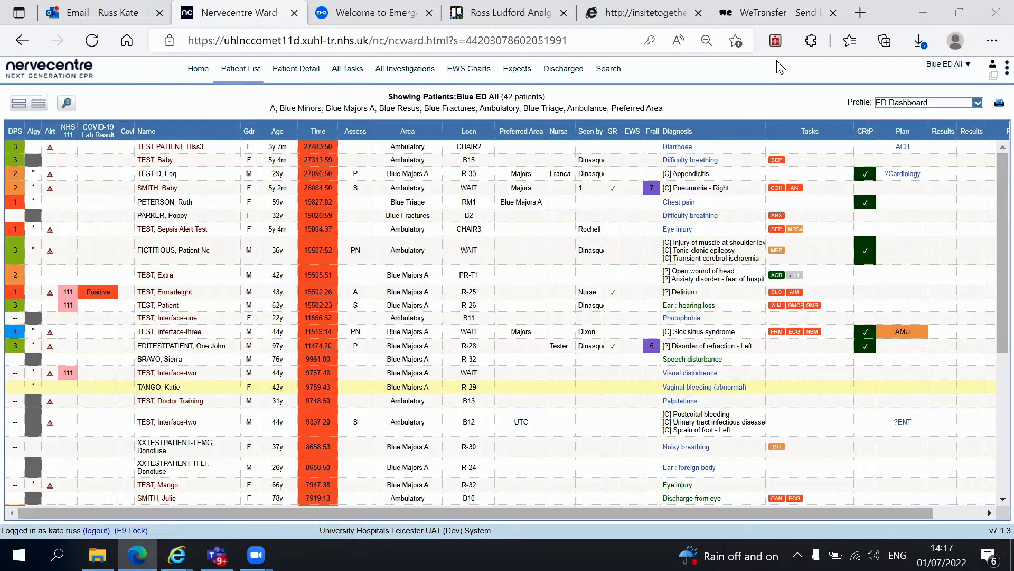
Step: Check a few list rows and keep the ED Dashboard profile from the profile chooser
{"action": "left_click", "coordinate": [165, 160]}
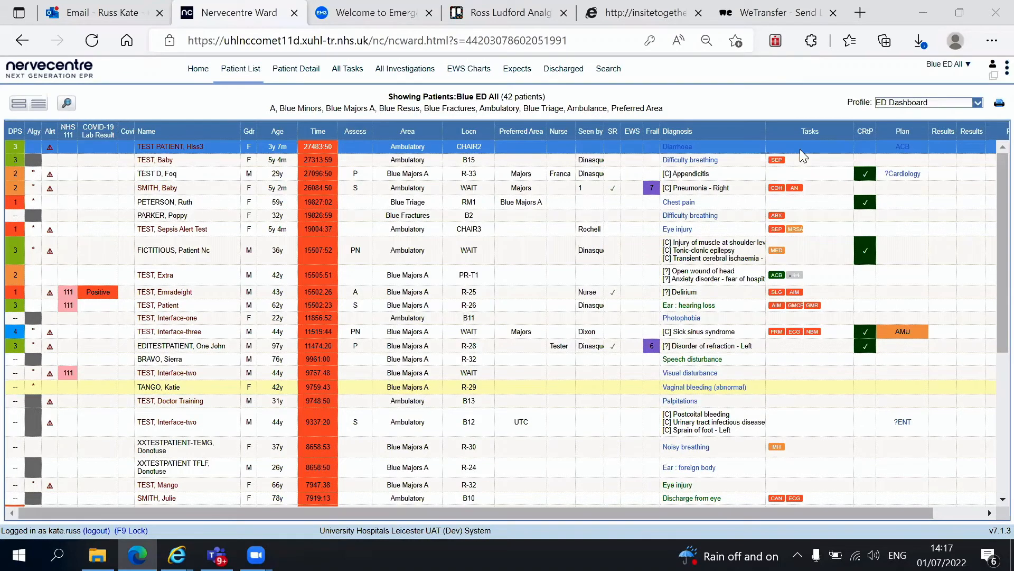
{"action": "left_click", "coordinate": [64, 104]}
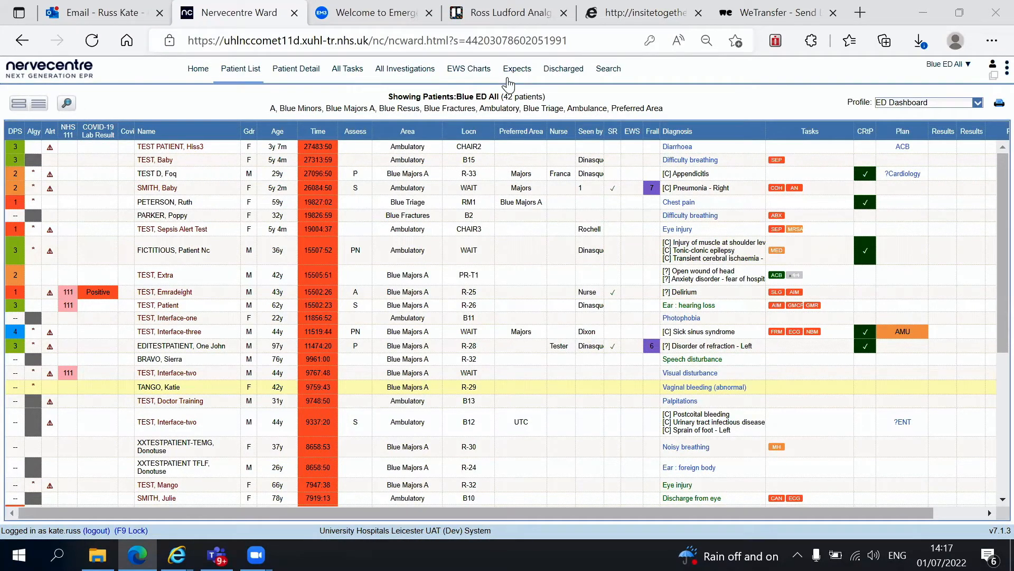
{"action": "mouse_move", "coordinate": [240, 69]}
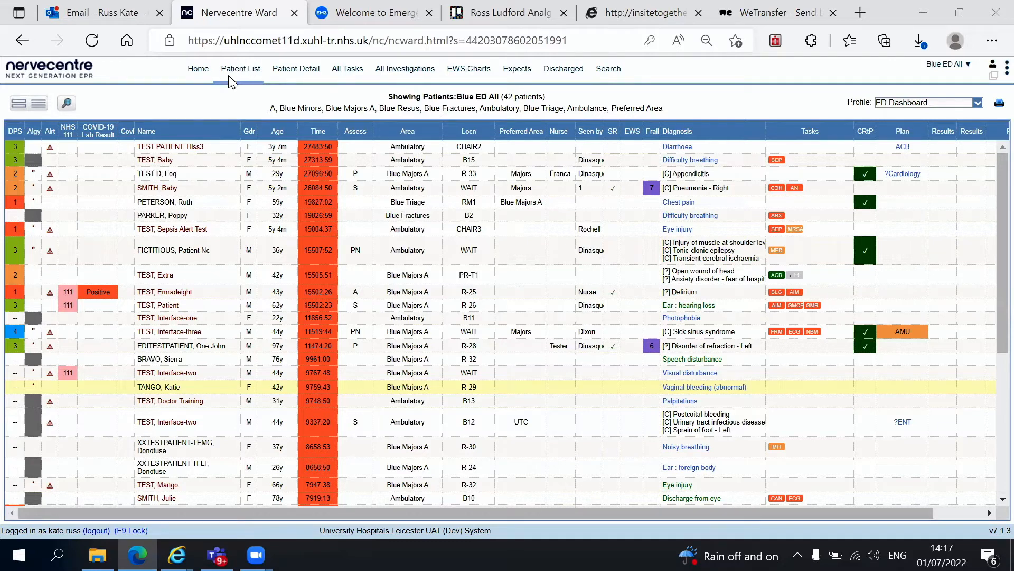
{"action": "mouse_move", "coordinate": [299, 71]}
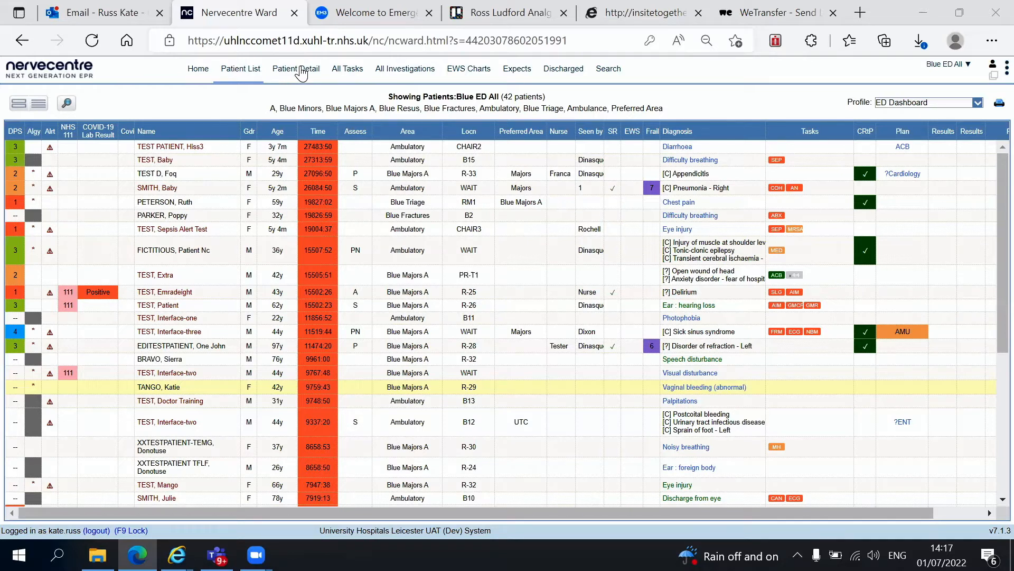
{"action": "mouse_move", "coordinate": [290, 81]}
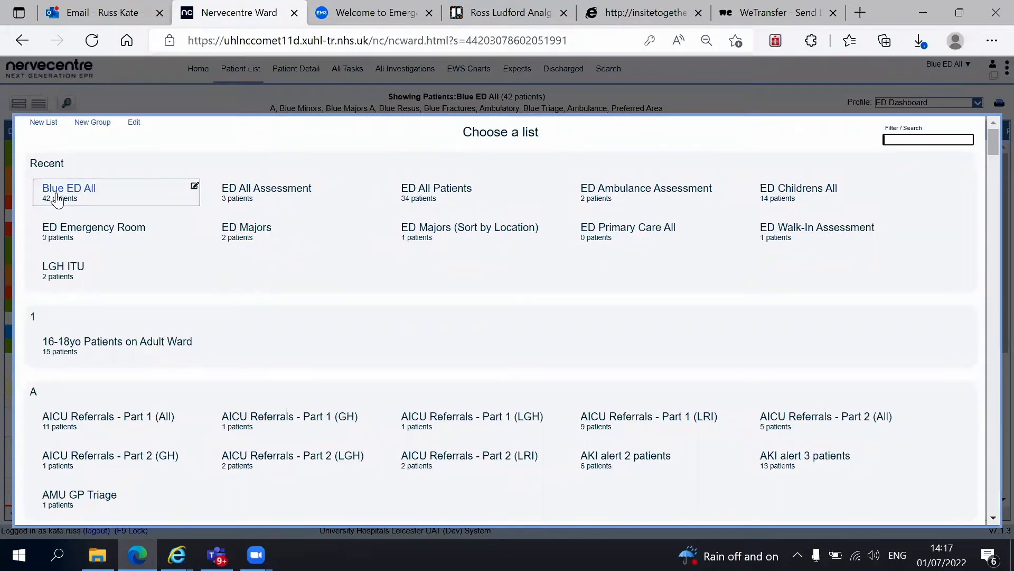
{"action": "mouse_move", "coordinate": [69, 232]}
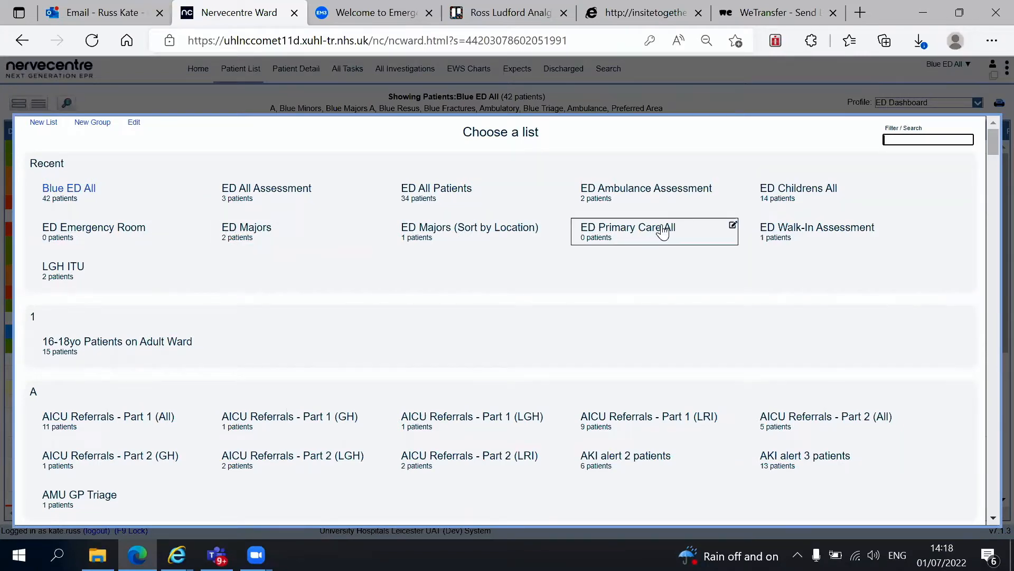
{"action": "mouse_move", "coordinate": [809, 233]}
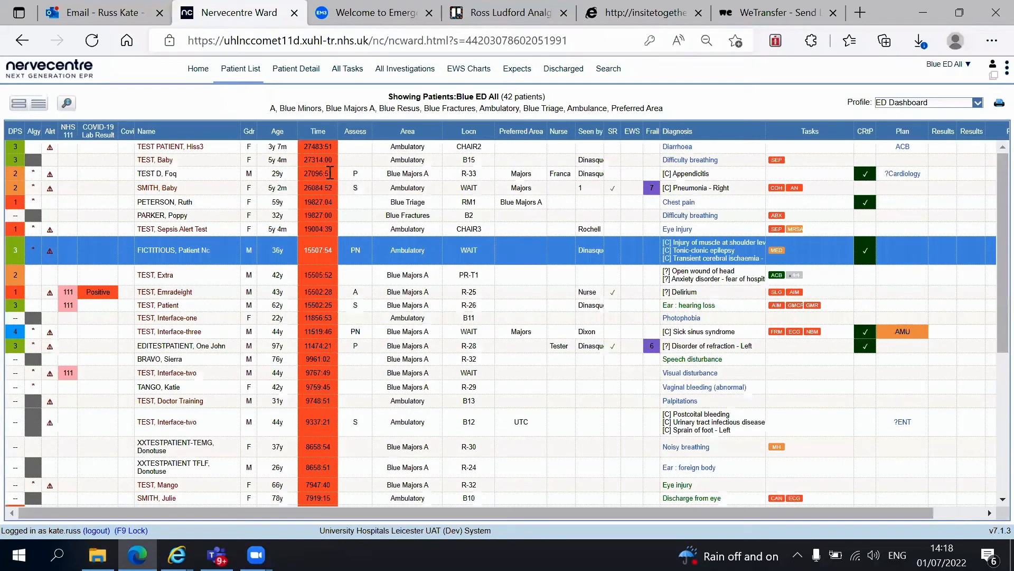
{"action": "left_click", "coordinate": [168, 251]}
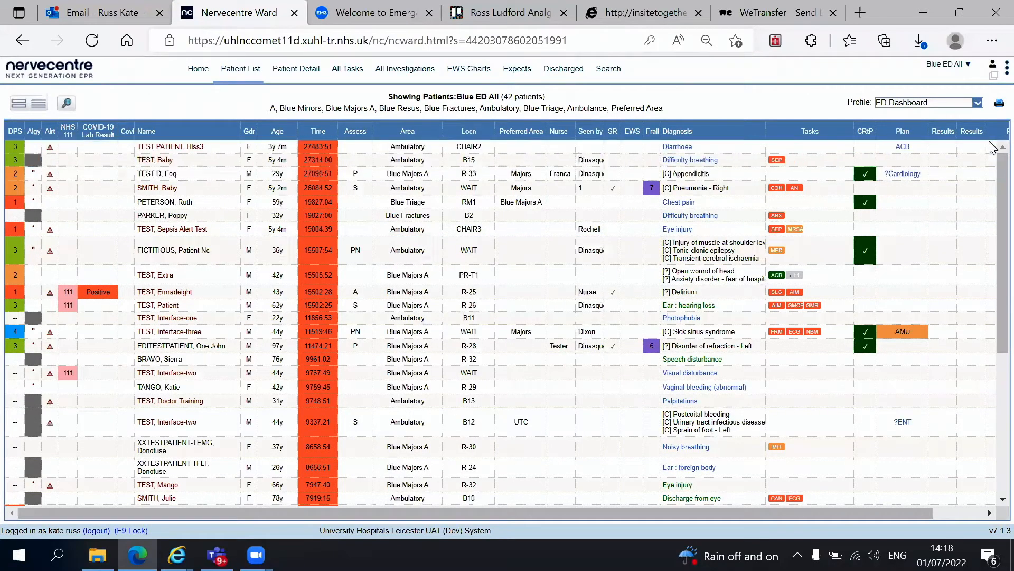
{"action": "left_click", "coordinate": [928, 103]}
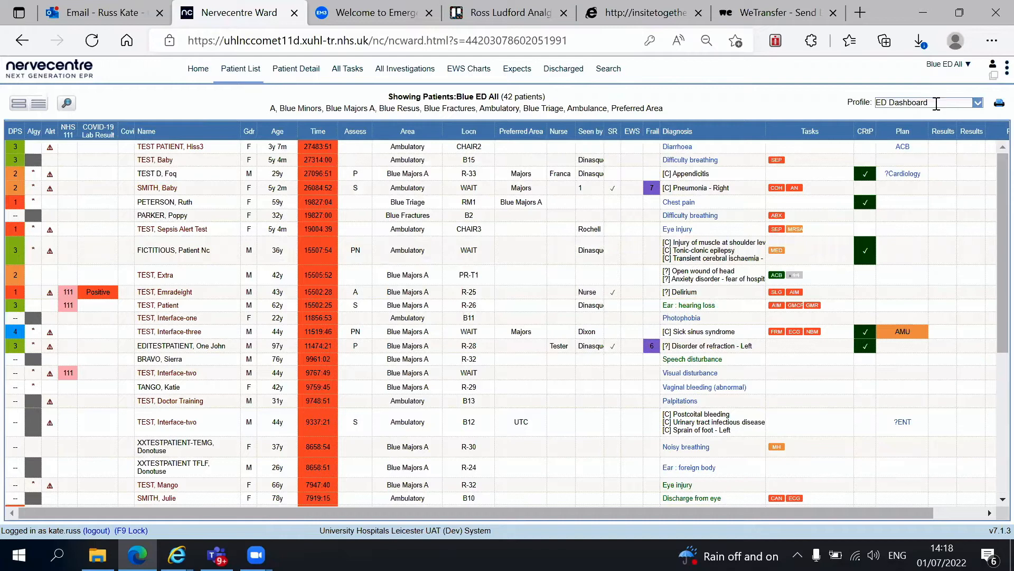
{"action": "left_click", "coordinate": [976, 102]}
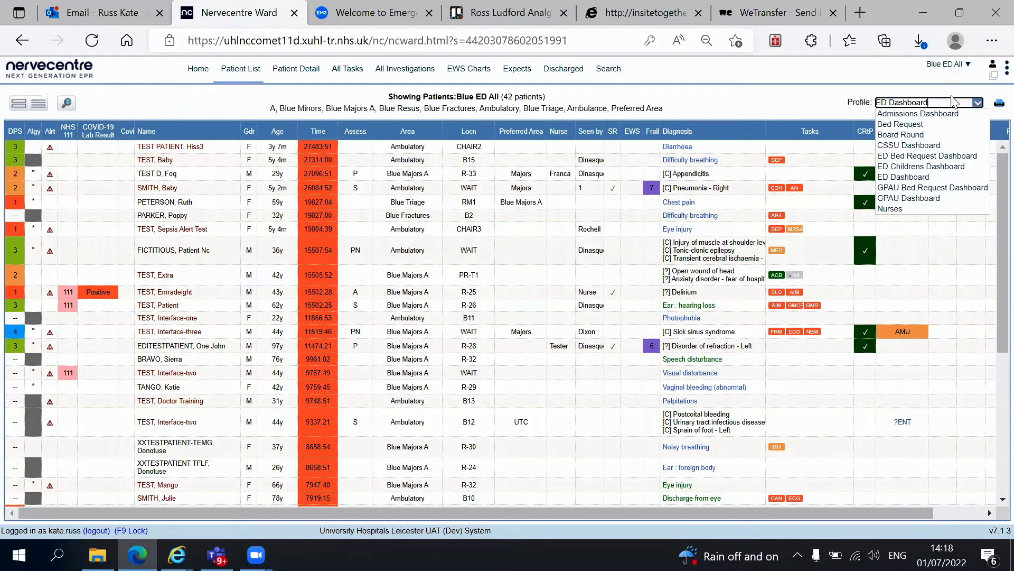
{"action": "left_click", "coordinate": [903, 177]}
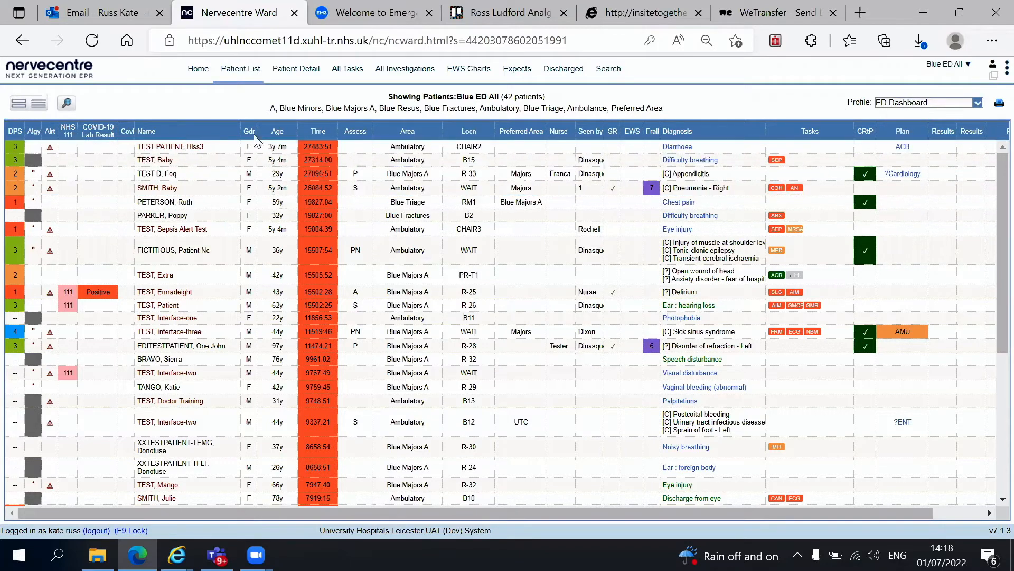
Step: Select successive patient rows in the Blue Triage list to view their summaries
{"action": "left_click", "coordinate": [170, 146]}
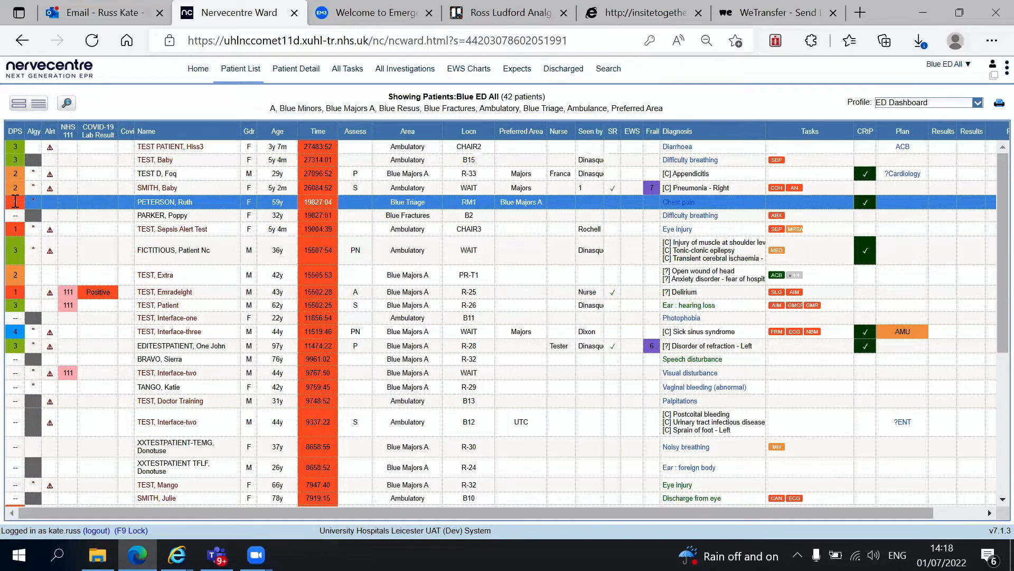
{"action": "left_click", "coordinate": [155, 188]}
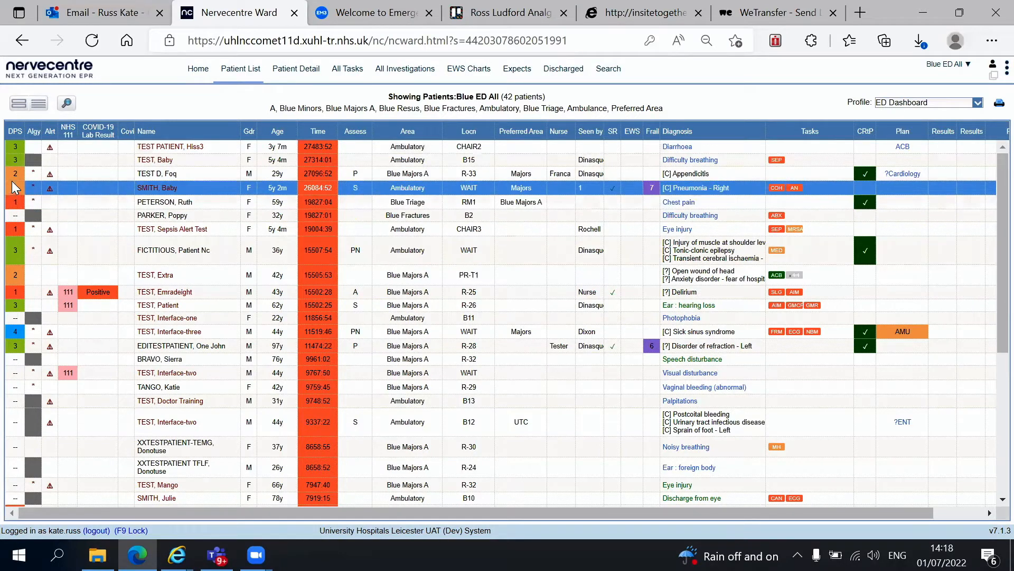
{"action": "left_click", "coordinate": [155, 160]}
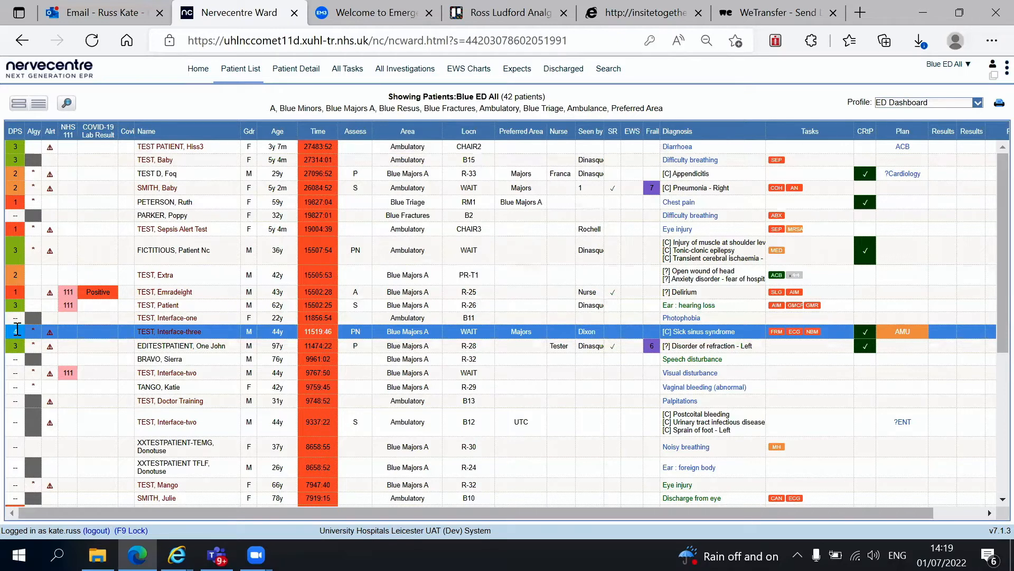
{"action": "left_click", "coordinate": [156, 173]}
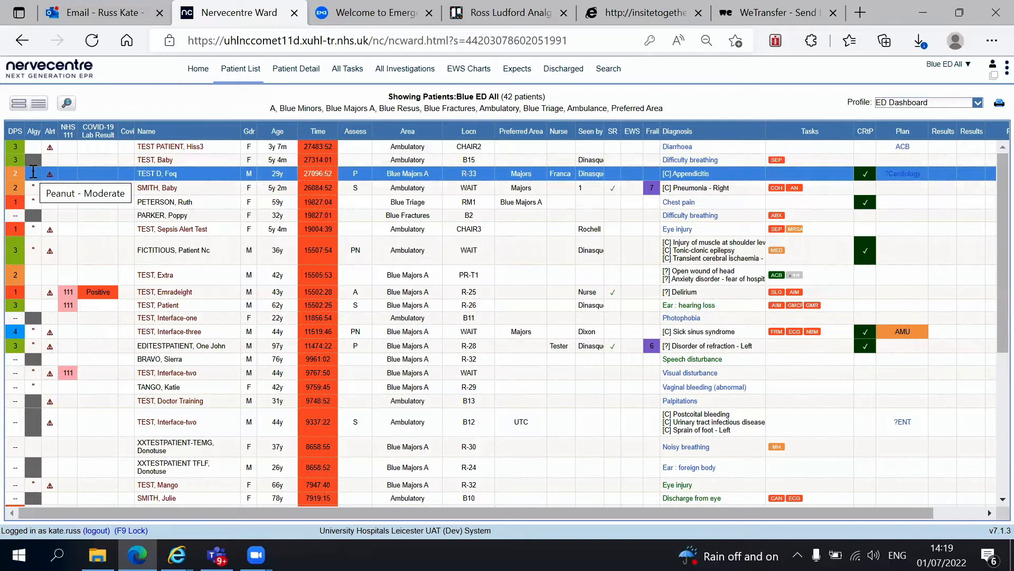
{"action": "left_click", "coordinate": [158, 188]}
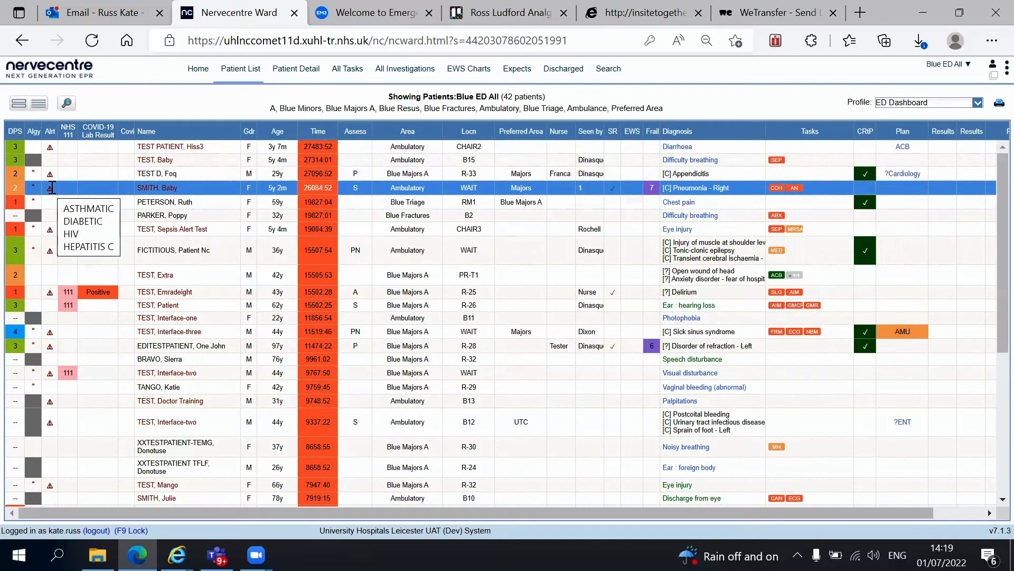
{"action": "left_click", "coordinate": [171, 228]}
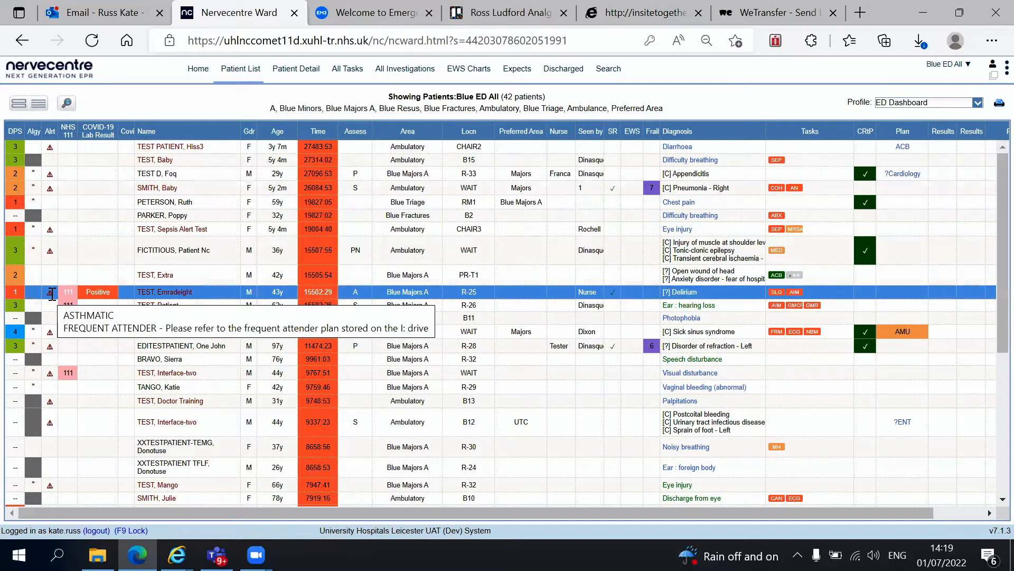
{"action": "mouse_move", "coordinate": [55, 299]}
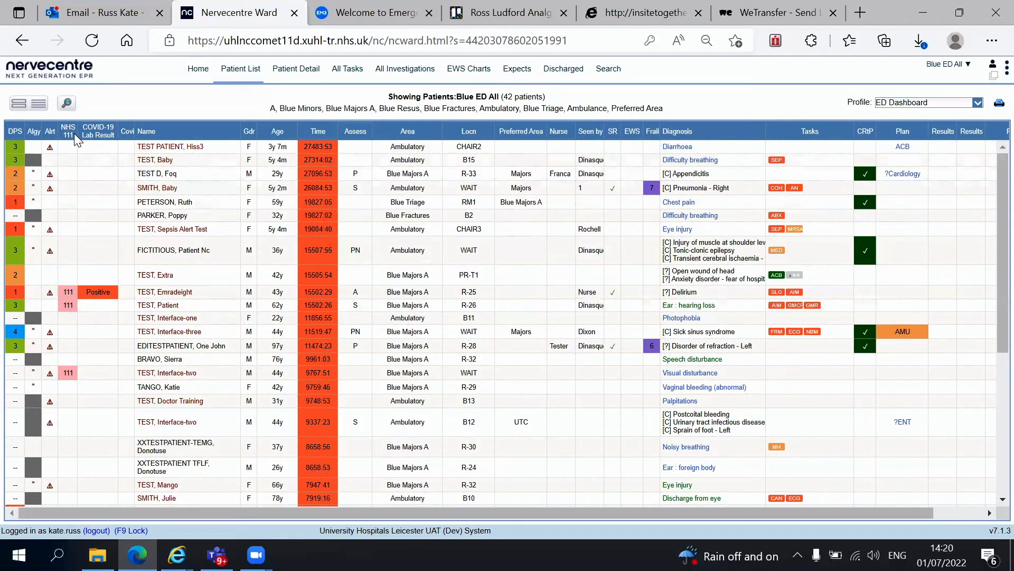
{"action": "left_click", "coordinate": [165, 291]}
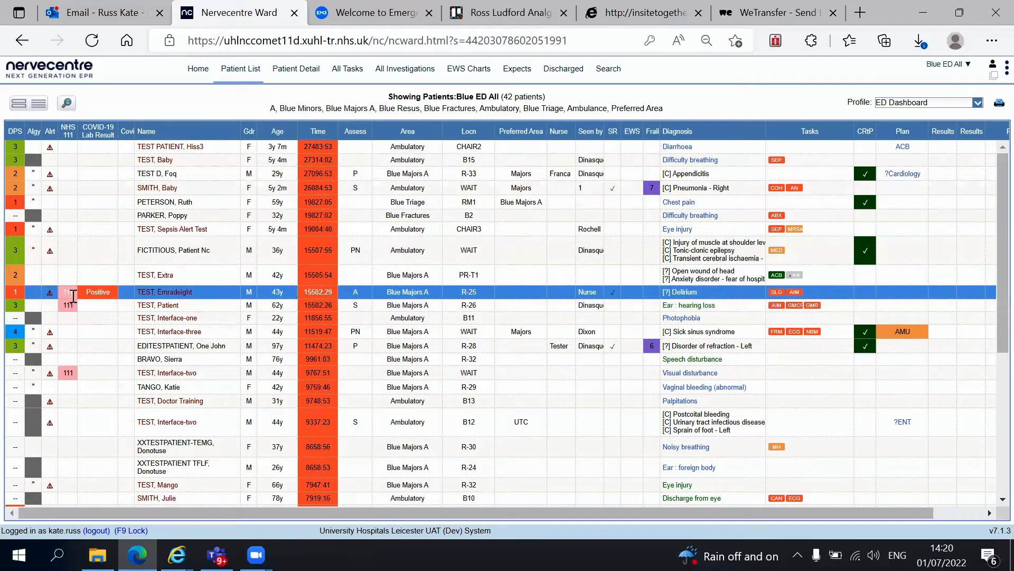
{"action": "left_click", "coordinate": [157, 304]}
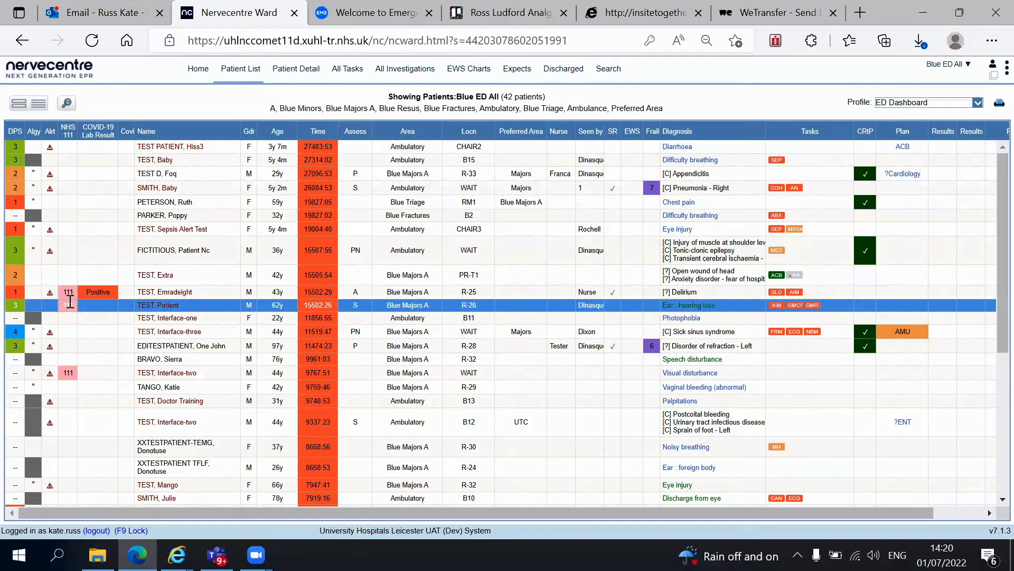
{"action": "left_click", "coordinate": [164, 292]}
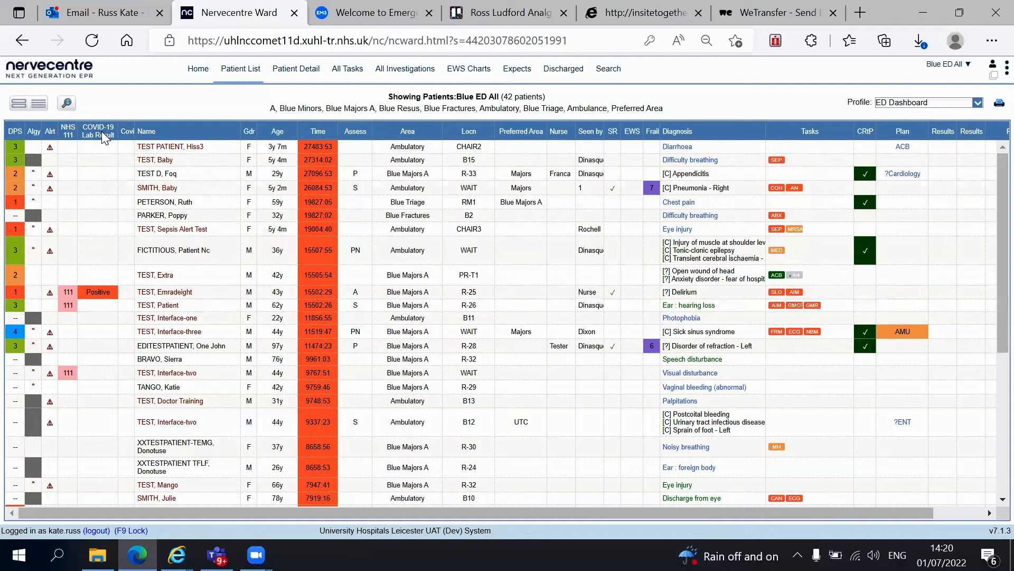
{"action": "mouse_move", "coordinate": [98, 136]}
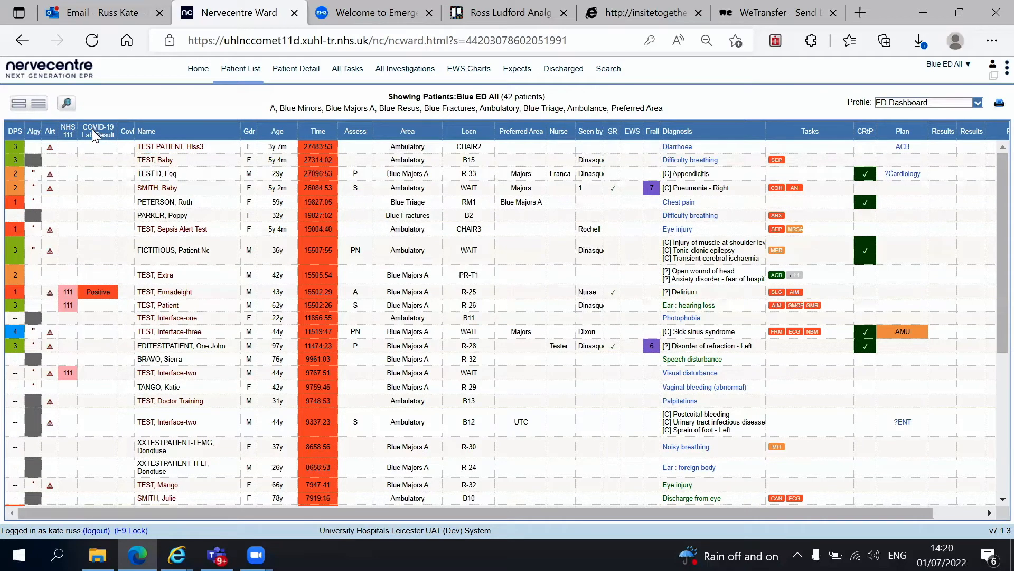
Step: Pick out further patients, including the 5-month-old breathing difficulty and sepsis alert test patients
{"action": "left_click", "coordinate": [165, 292]}
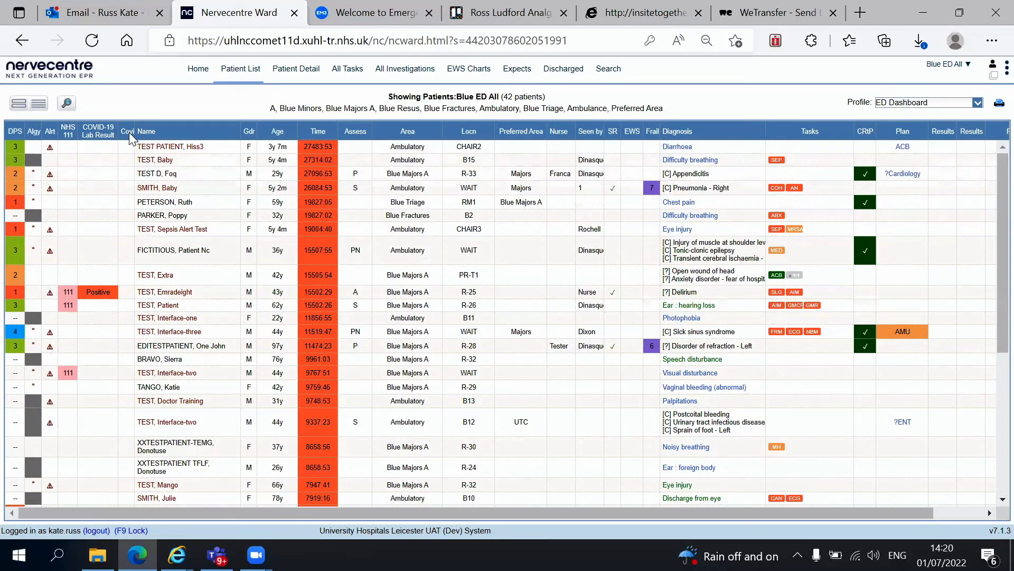
{"action": "left_click", "coordinate": [155, 274]}
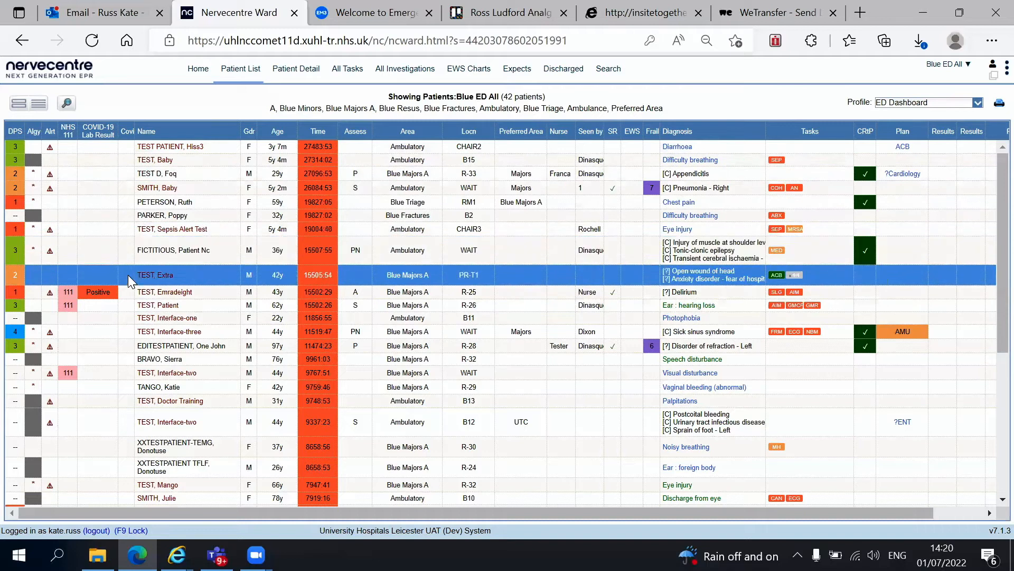
{"action": "left_click", "coordinate": [165, 292]}
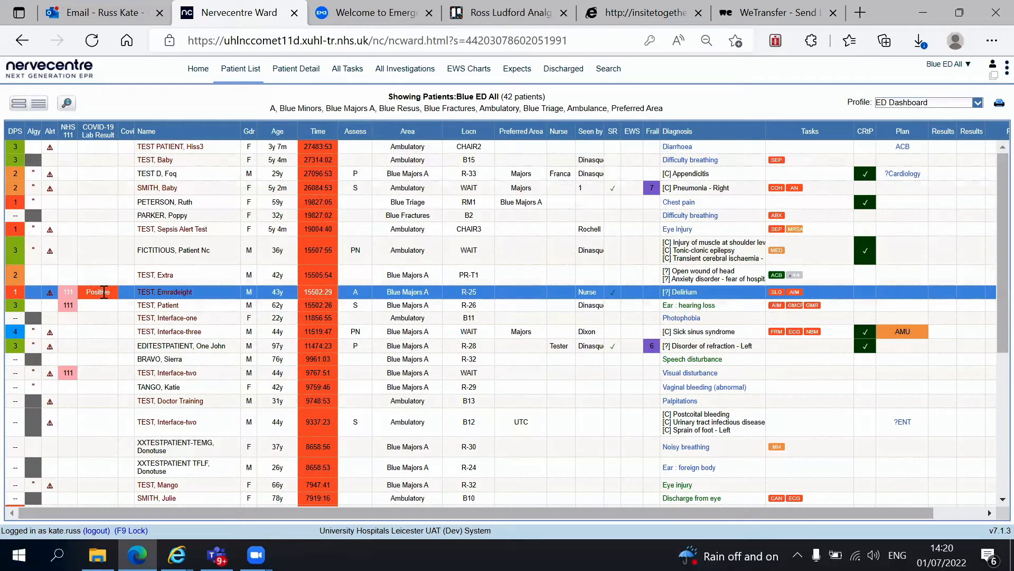
{"action": "left_click", "coordinate": [165, 202]}
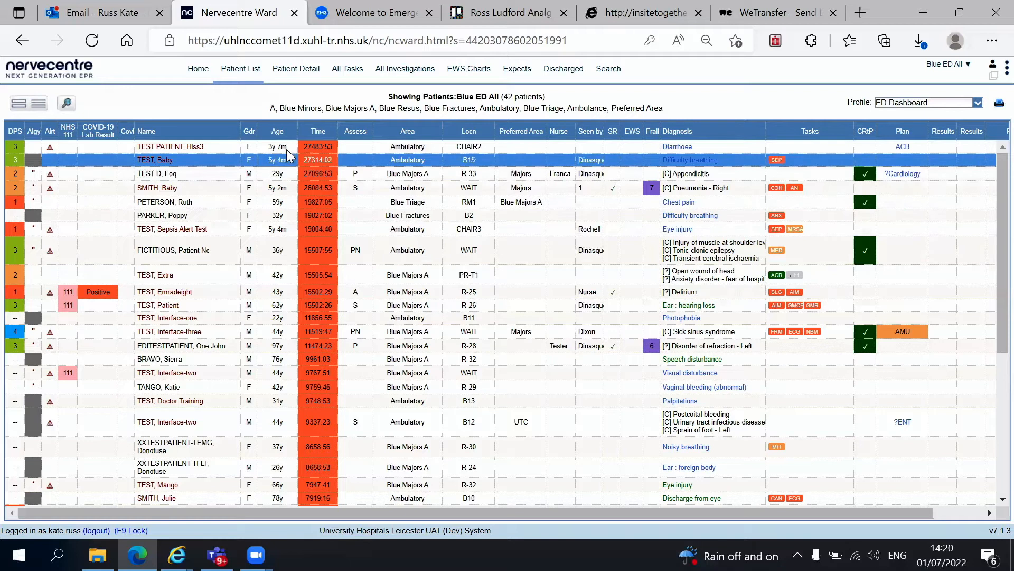
{"action": "left_click", "coordinate": [314, 386]}
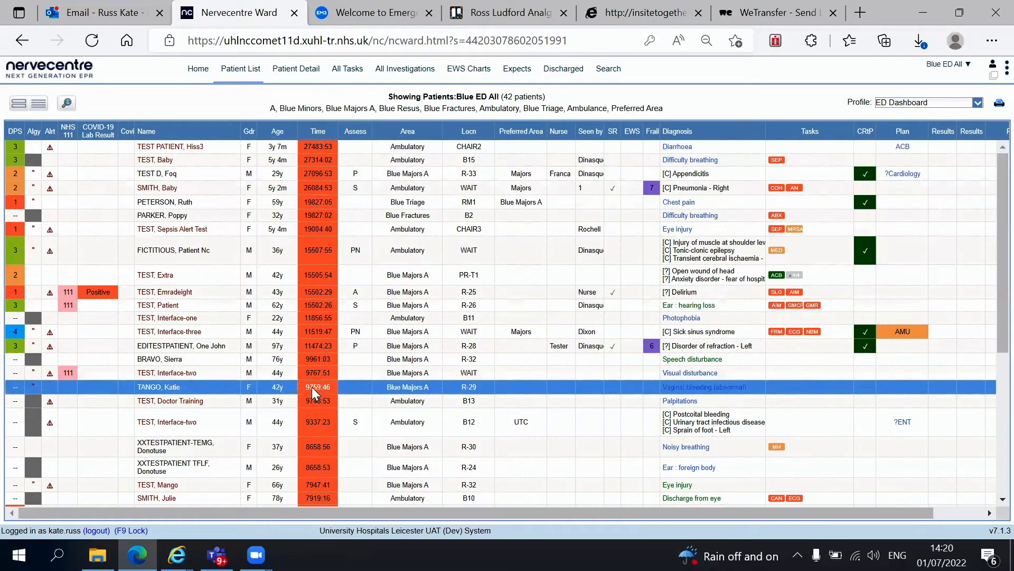
{"action": "left_click", "coordinate": [171, 145]}
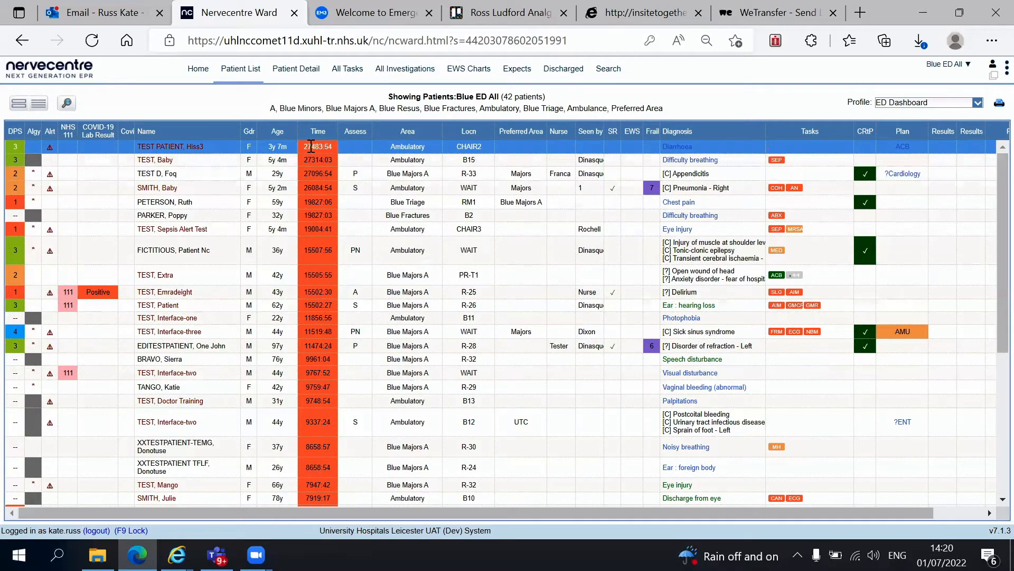
{"action": "mouse_move", "coordinate": [369, 136]}
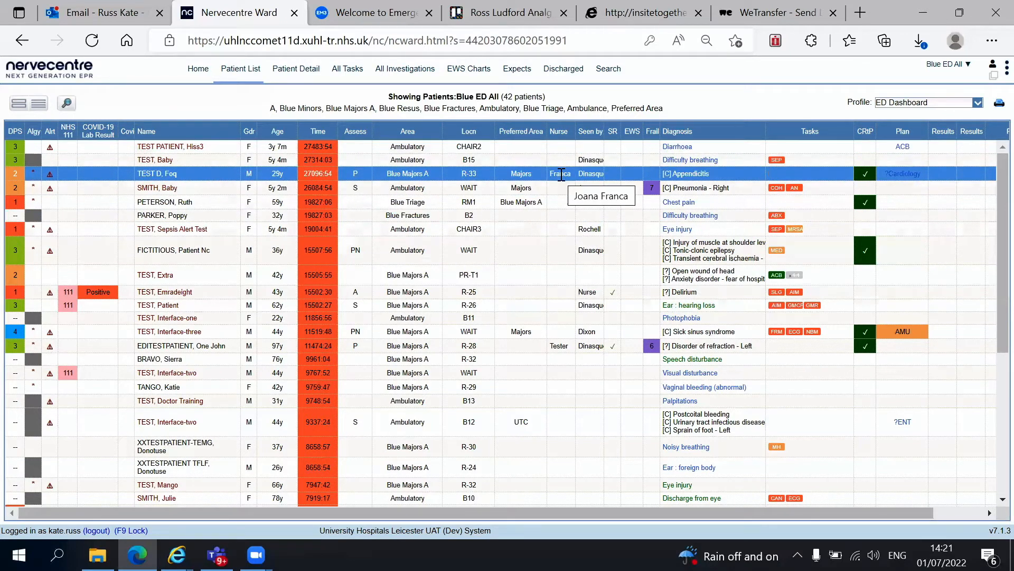
{"action": "mouse_move", "coordinate": [560, 174]}
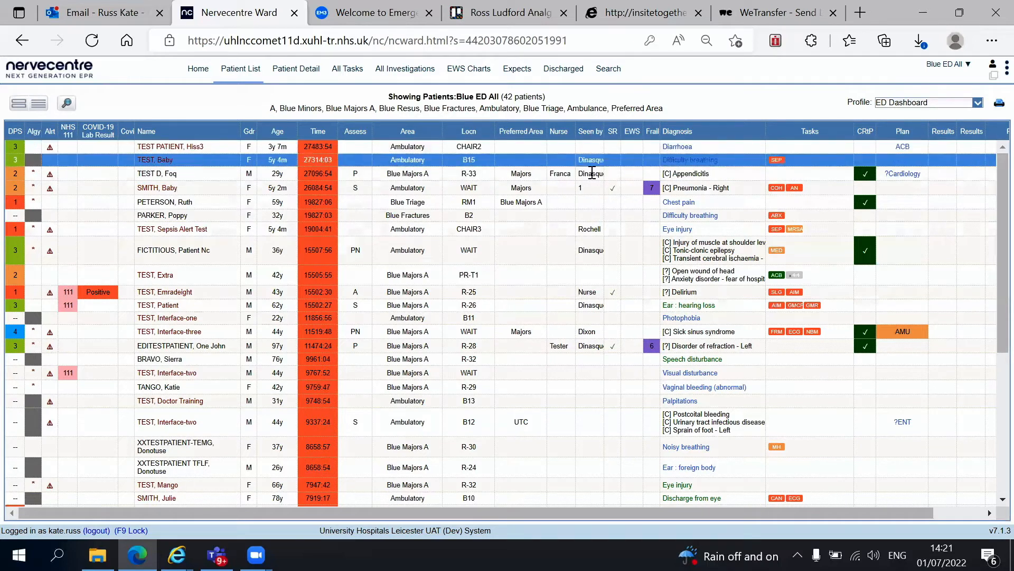
{"action": "left_click", "coordinate": [595, 249]}
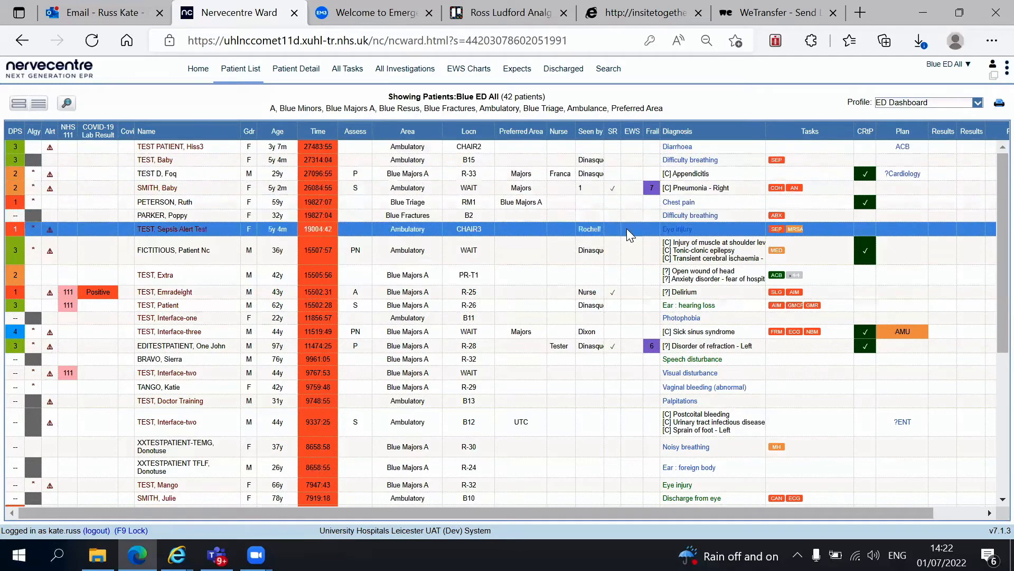
{"action": "left_click", "coordinate": [174, 146]}
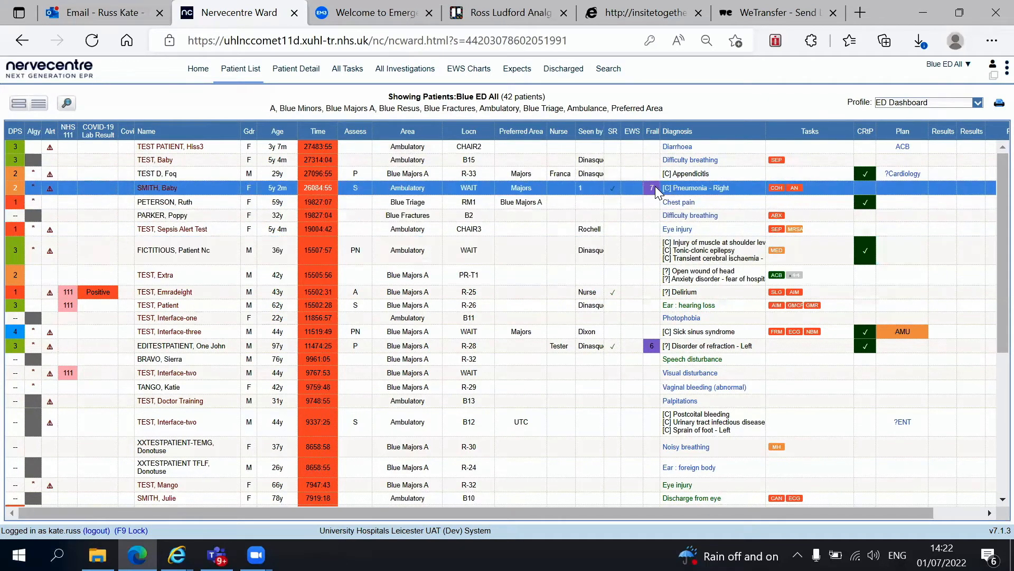
{"action": "mouse_move", "coordinate": [653, 183]}
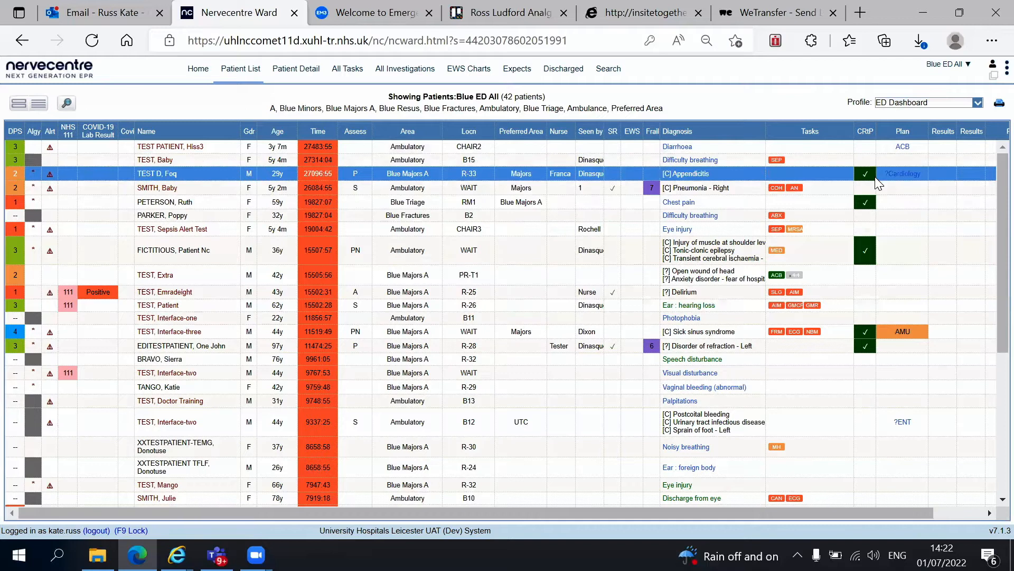
{"action": "left_click", "coordinate": [155, 188]}
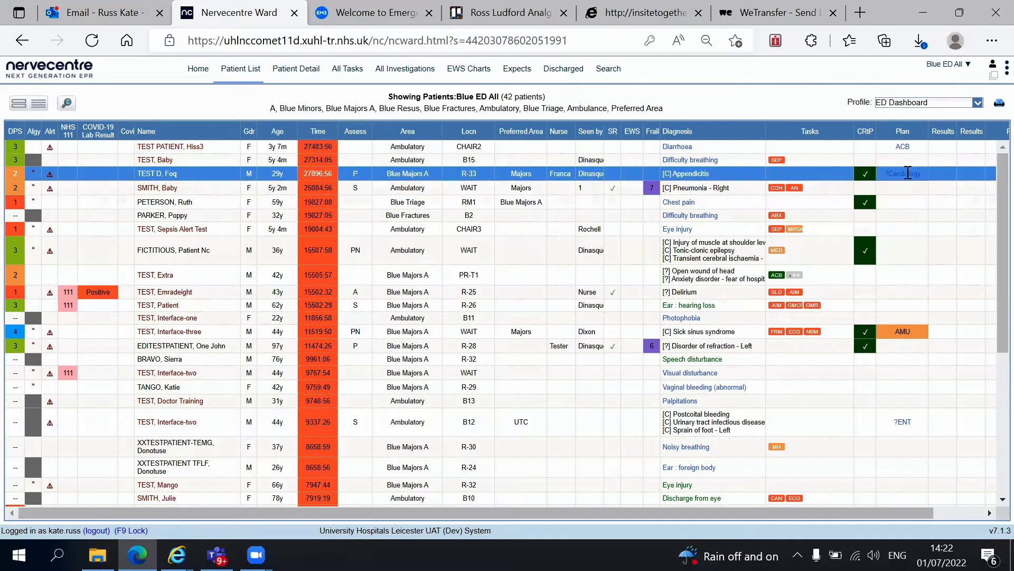
{"action": "mouse_move", "coordinate": [925, 180]}
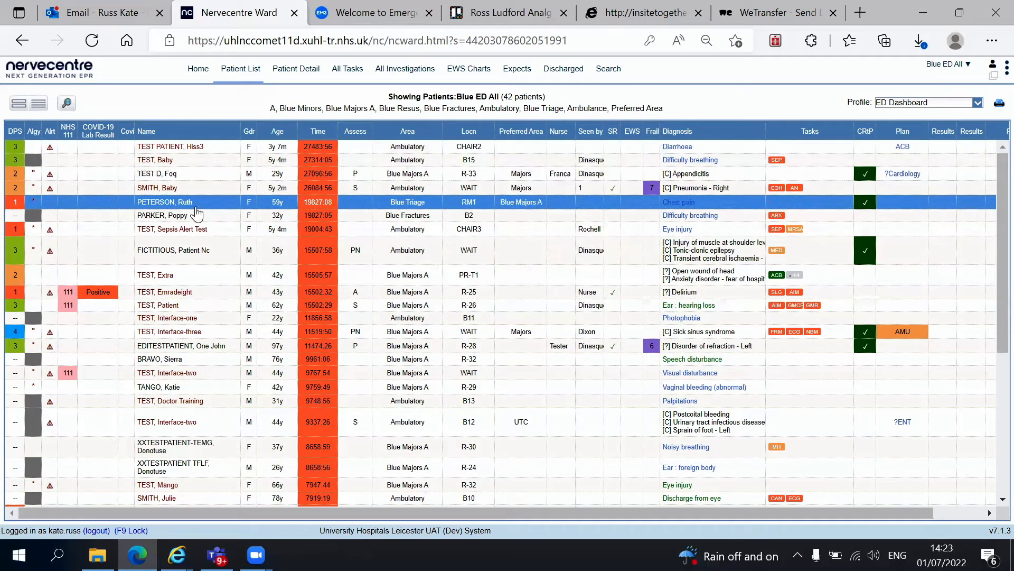
{"action": "mouse_move", "coordinate": [181, 207]}
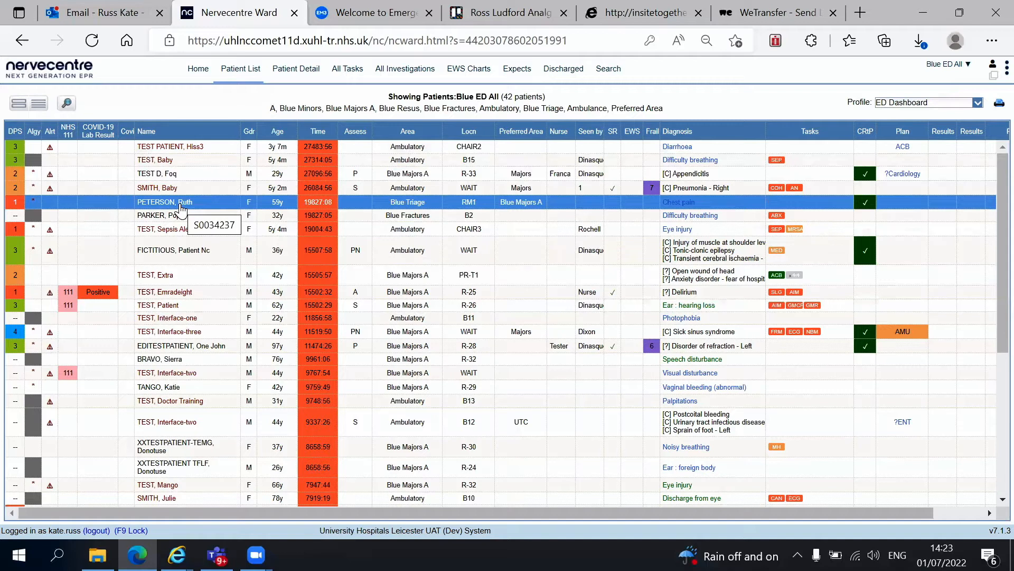
Step: Open the 59-year-old chest pain patient's full record and scroll the ED Clinician panel fields
{"action": "double_click", "coordinate": [165, 202]}
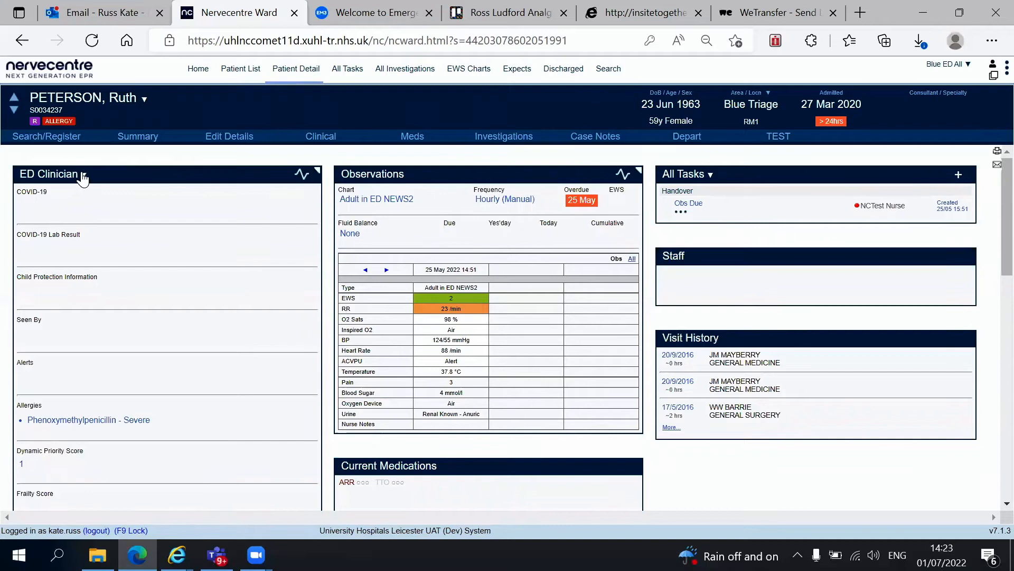
{"action": "scroll", "scroll_direction": "down", "scroll_amount": 3}
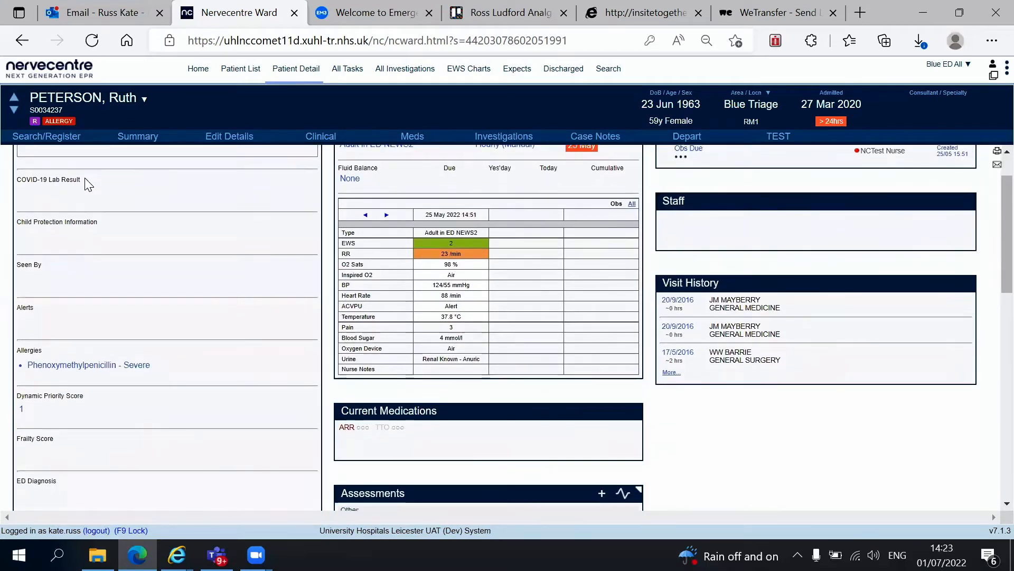
{"action": "scroll", "scroll_direction": "down", "scroll_amount": 3}
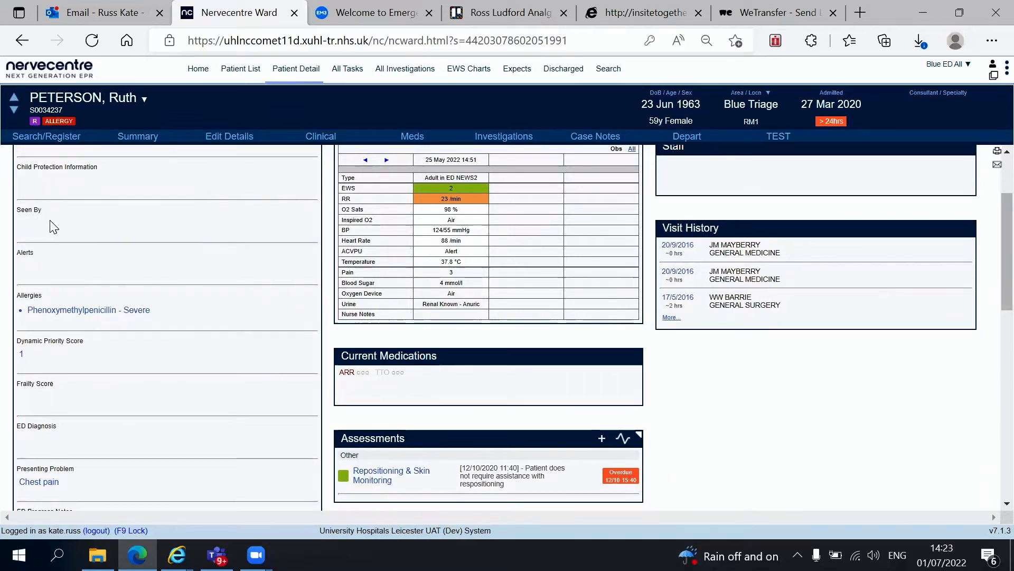
{"action": "mouse_move", "coordinate": [126, 285]}
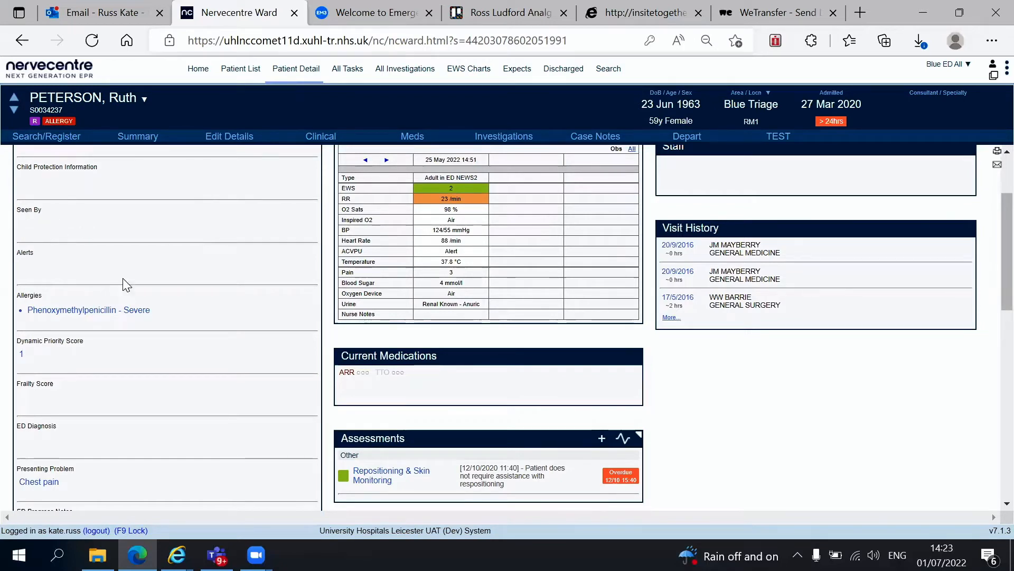
{"action": "mouse_move", "coordinate": [689, 396]}
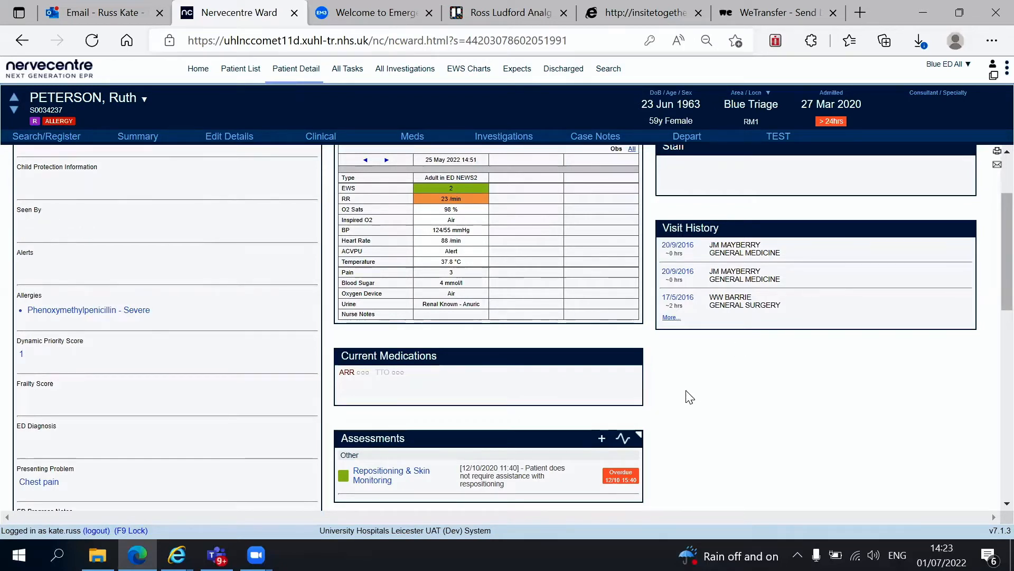
{"action": "mouse_move", "coordinate": [60, 229]}
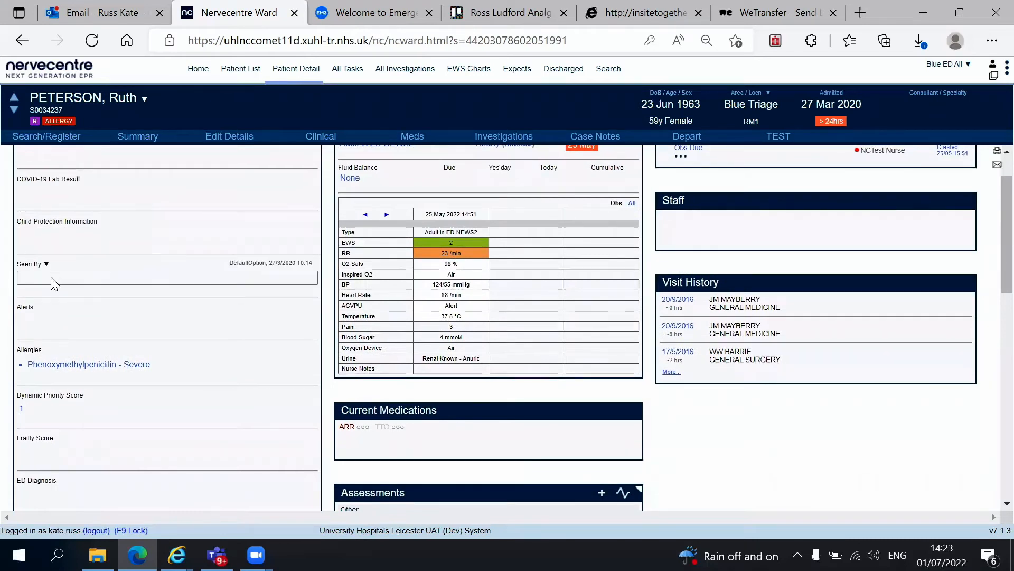
{"action": "scroll", "scroll_direction": "down", "scroll_amount": 3}
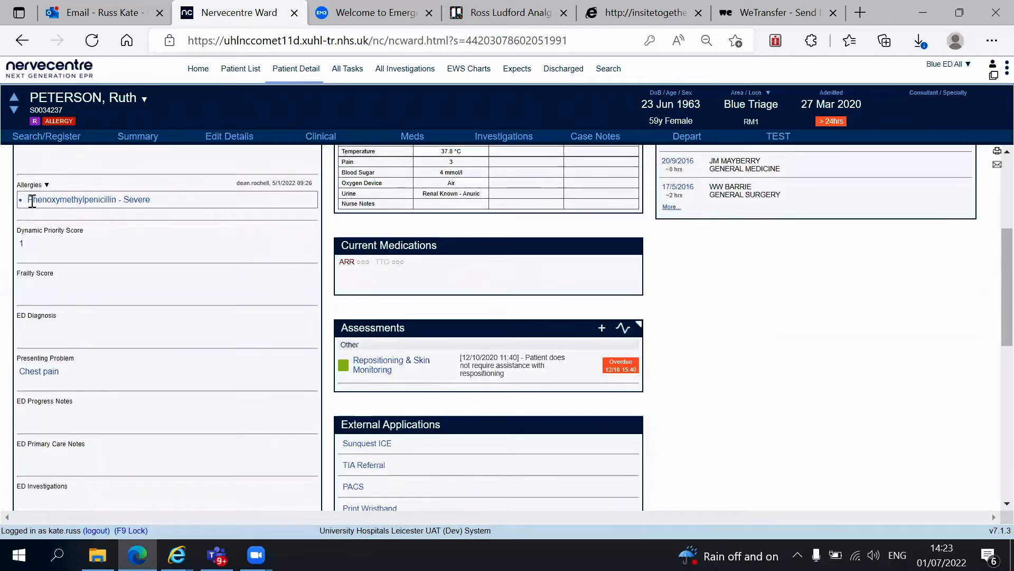
{"action": "left_click", "coordinate": [166, 243]}
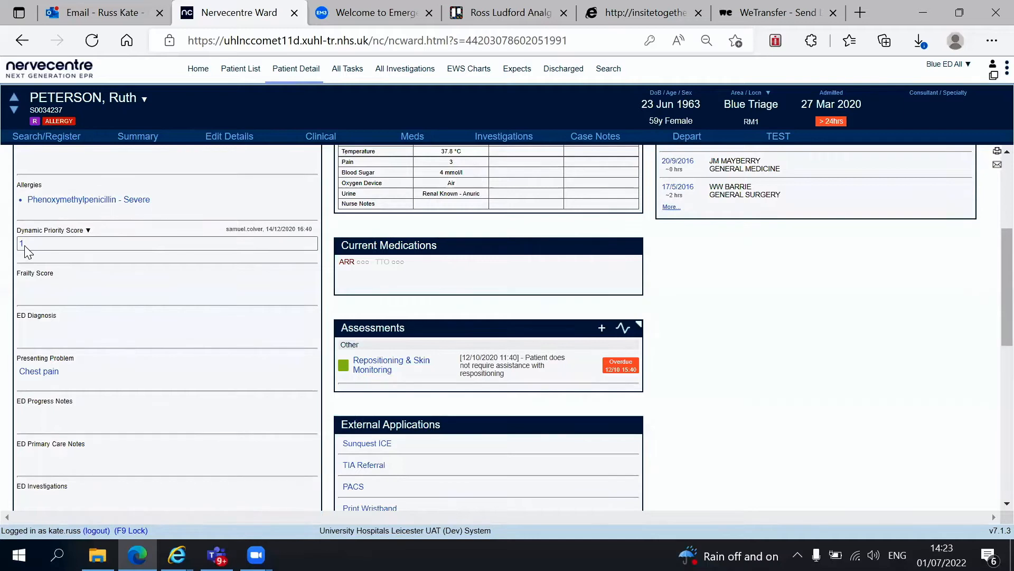
{"action": "scroll", "scroll_direction": "down", "scroll_amount": 3}
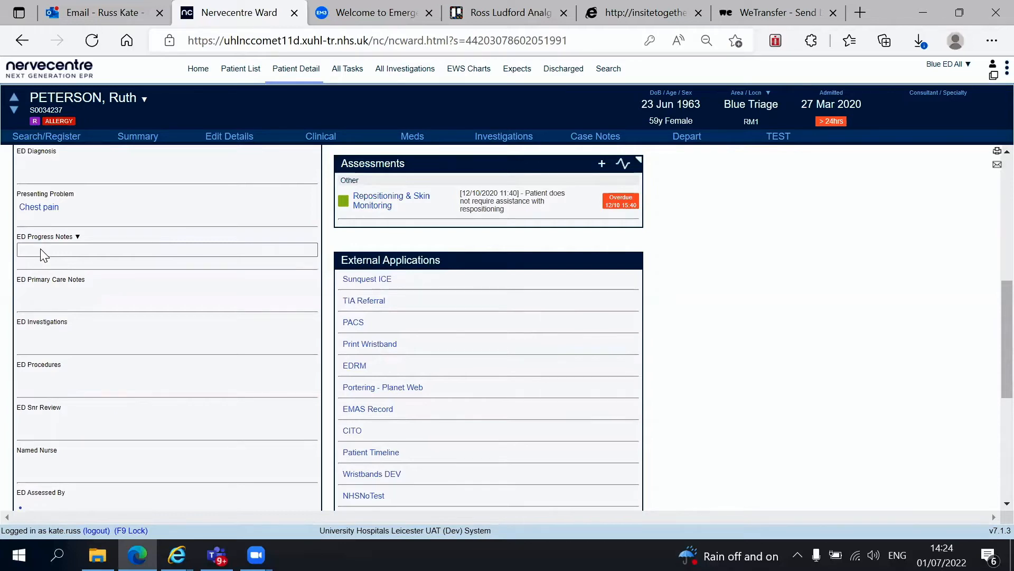
{"action": "mouse_move", "coordinate": [47, 252]}
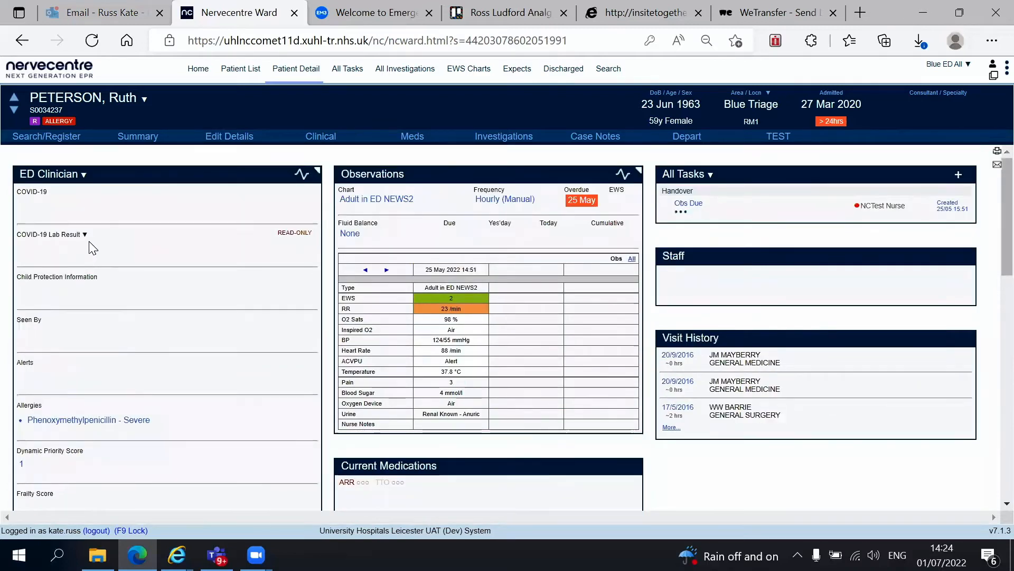
{"action": "scroll", "scroll_direction": "down", "scroll_amount": 3}
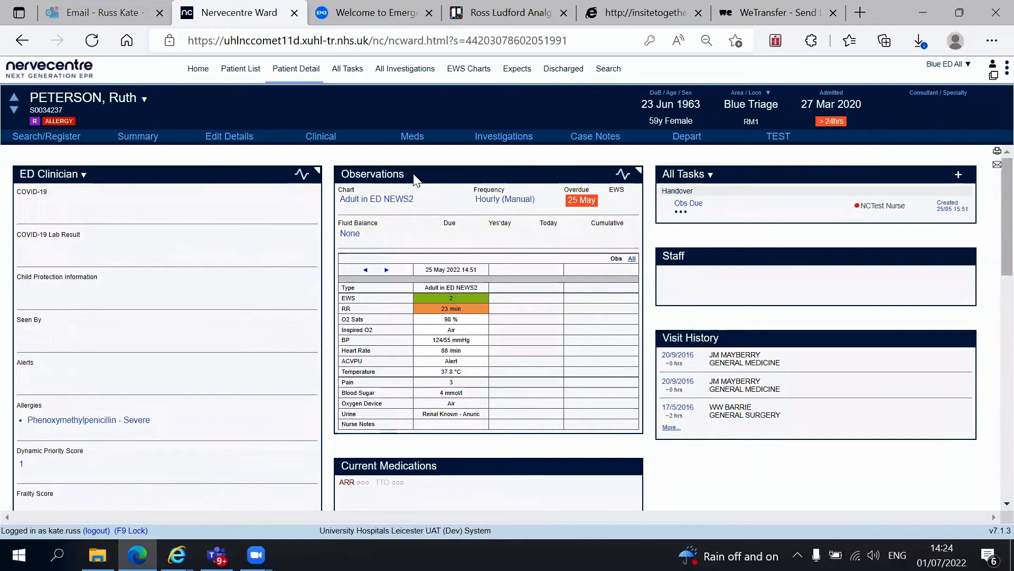
{"action": "left_click", "coordinate": [450, 269]}
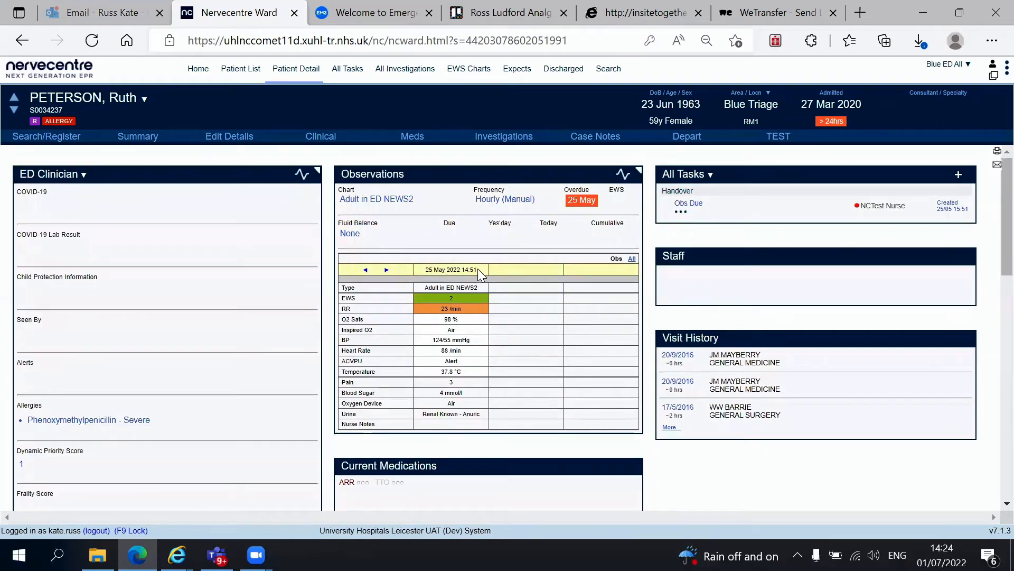
{"action": "scroll", "scroll_direction": "down", "scroll_amount": 3}
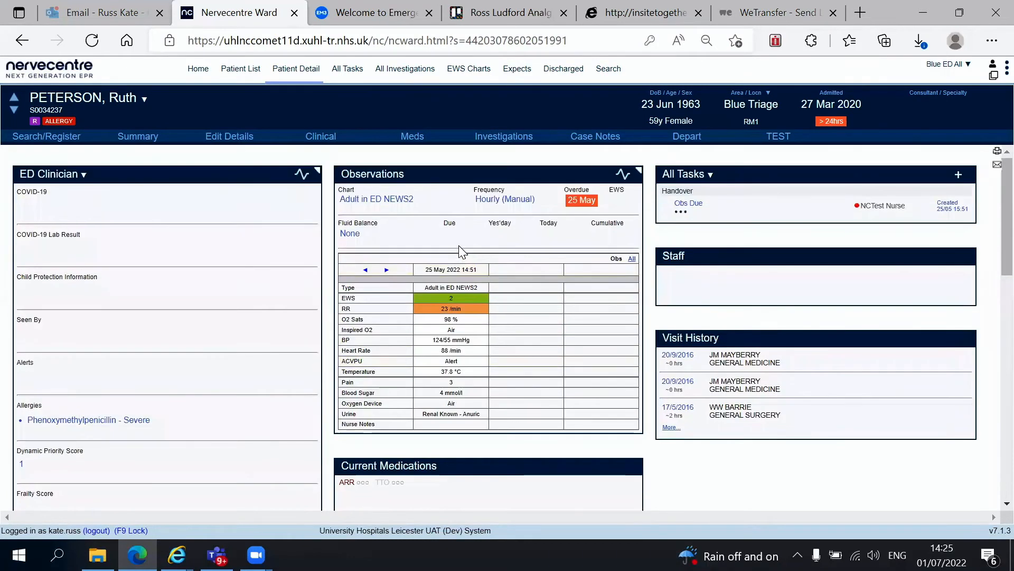
{"action": "scroll", "scroll_direction": "down", "scroll_amount": 3}
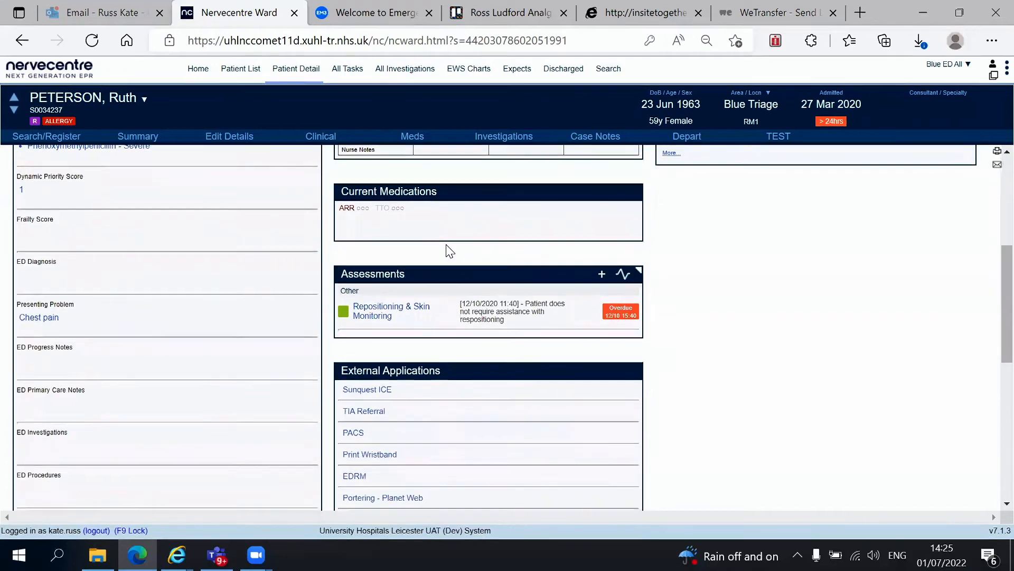
{"action": "scroll", "scroll_direction": "down", "scroll_amount": 3}
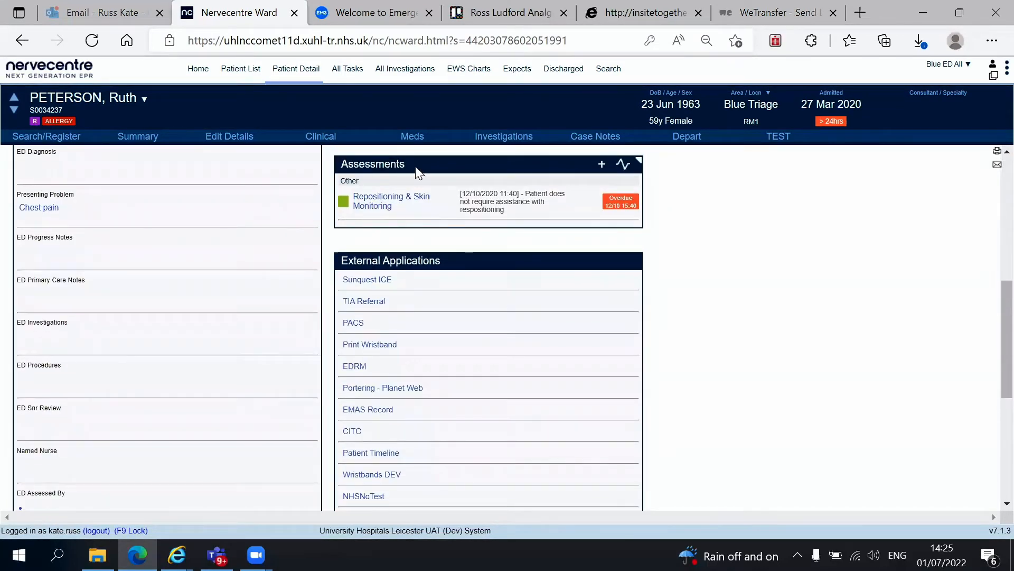
{"action": "mouse_move", "coordinate": [422, 170]}
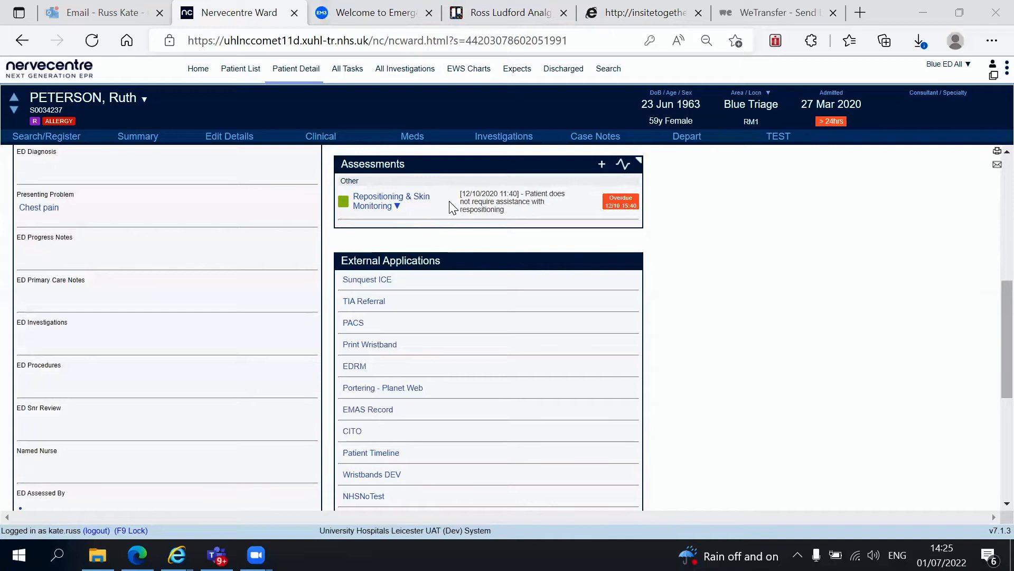
Step: Scroll the patient summary down to the External Applications links (PACS, CITO, EMAS Record)
{"action": "scroll", "scroll_direction": "down", "scroll_amount": 3}
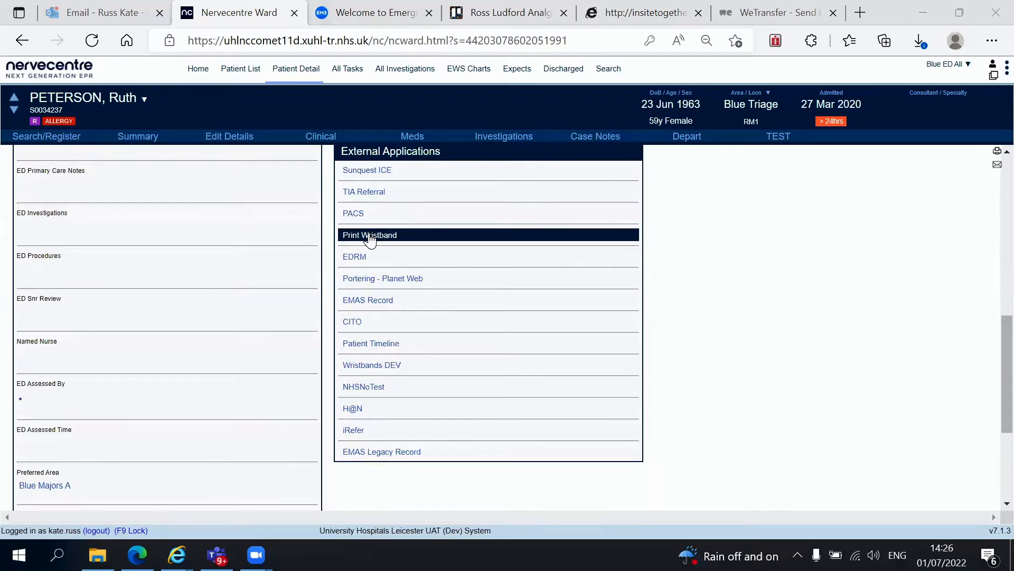
{"action": "mouse_move", "coordinate": [362, 321]}
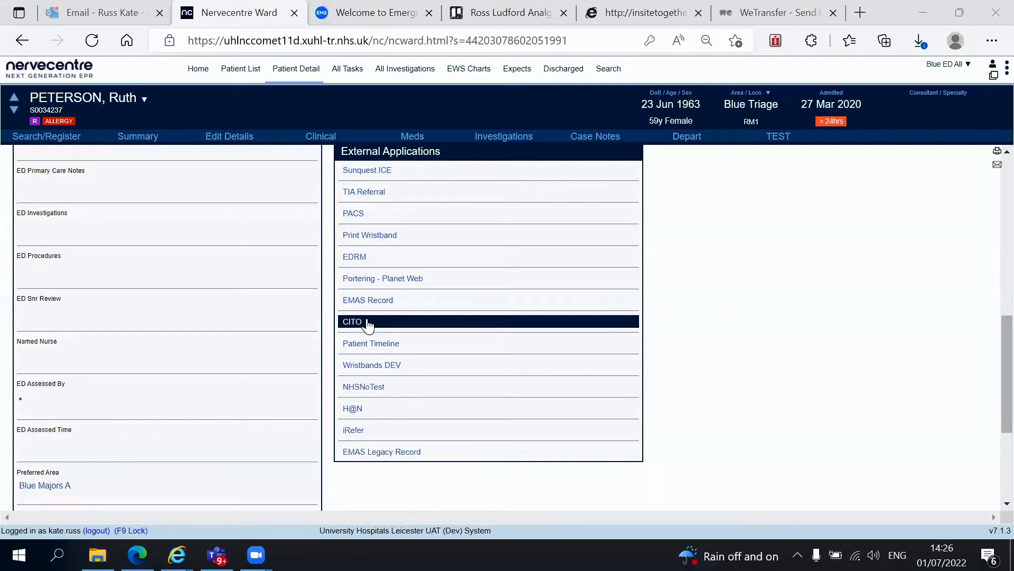
{"action": "mouse_move", "coordinate": [356, 331]}
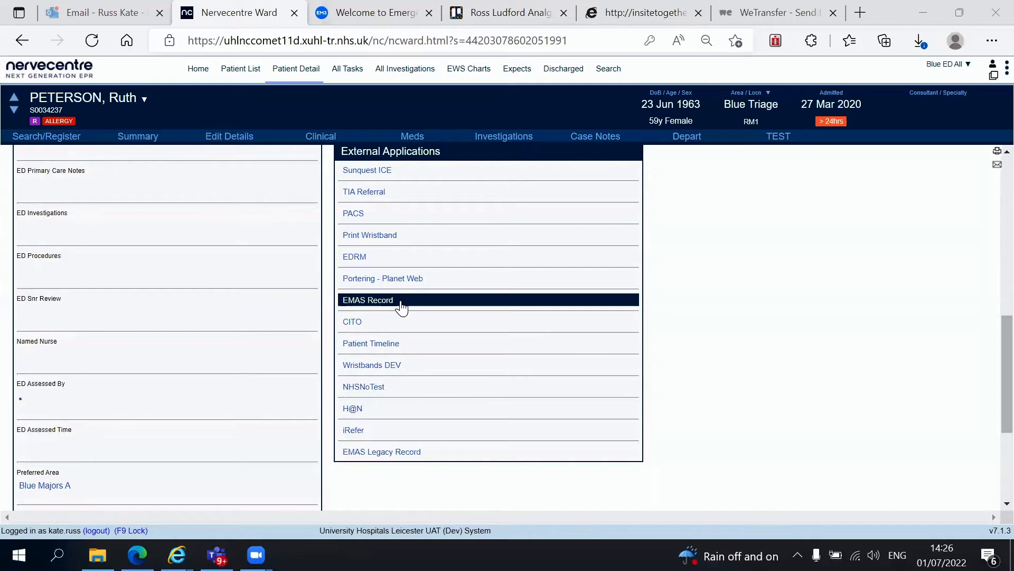
{"action": "mouse_move", "coordinate": [351, 307]}
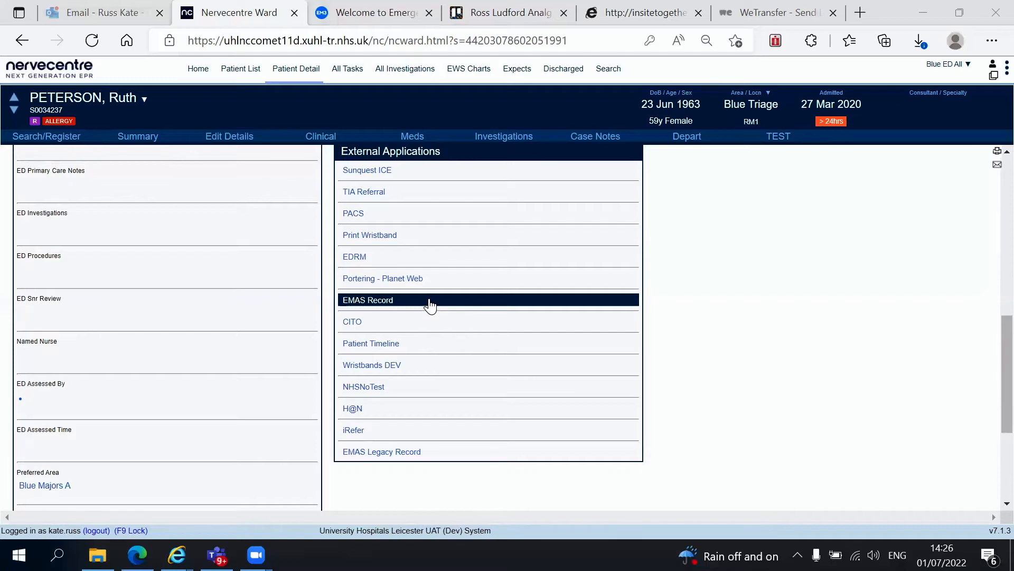
{"action": "mouse_move", "coordinate": [411, 307]}
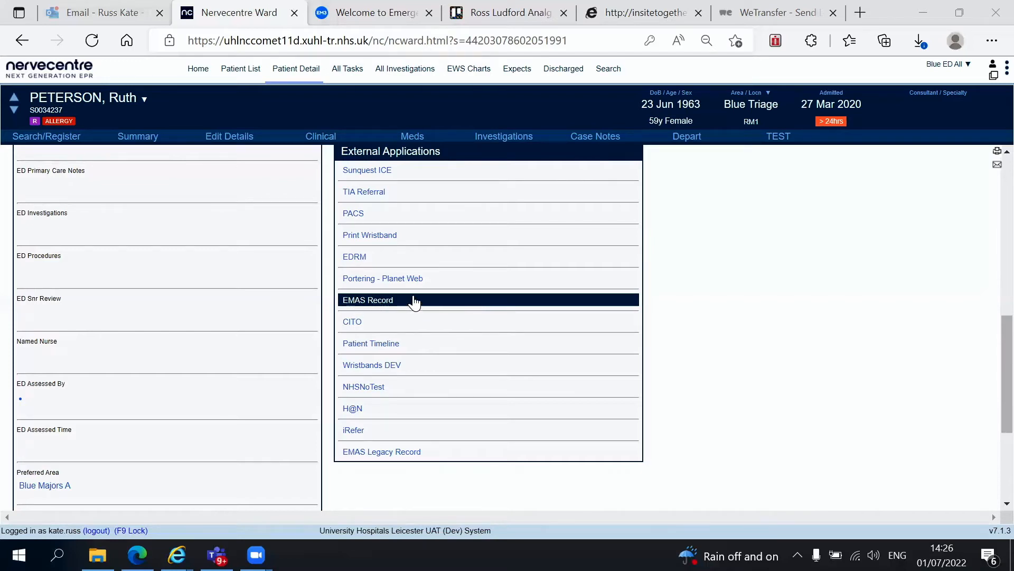
{"action": "mouse_move", "coordinate": [421, 303]}
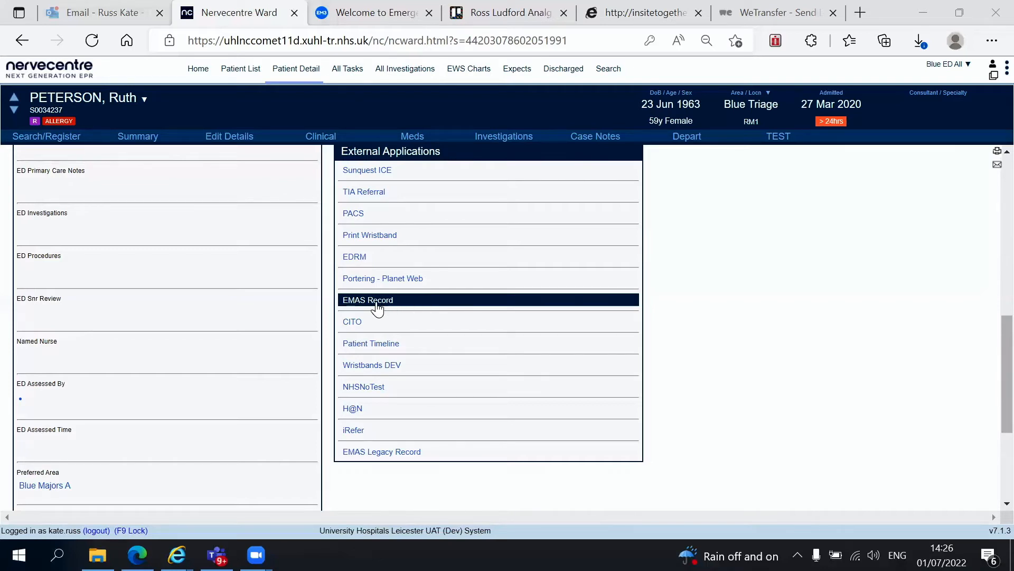
{"action": "mouse_move", "coordinate": [420, 305]}
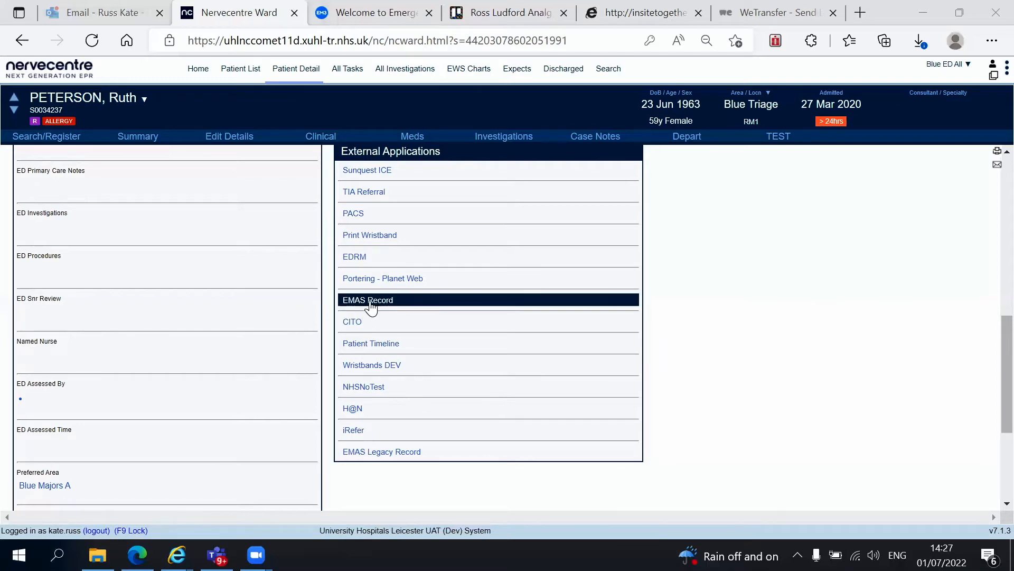
{"action": "mouse_move", "coordinate": [468, 321]}
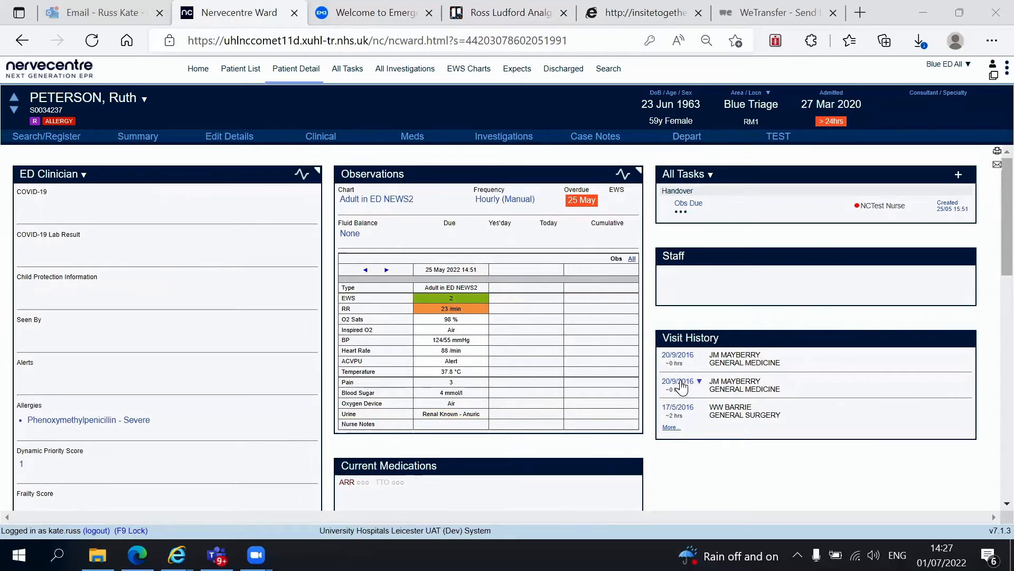
{"action": "left_click", "coordinate": [699, 381]}
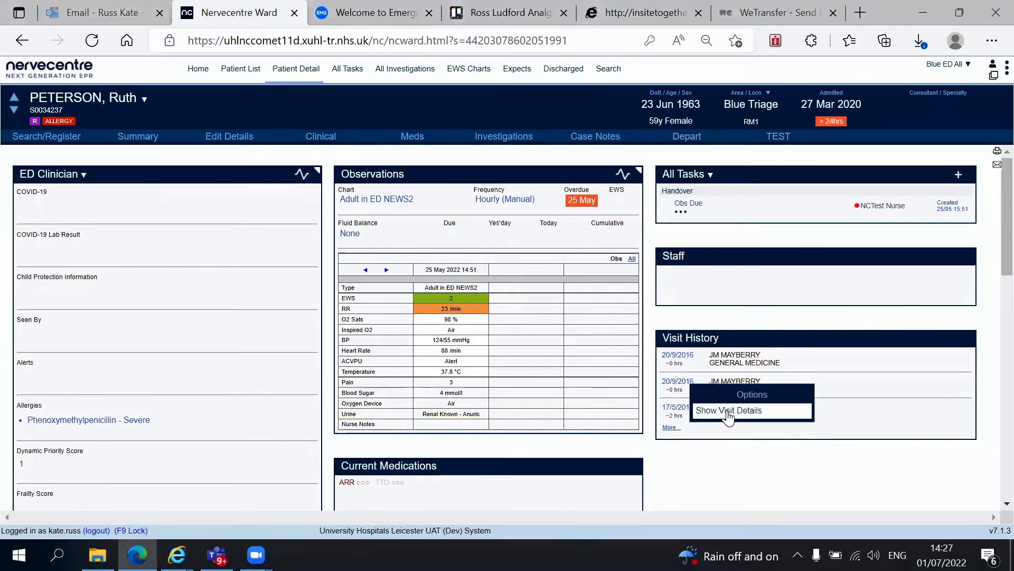
{"action": "left_click", "coordinate": [728, 410]}
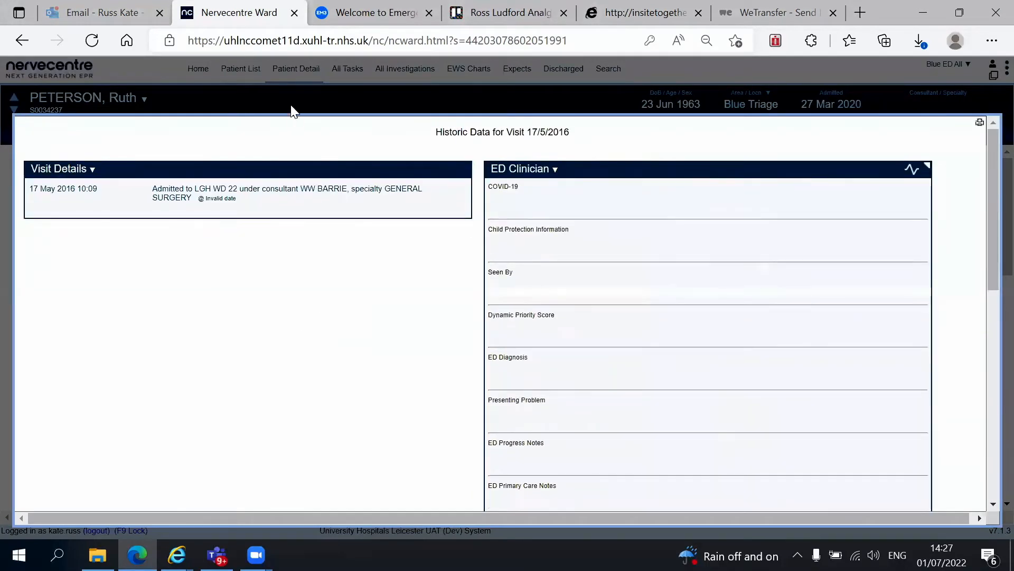
{"action": "left_click", "coordinate": [295, 68]}
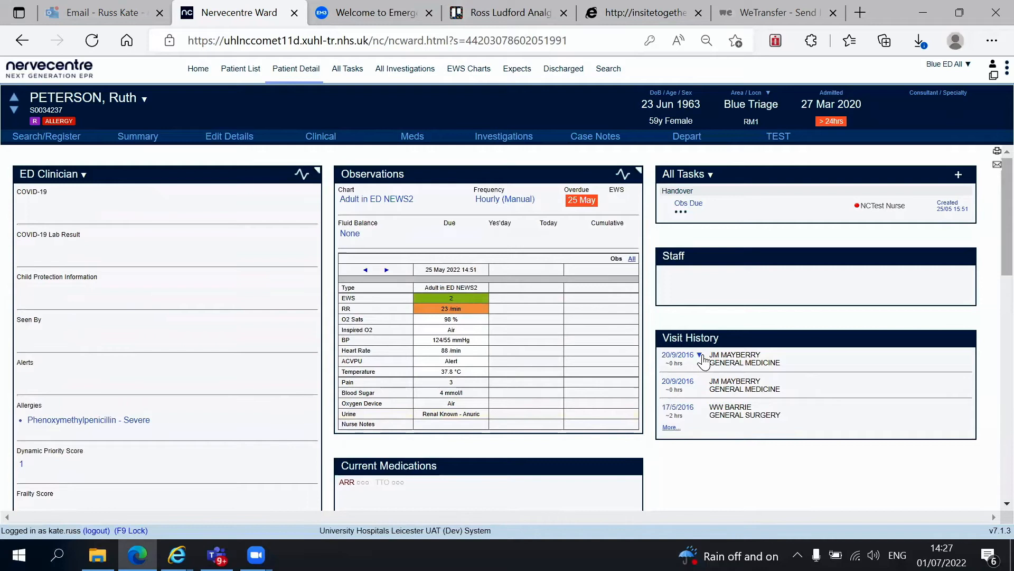
{"action": "mouse_move", "coordinate": [763, 206]}
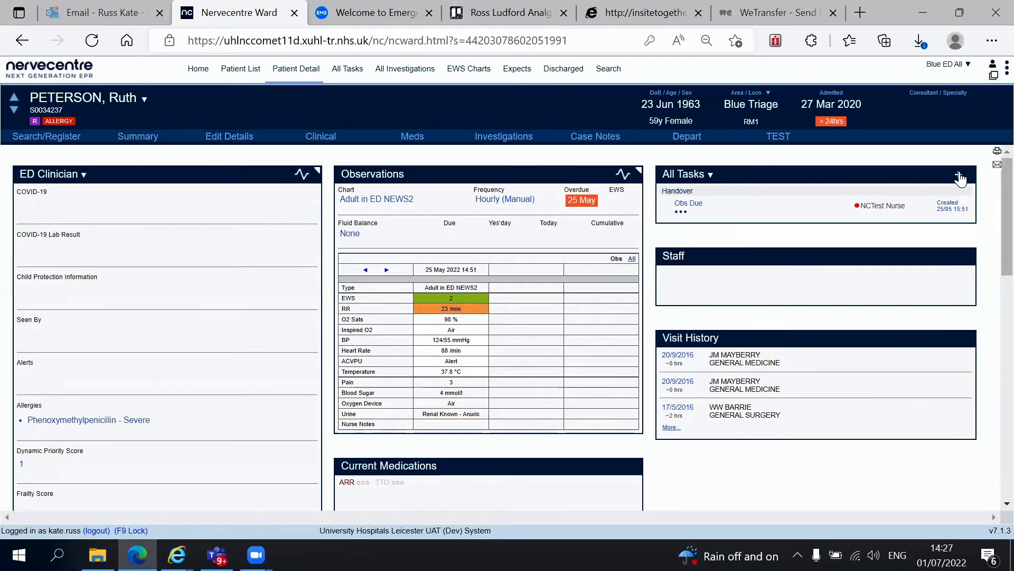
Step: Add a new ED task of category IV Medication to the patient's task list
{"action": "left_click", "coordinate": [962, 174]}
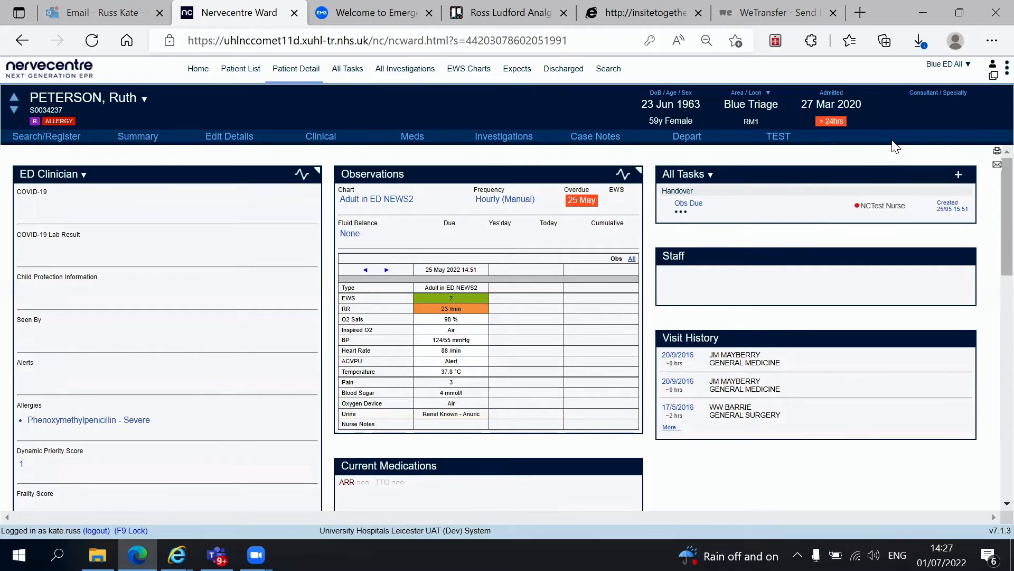
{"action": "left_click", "coordinate": [959, 174]}
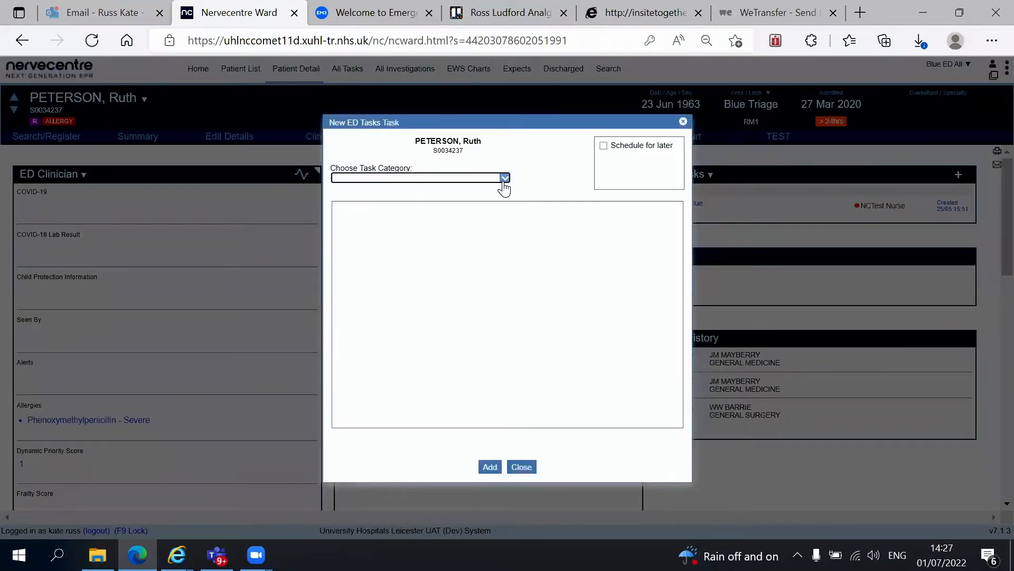
{"action": "left_click", "coordinate": [504, 177]}
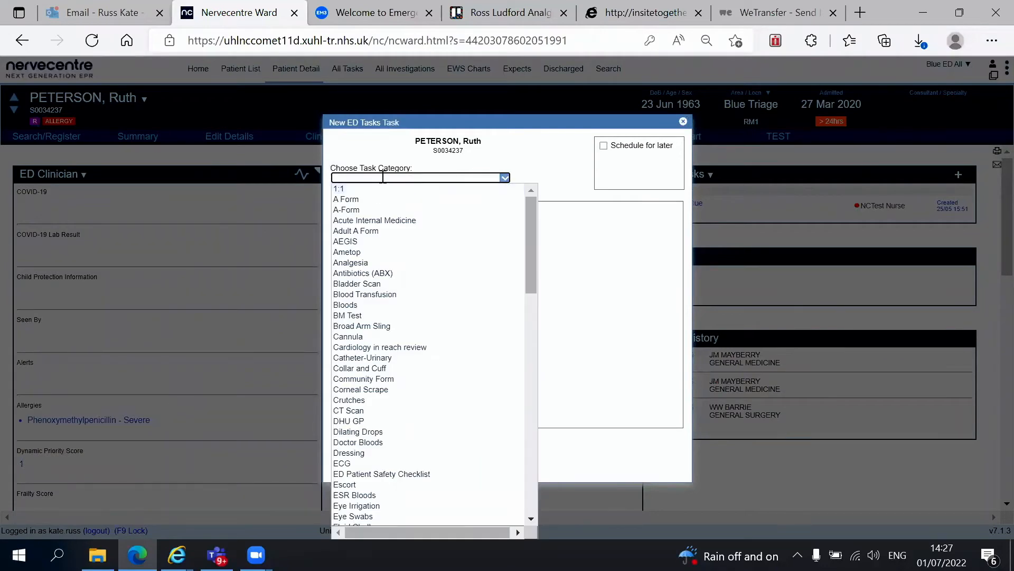
{"action": "mouse_move", "coordinate": [532, 222]}
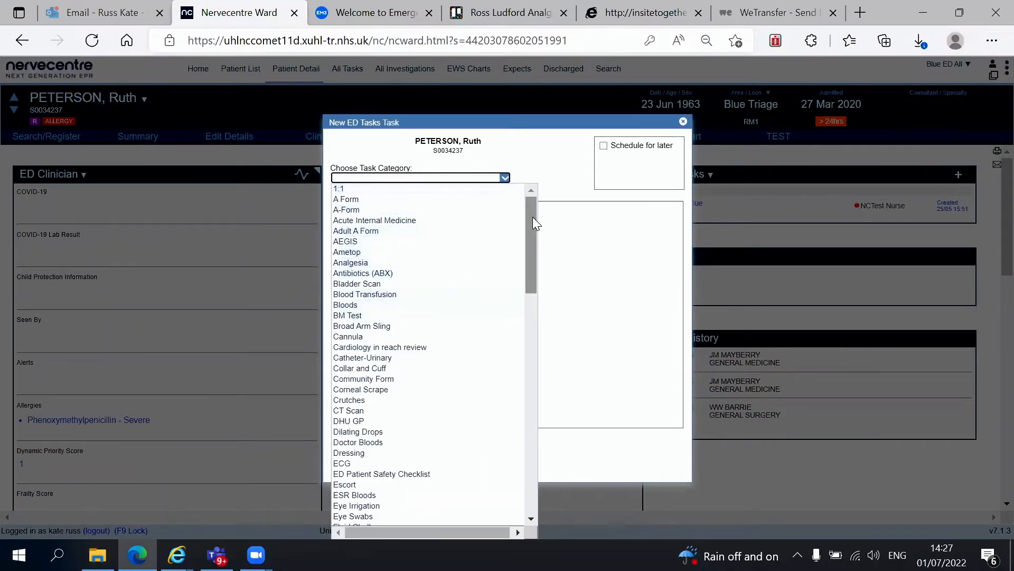
{"action": "scroll", "scroll_direction": "down", "scroll_amount": 3}
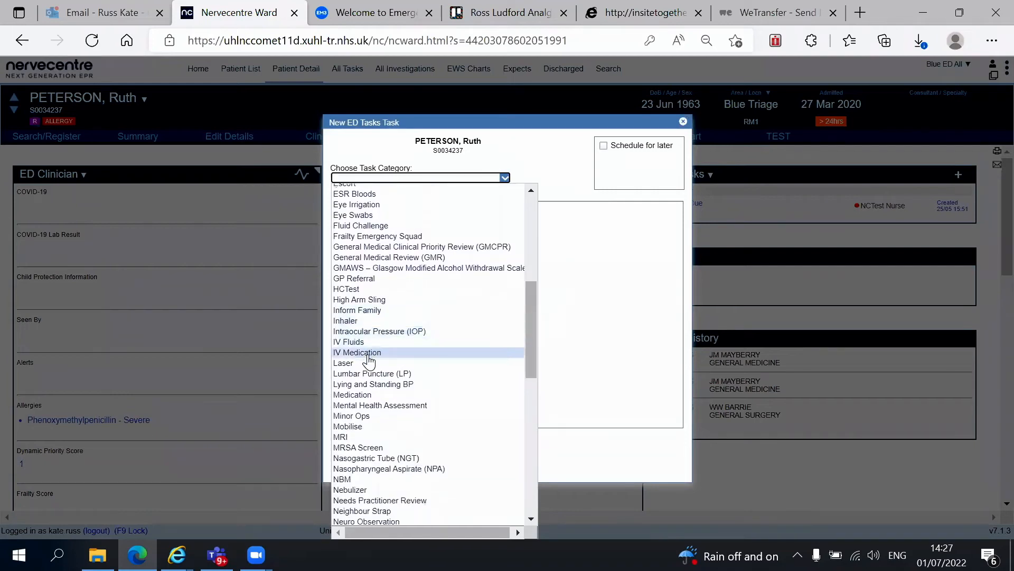
{"action": "left_click", "coordinate": [357, 352]}
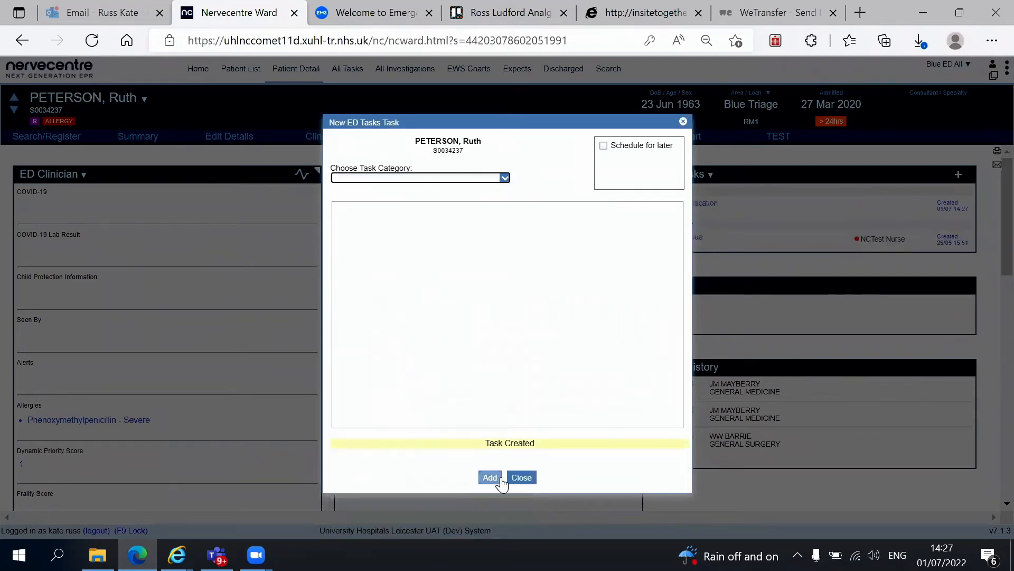
{"action": "left_click", "coordinate": [521, 478]}
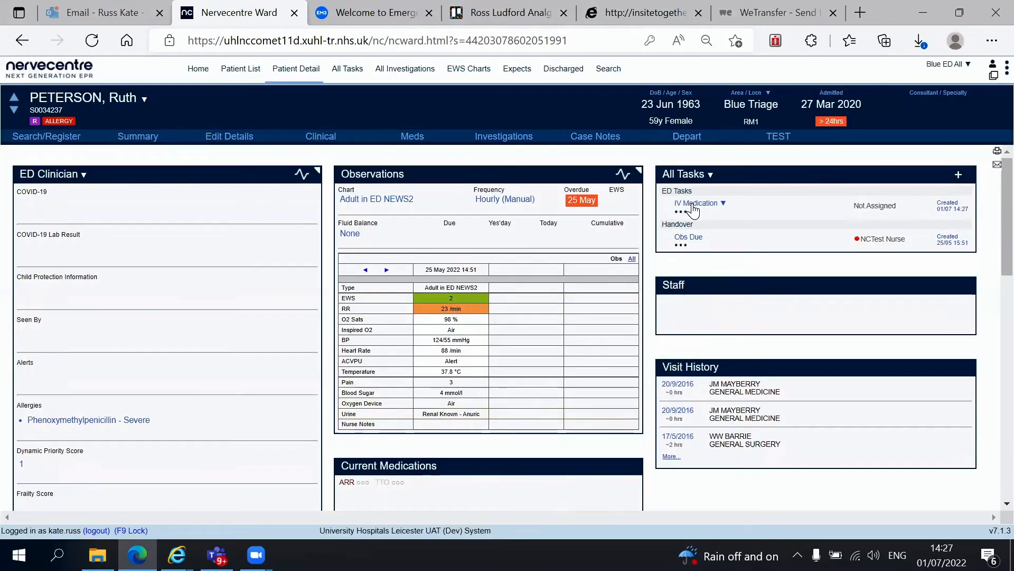
Step: Look through the ED task categories again and close without adding another task
{"action": "left_click", "coordinate": [959, 175]}
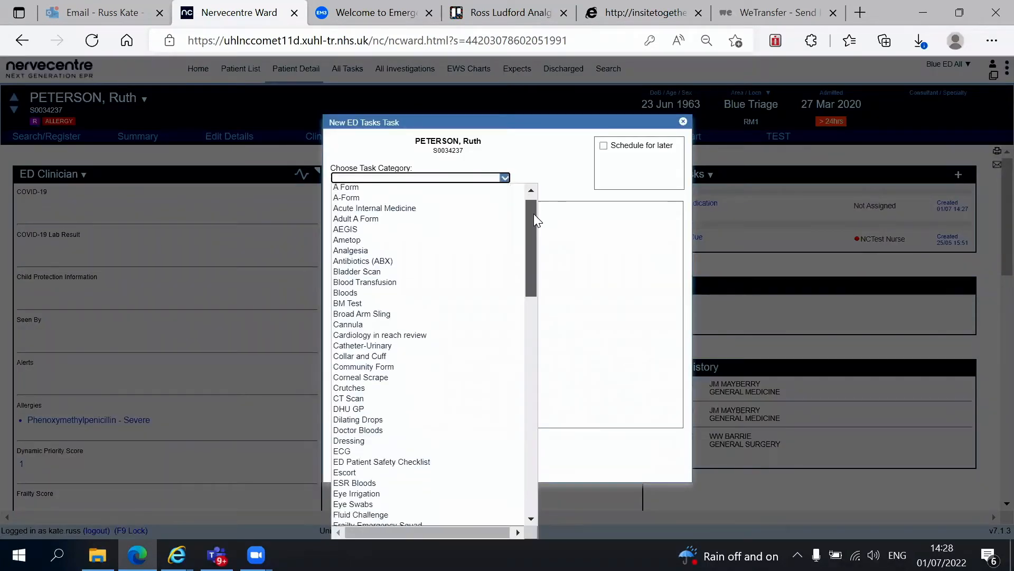
{"action": "scroll", "scroll_direction": "down", "scroll_amount": 3}
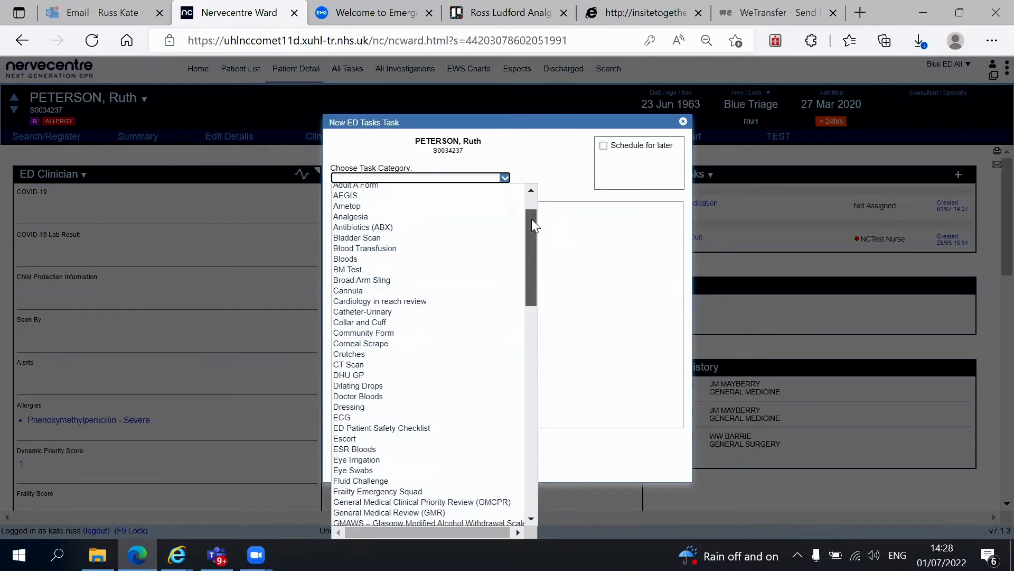
{"action": "scroll", "scroll_direction": "down", "scroll_amount": 3}
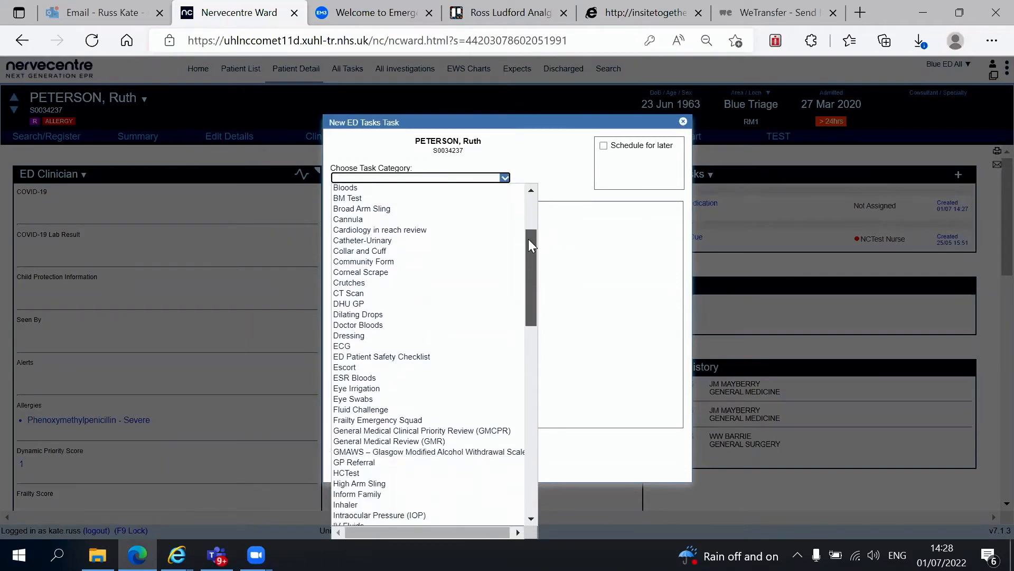
{"action": "scroll", "scroll_direction": "down", "scroll_amount": 3}
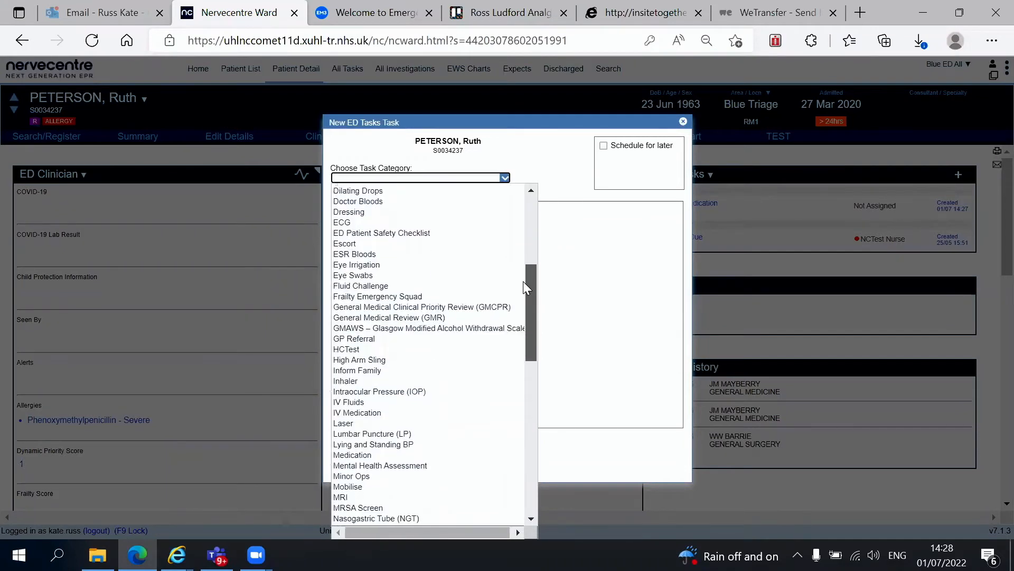
{"action": "scroll", "scroll_direction": "down", "scroll_amount": 3}
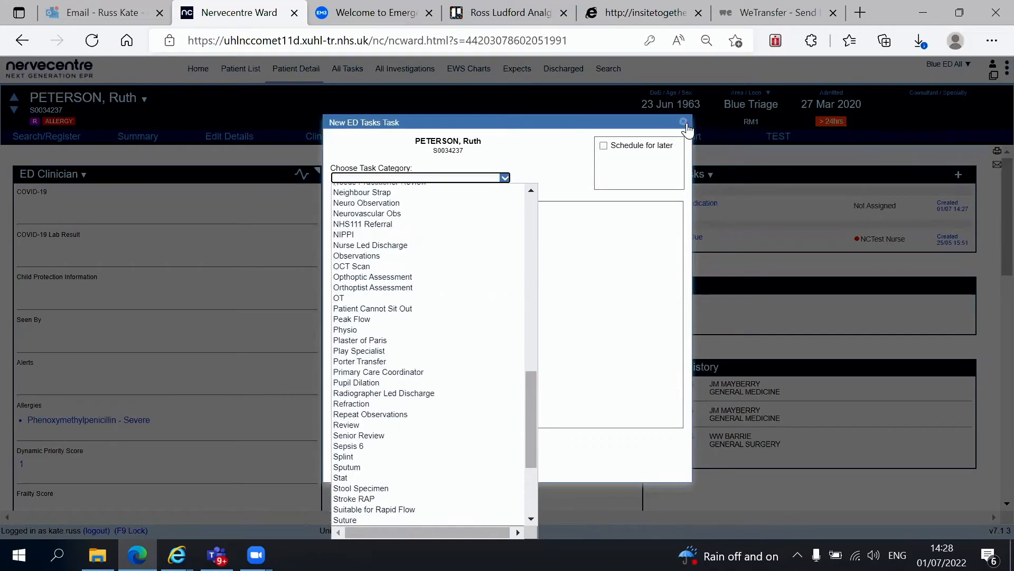
{"action": "left_click", "coordinate": [684, 123]}
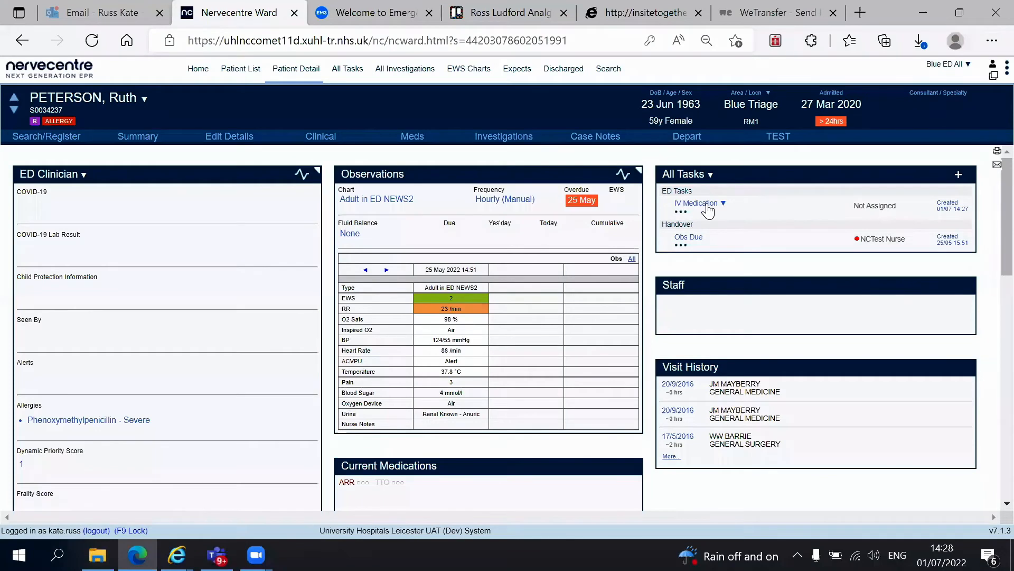
Step: Mark the IV Medication task as Task Completed from its options menu
{"action": "left_click", "coordinate": [696, 202]}
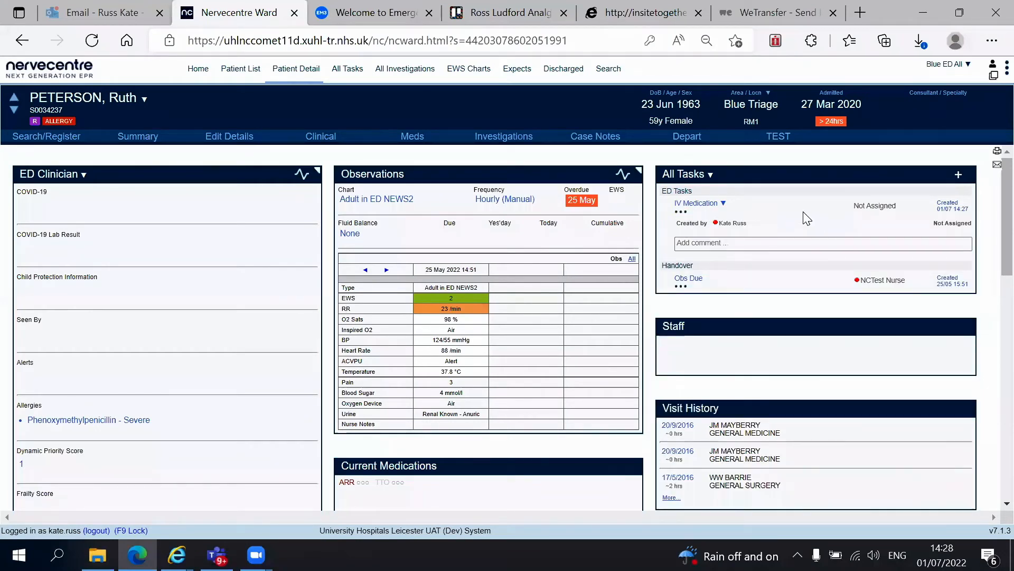
{"action": "left_click", "coordinate": [699, 202]}
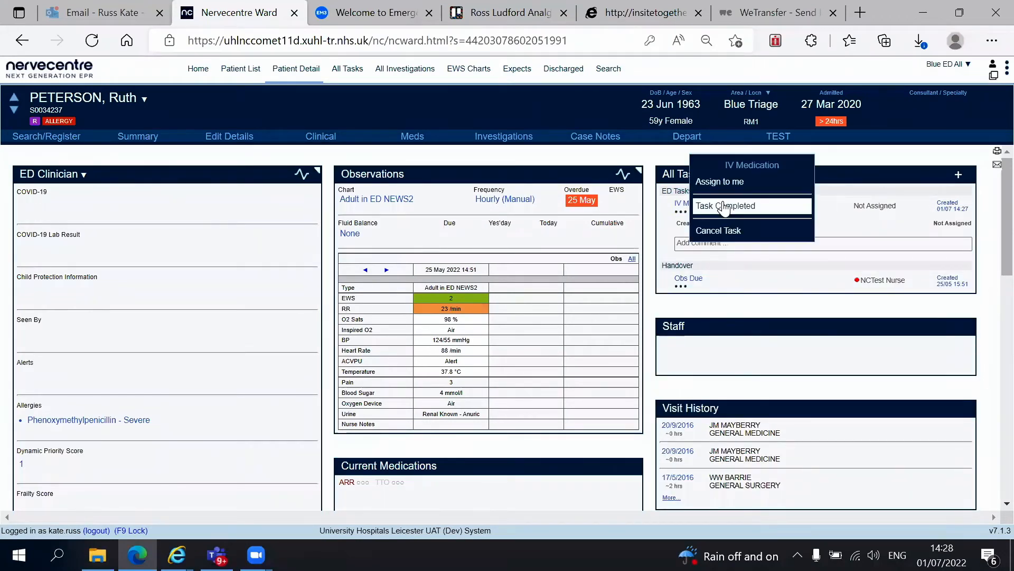
{"action": "left_click", "coordinate": [725, 207]}
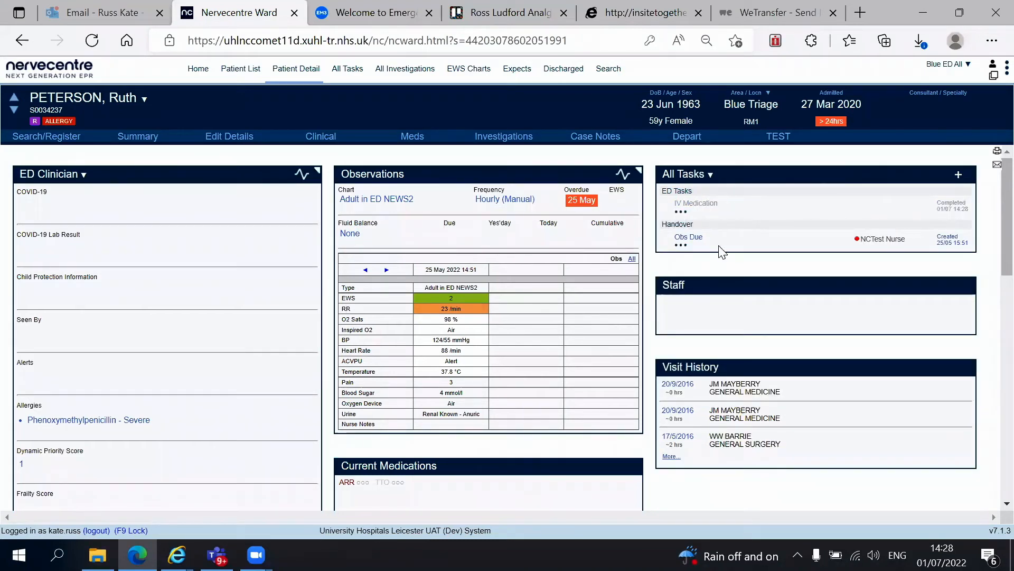
{"action": "mouse_move", "coordinate": [716, 216]}
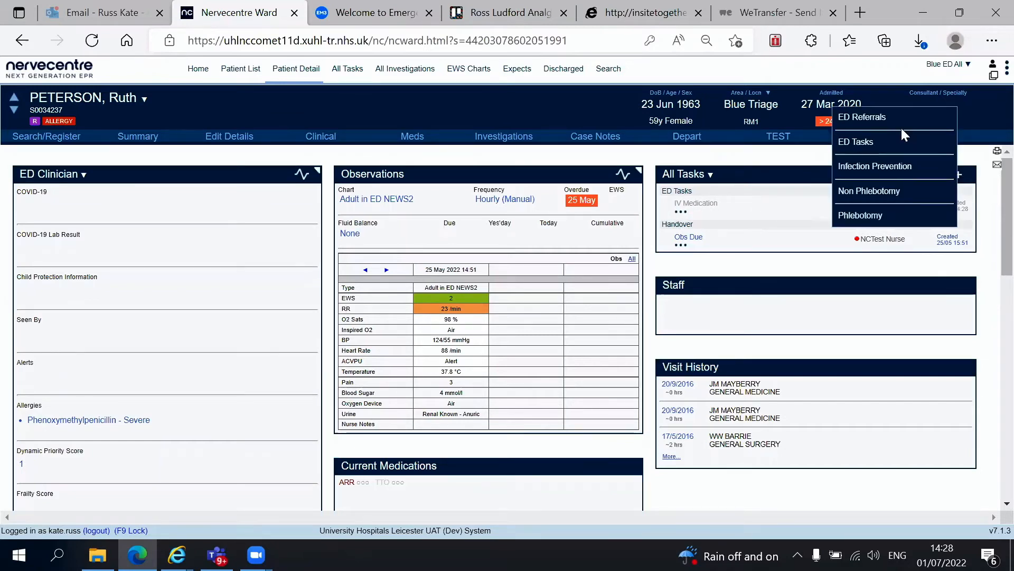
Step: Start a new ED referral task with category ED Referral Orthopaedics
{"action": "left_click", "coordinate": [861, 117]}
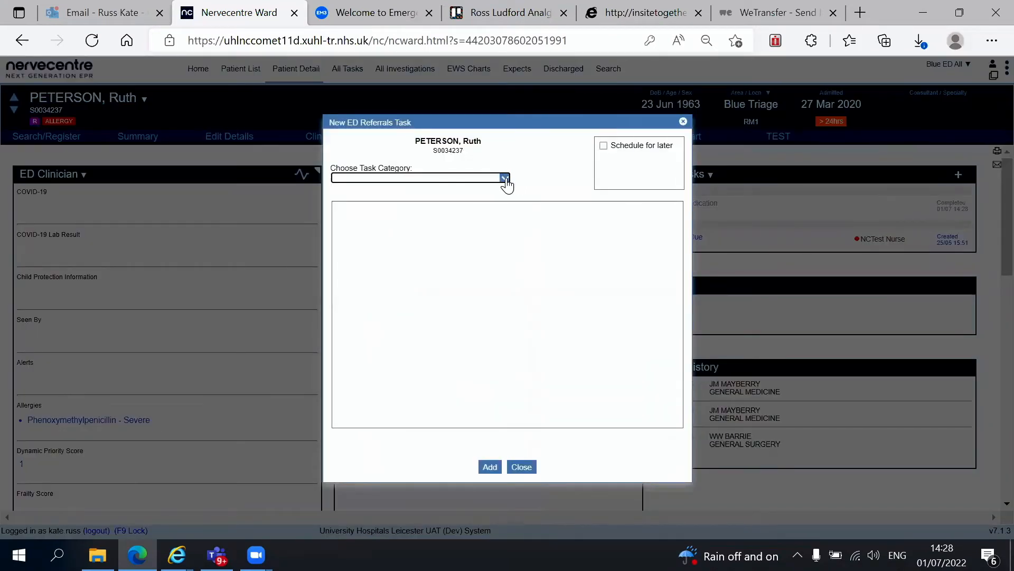
{"action": "left_click", "coordinate": [504, 178]}
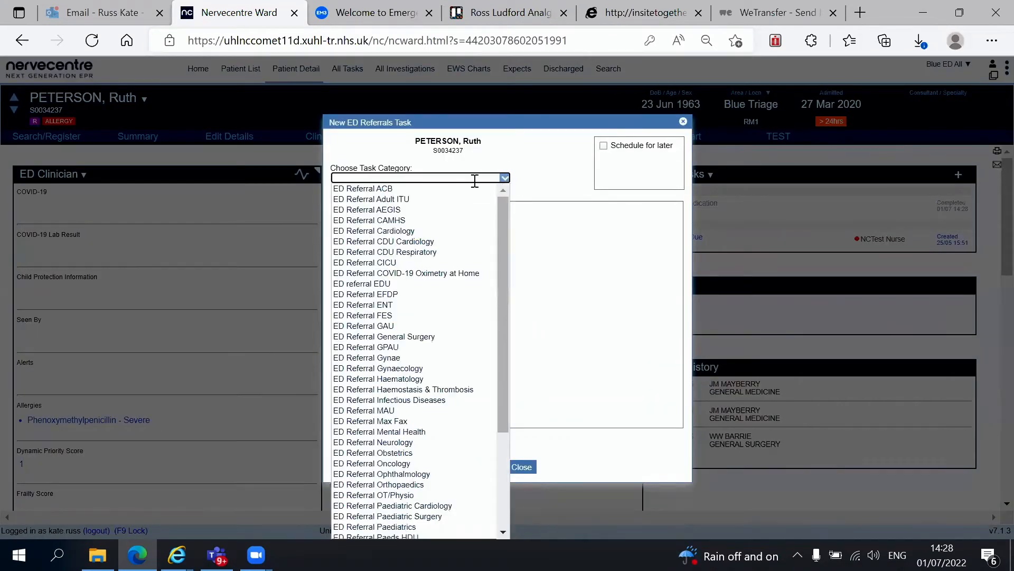
{"action": "mouse_move", "coordinate": [362, 304]}
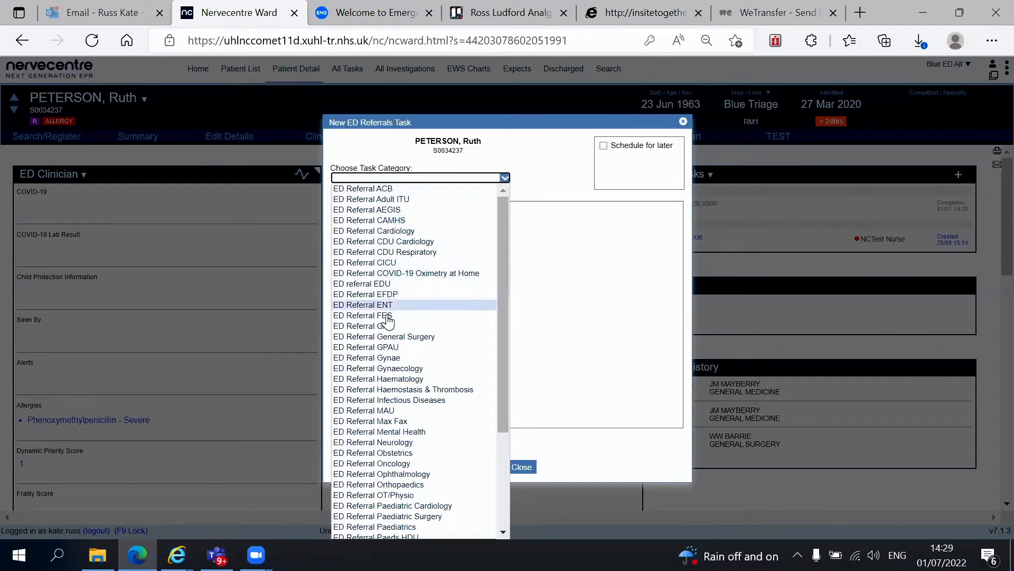
{"action": "scroll", "scroll_direction": "down", "scroll_amount": 3}
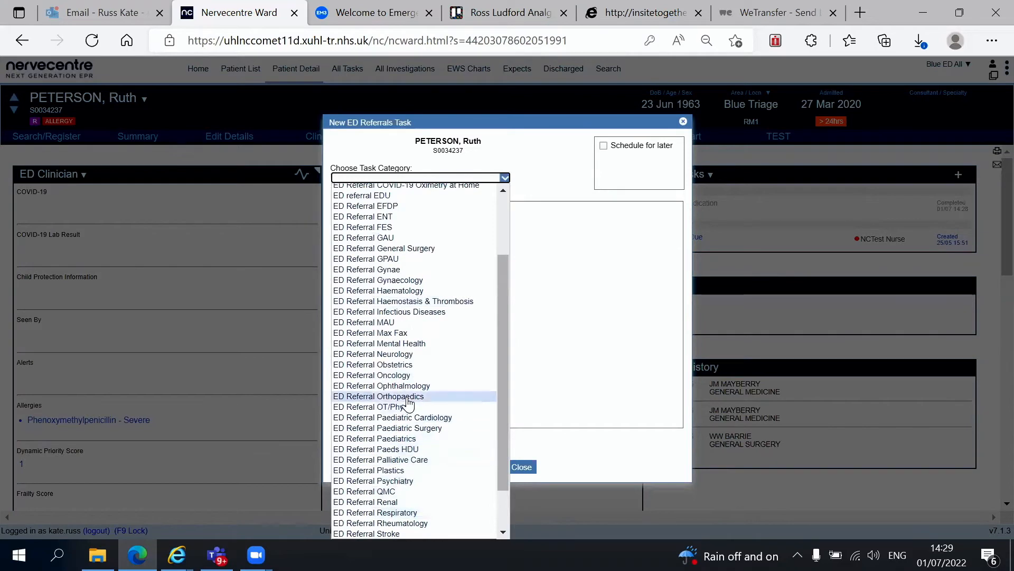
{"action": "left_click", "coordinate": [378, 395]}
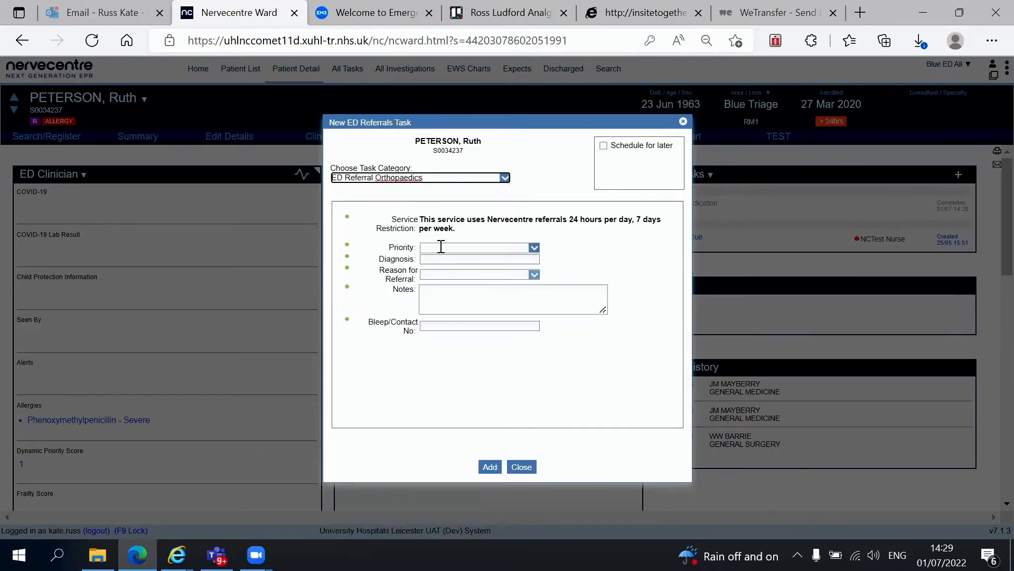
Step: Set the referral priority to Urgent and enter NOF as the diagnosis
{"action": "left_click", "coordinate": [534, 247]}
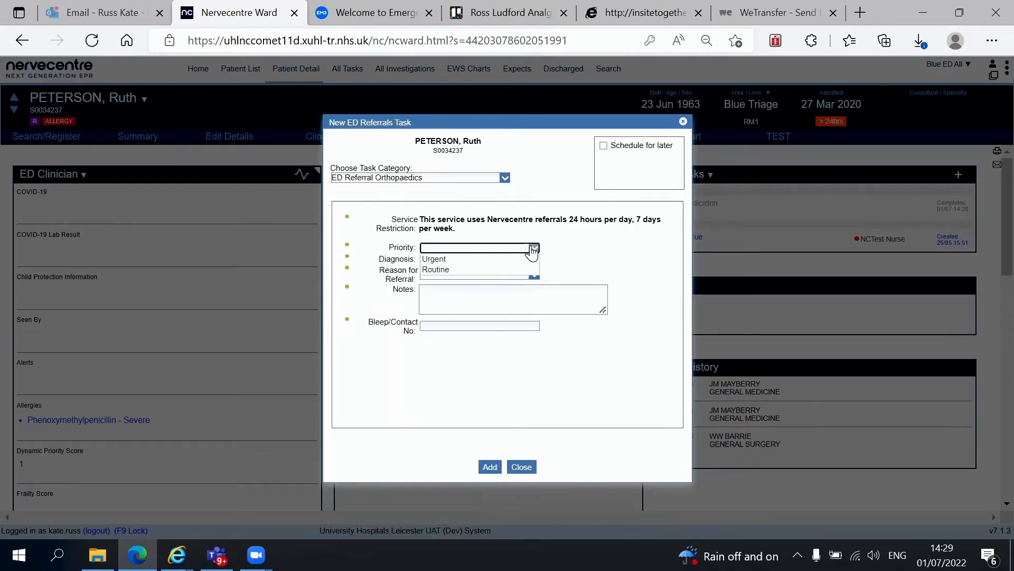
{"action": "left_click", "coordinate": [433, 257]}
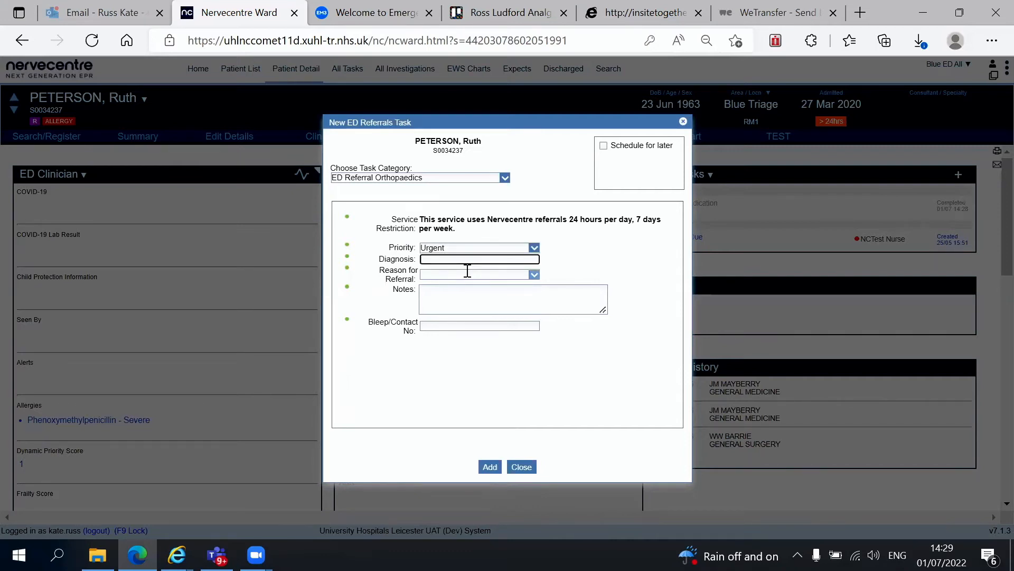
{"action": "type", "text": "NOF #"}
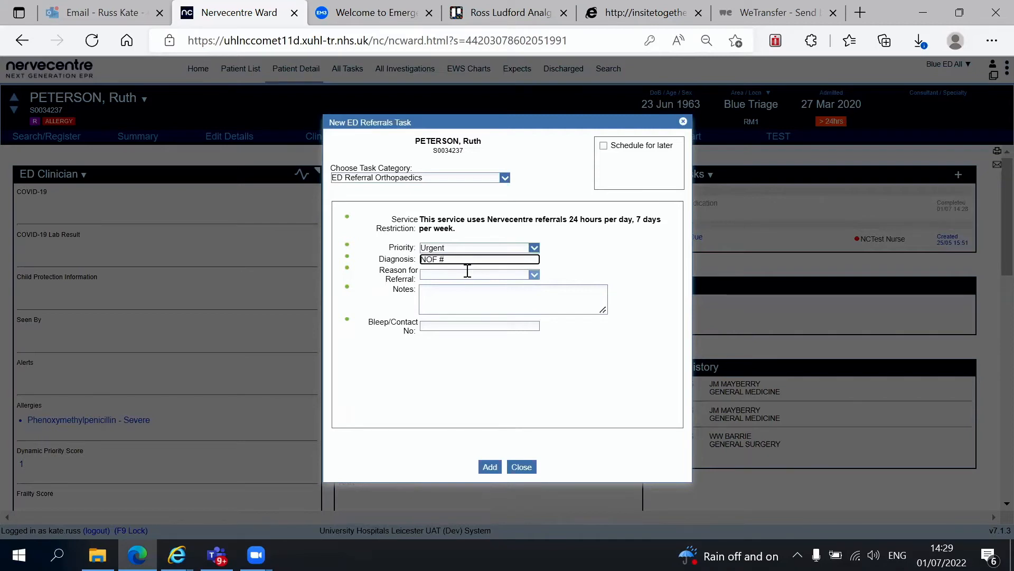
{"action": "left_click", "coordinate": [533, 275]}
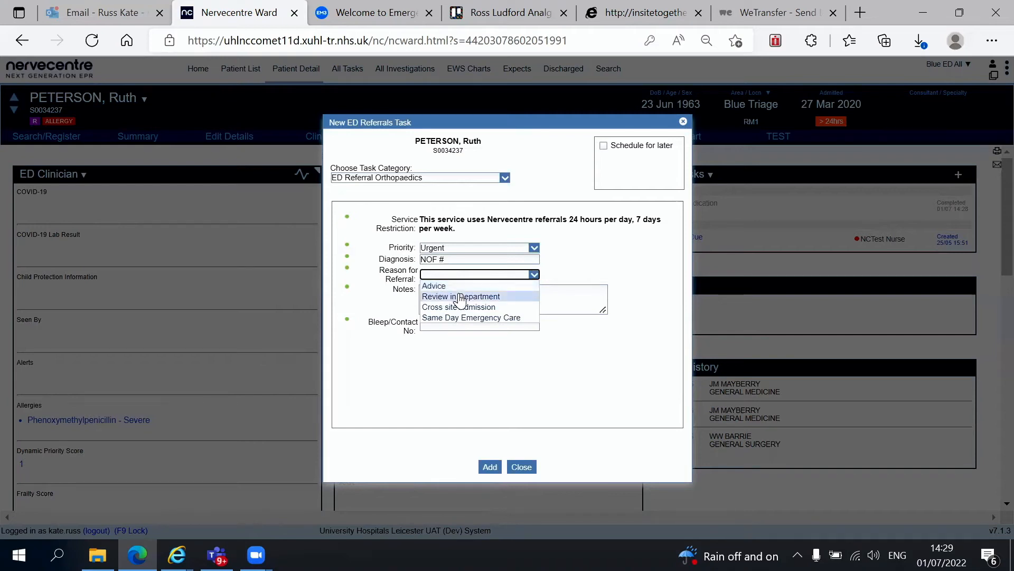
{"action": "mouse_move", "coordinate": [469, 306]}
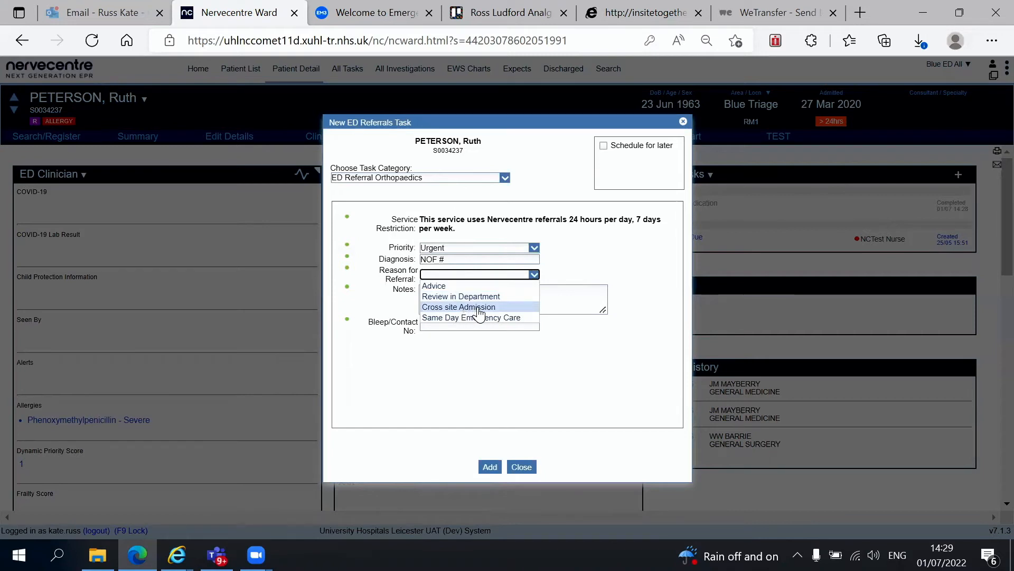
{"action": "mouse_move", "coordinate": [461, 296]}
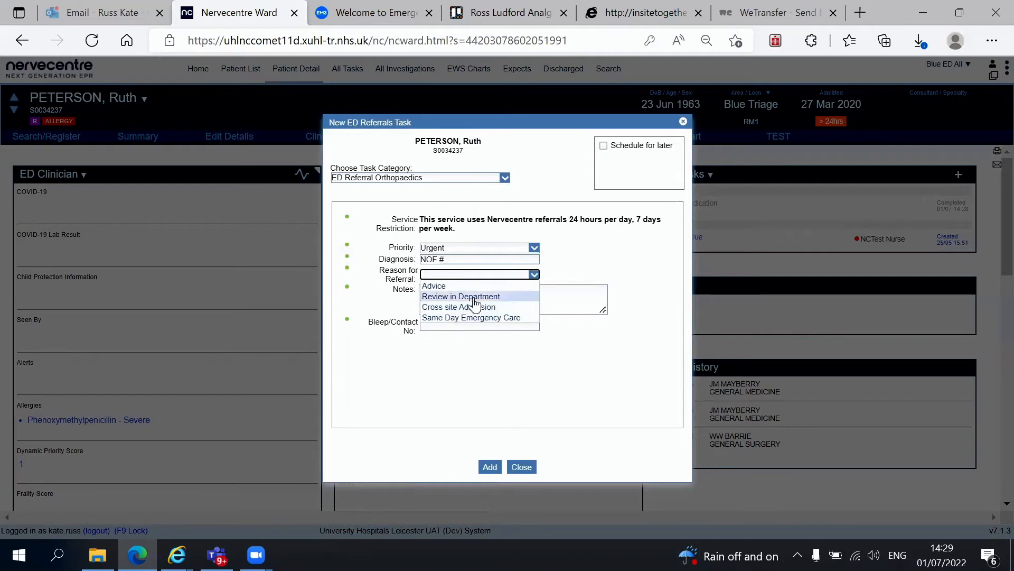
{"action": "mouse_move", "coordinate": [471, 317]}
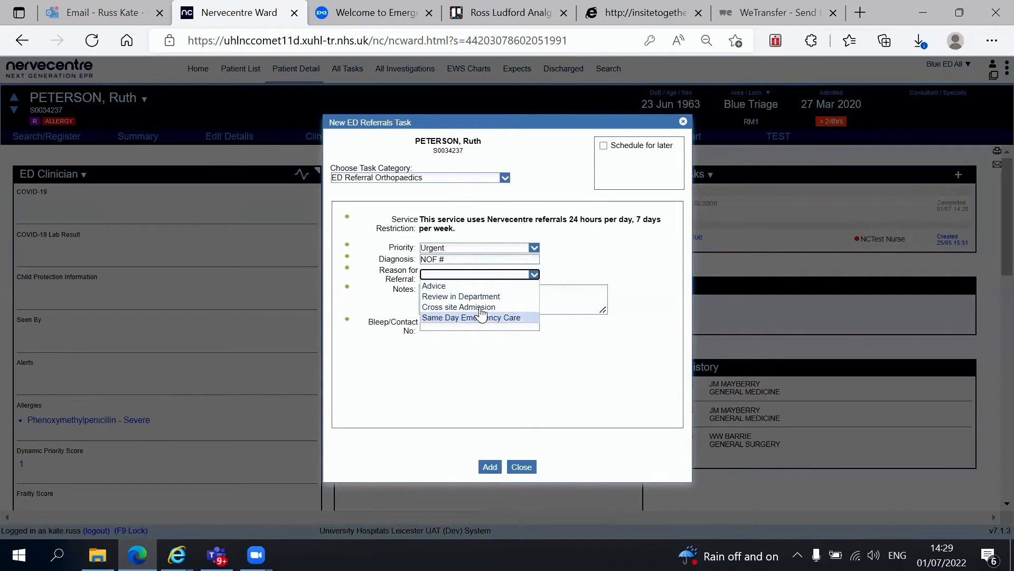
Step: Set reason Review in Department and enter the clinical notes about confirmed NOF after a fall
{"action": "left_click", "coordinate": [460, 296]}
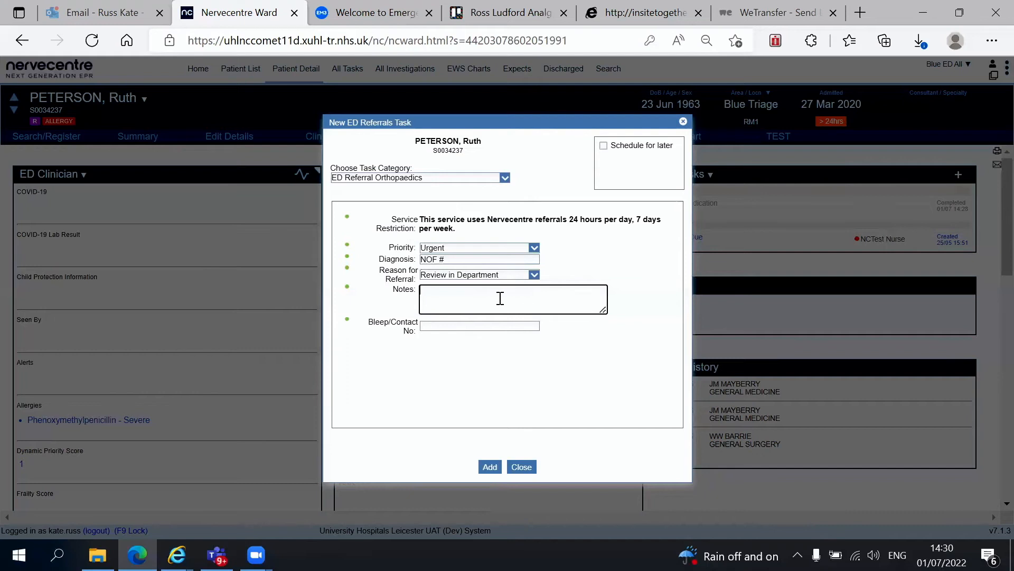
{"action": "mouse_move", "coordinate": [560, 274]}
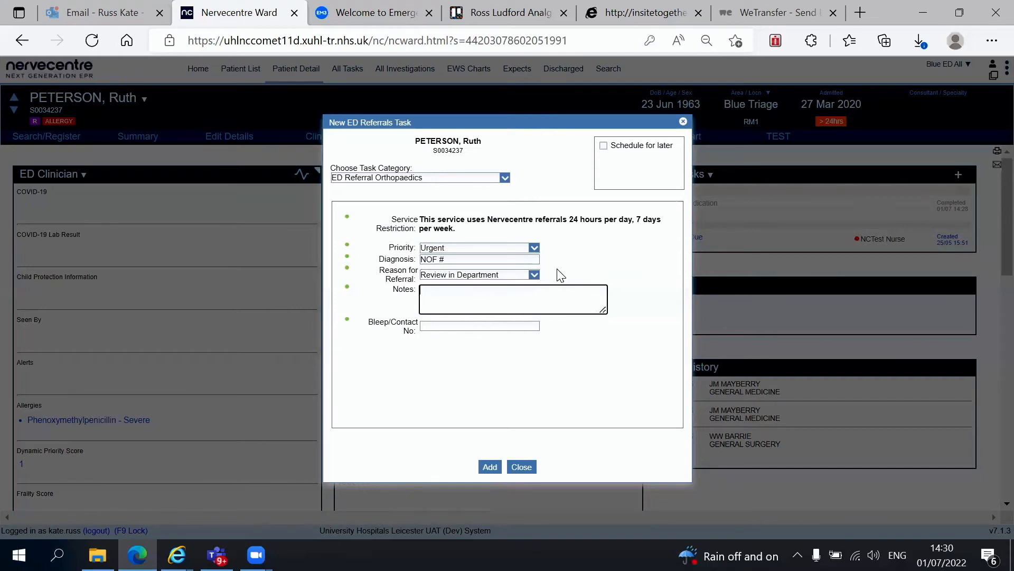
{"action": "type", "text": "confirmed NOF"}
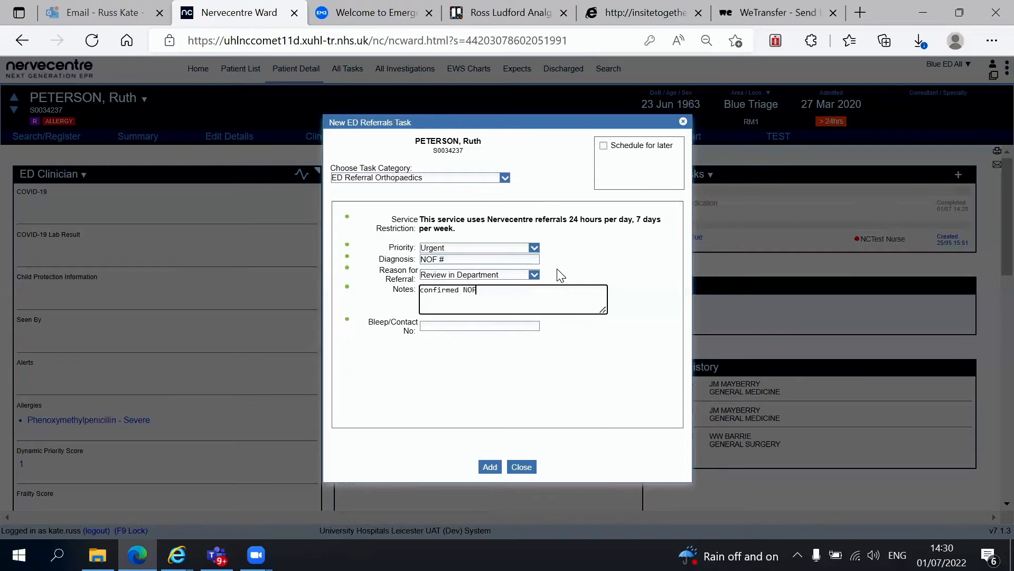
{"action": "type", "text": ". Fall from standing. Does"}
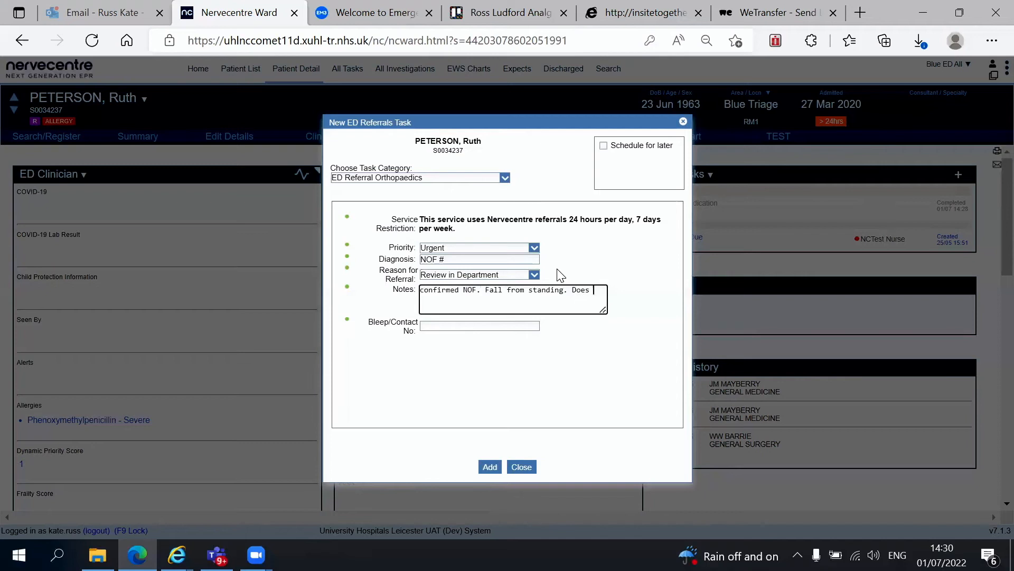
{"action": "type", "text": "own shopping. H"}
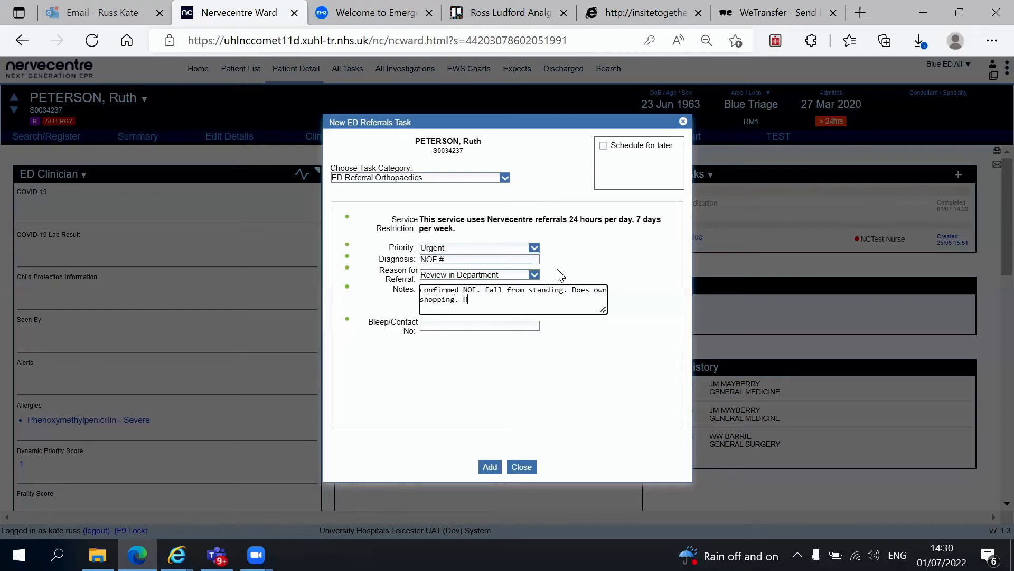
{"action": "type", "text": "ad FIB"}
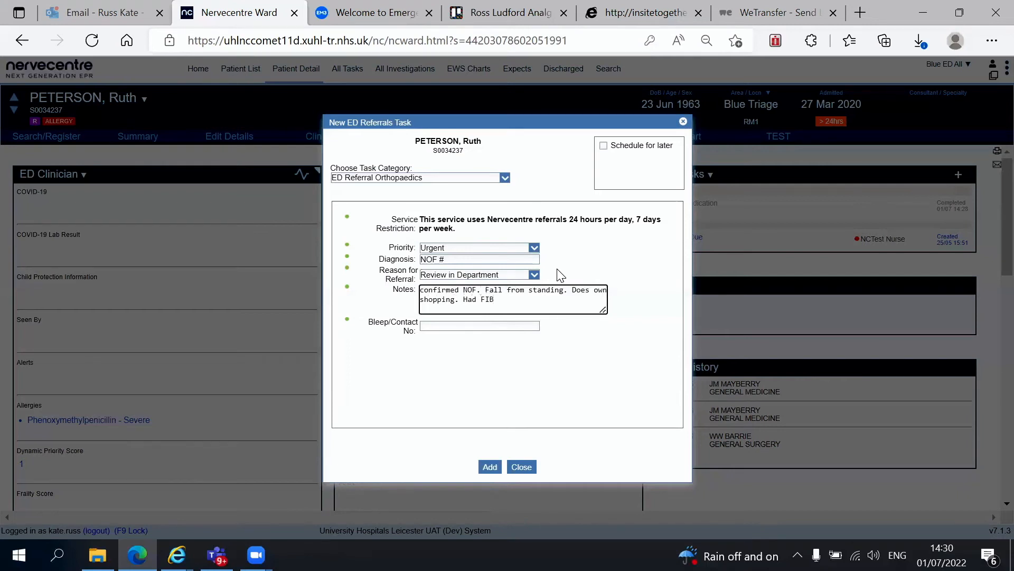
Step: Enter bleep contact number 6702 and add the orthopaedics referral task
{"action": "left_click", "coordinate": [479, 326]}
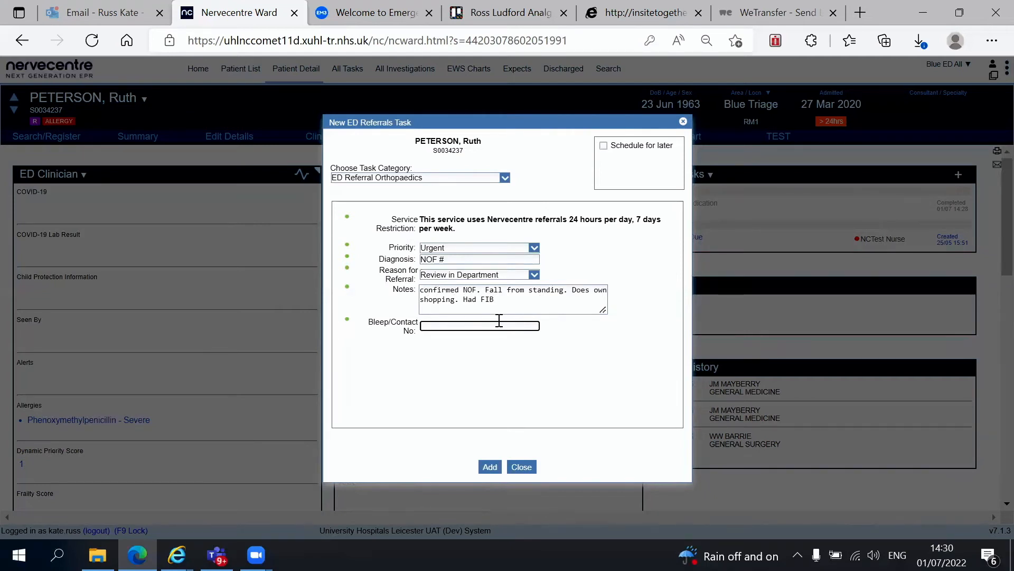
{"action": "type", "text": "6702"}
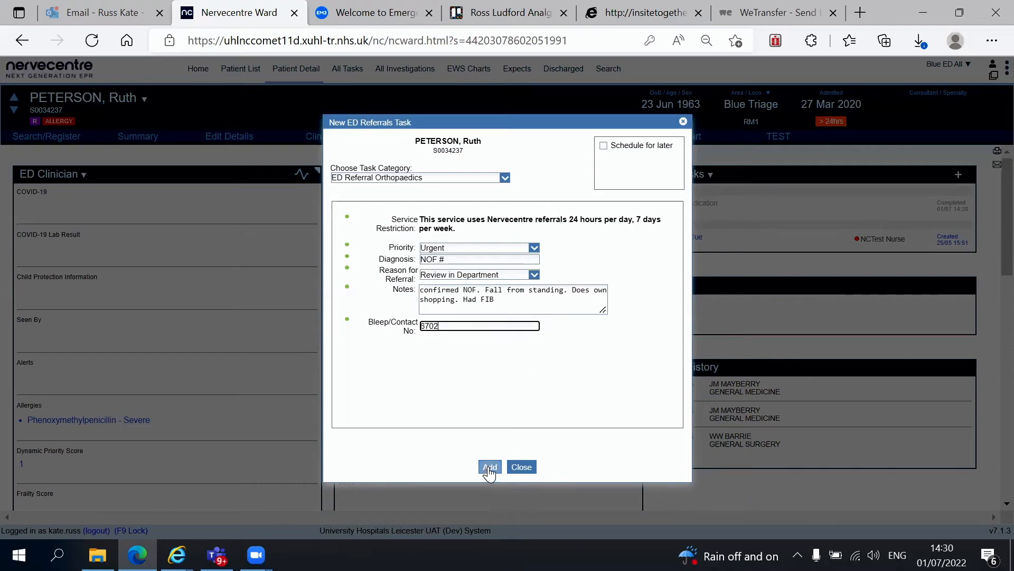
{"action": "left_click", "coordinate": [489, 466]}
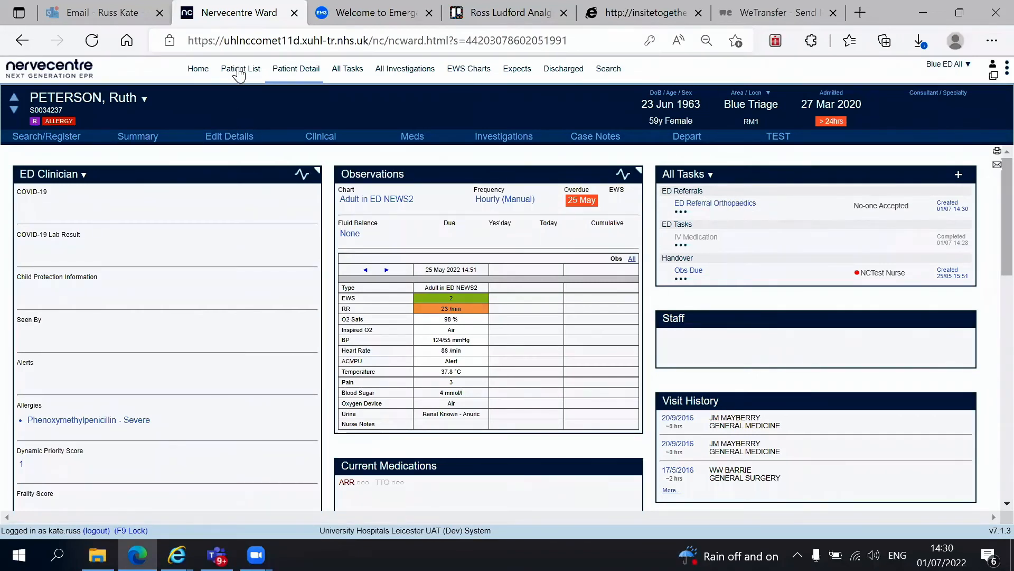
Step: Return to the ED patient list and check the referred patient's and head-wound patient's rows
{"action": "left_click", "coordinate": [240, 68]}
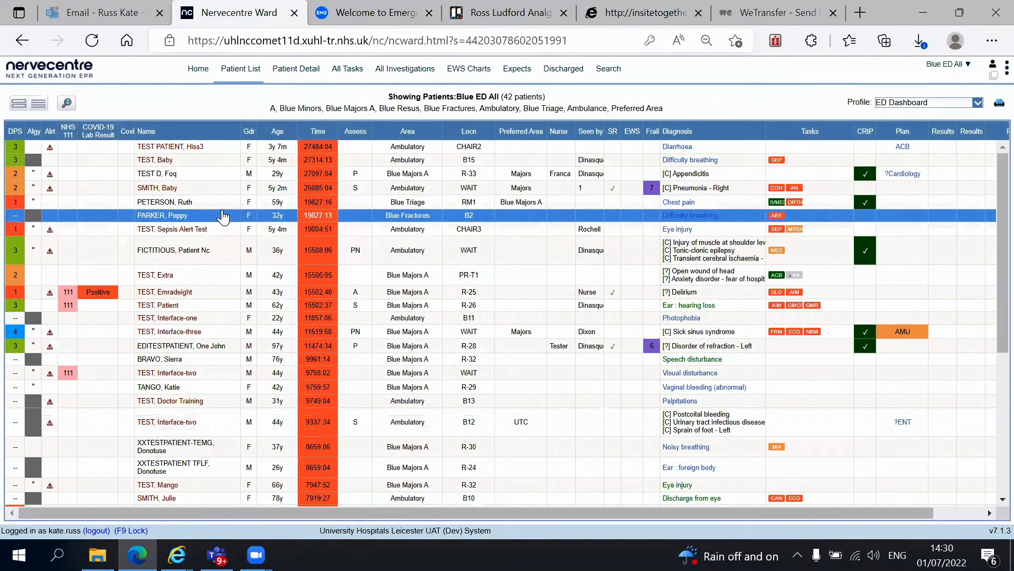
{"action": "left_click", "coordinate": [194, 202]}
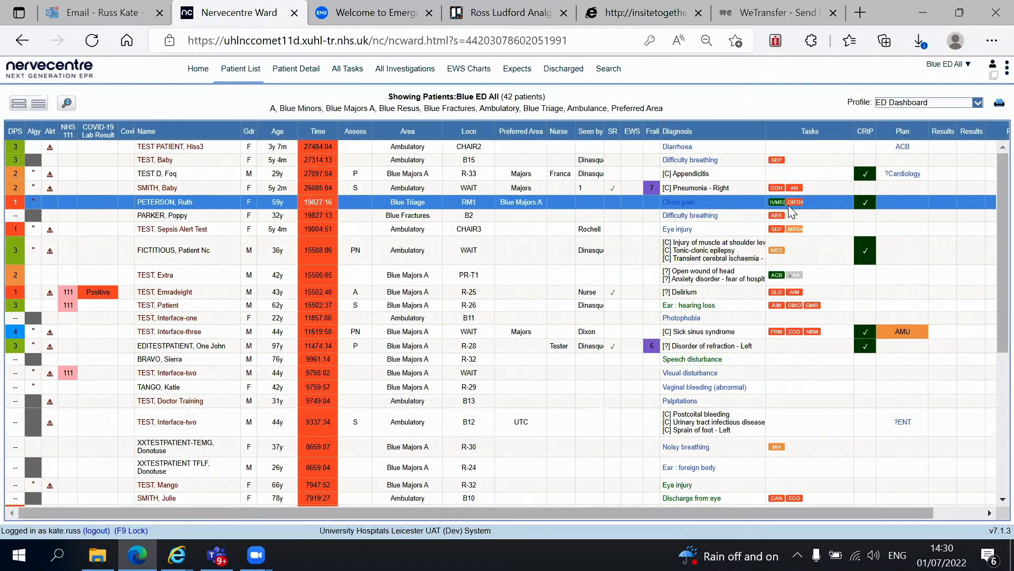
{"action": "mouse_move", "coordinate": [796, 201]}
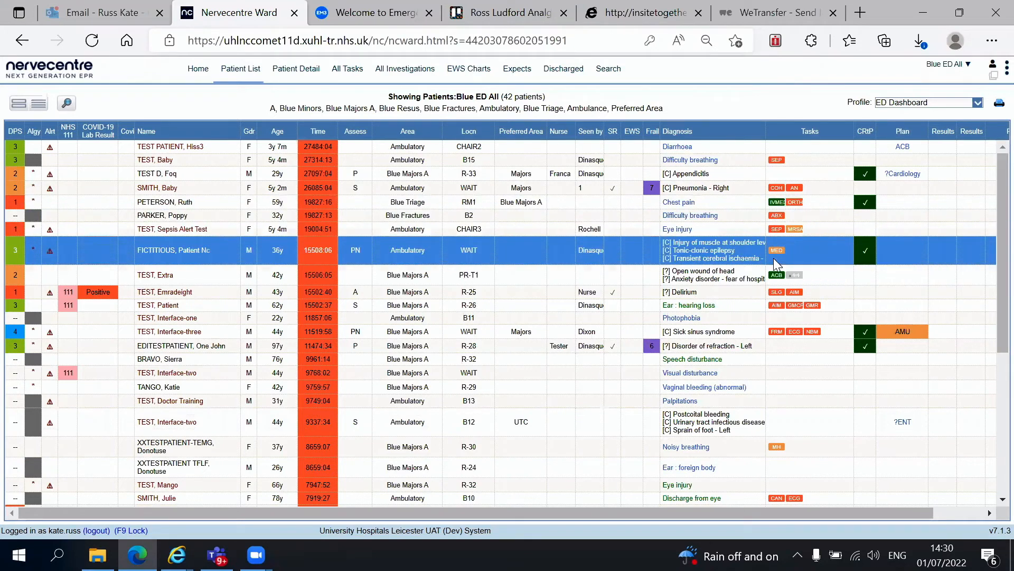
{"action": "mouse_move", "coordinate": [780, 262]}
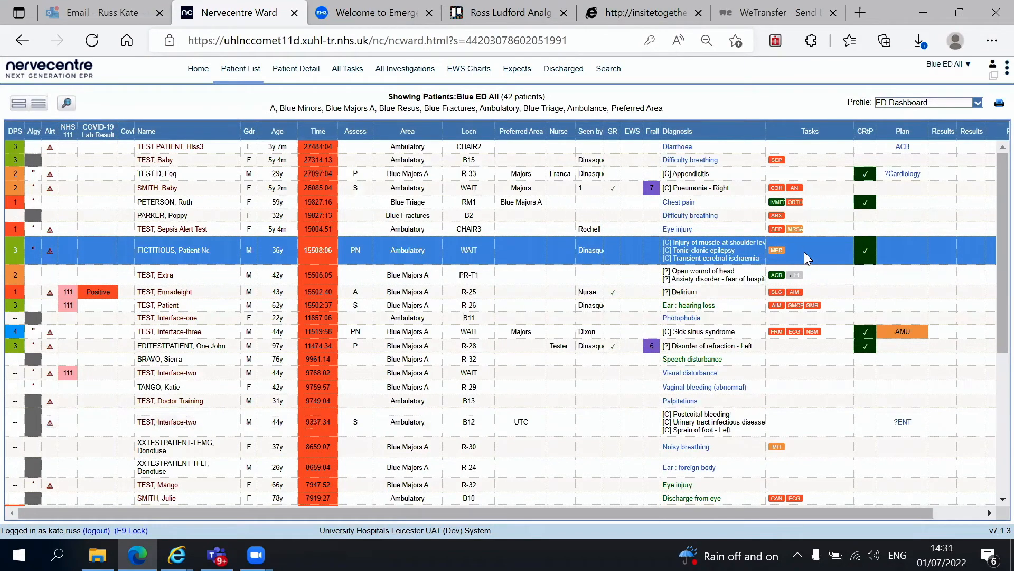
{"action": "left_click", "coordinate": [155, 275]}
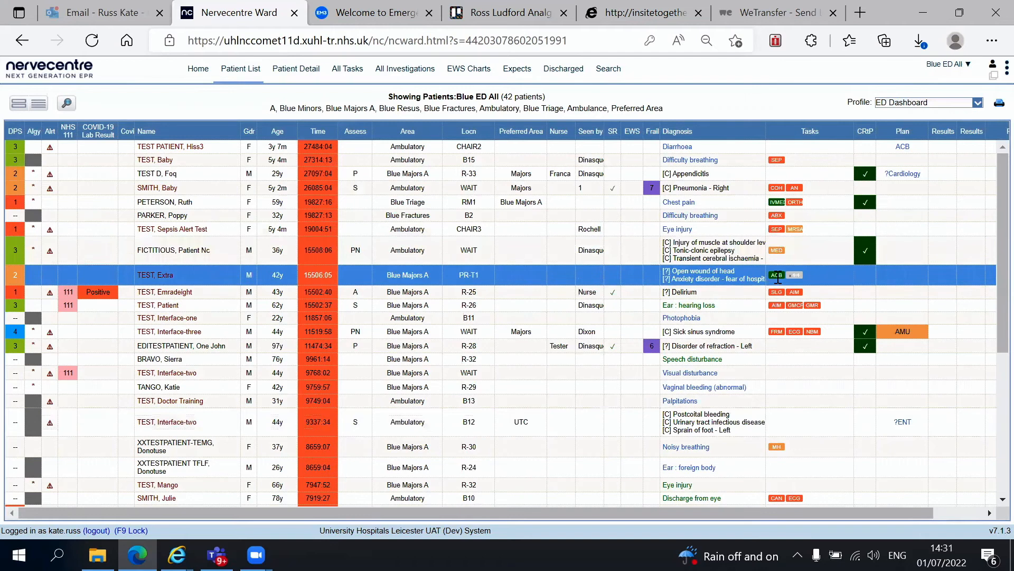
{"action": "mouse_move", "coordinate": [777, 275]}
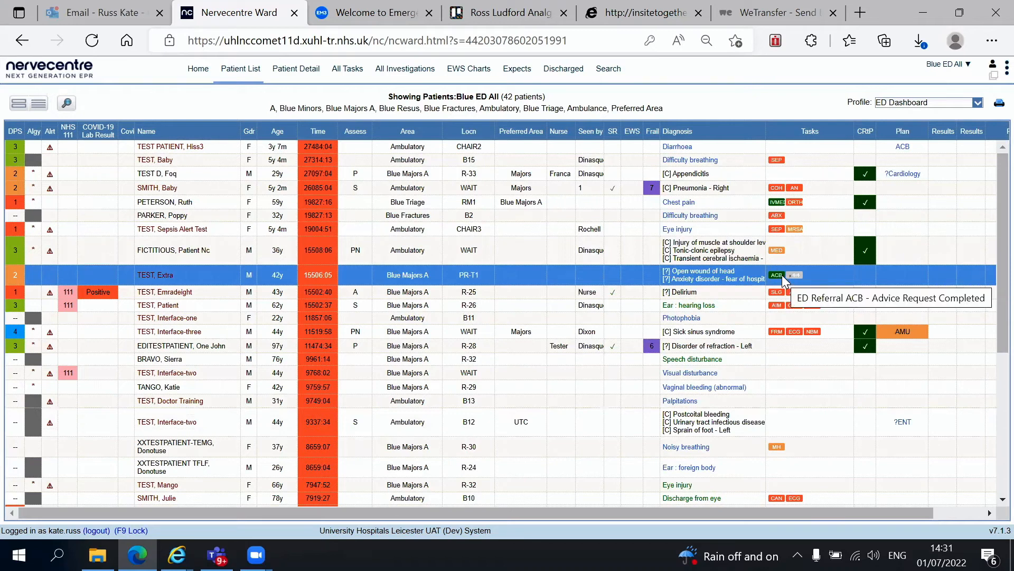
{"action": "left_click", "coordinate": [172, 228]}
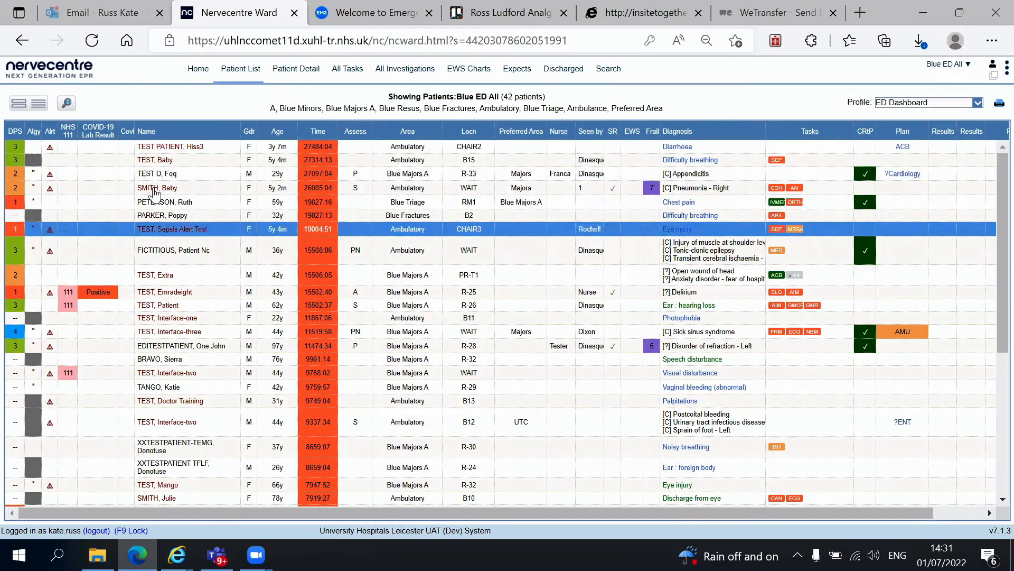
Step: Reopen the referred patient's record and scroll the ED Clinician panel to the Bed Request field
{"action": "left_click", "coordinate": [165, 202]}
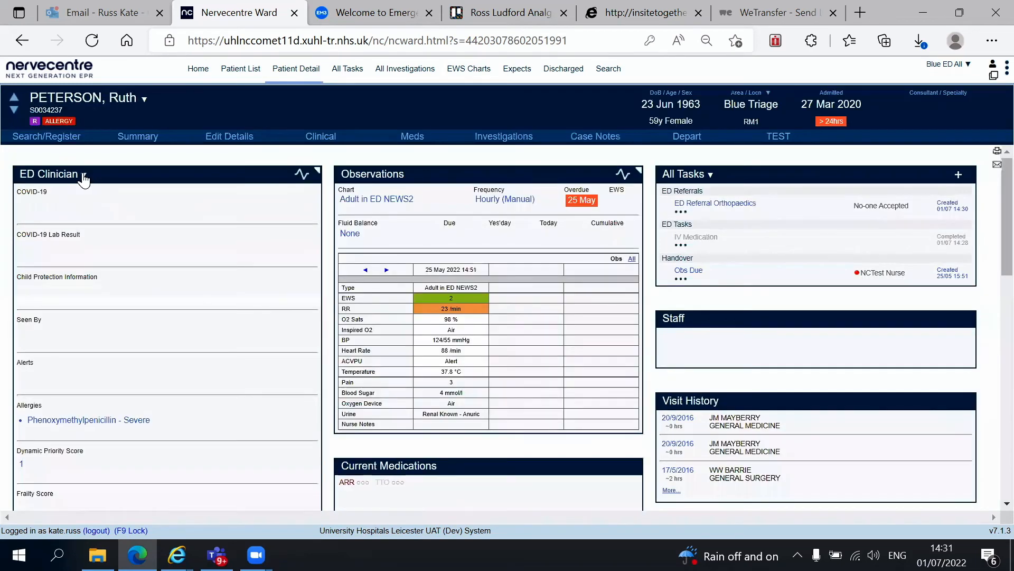
{"action": "scroll", "scroll_direction": "down", "scroll_amount": 3}
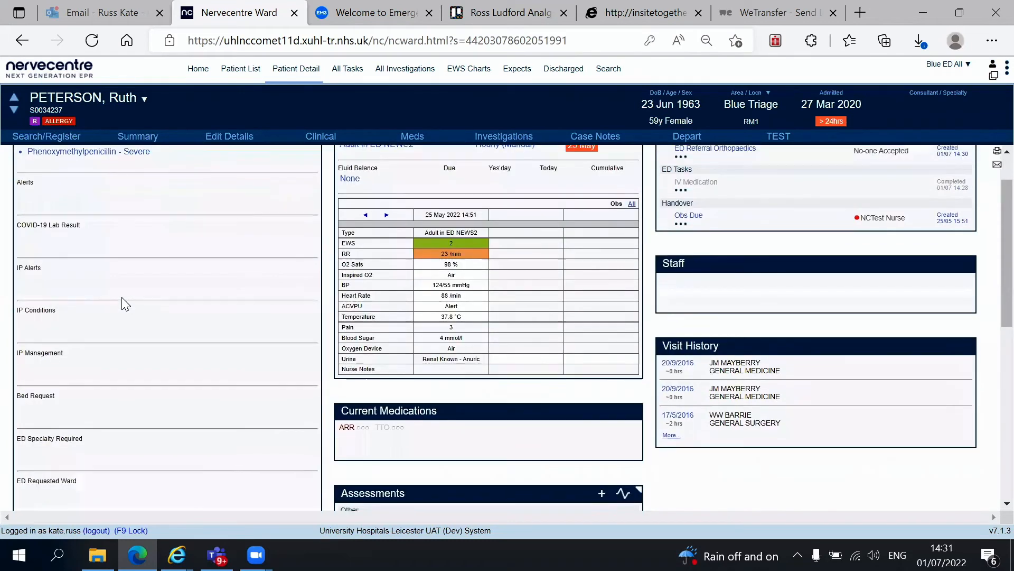
{"action": "scroll", "scroll_direction": "down", "scroll_amount": 3}
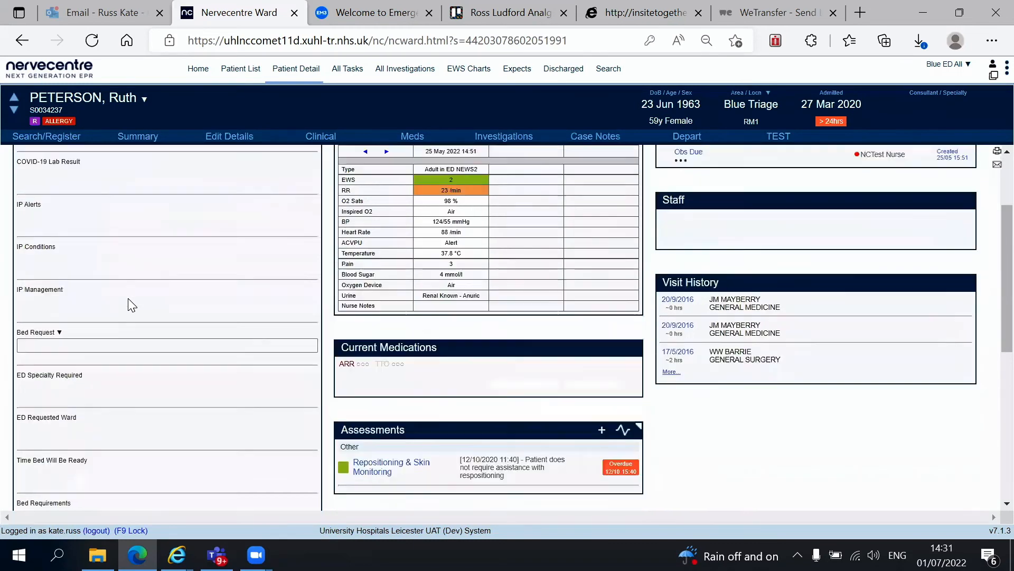
{"action": "scroll", "scroll_direction": "down", "scroll_amount": 3}
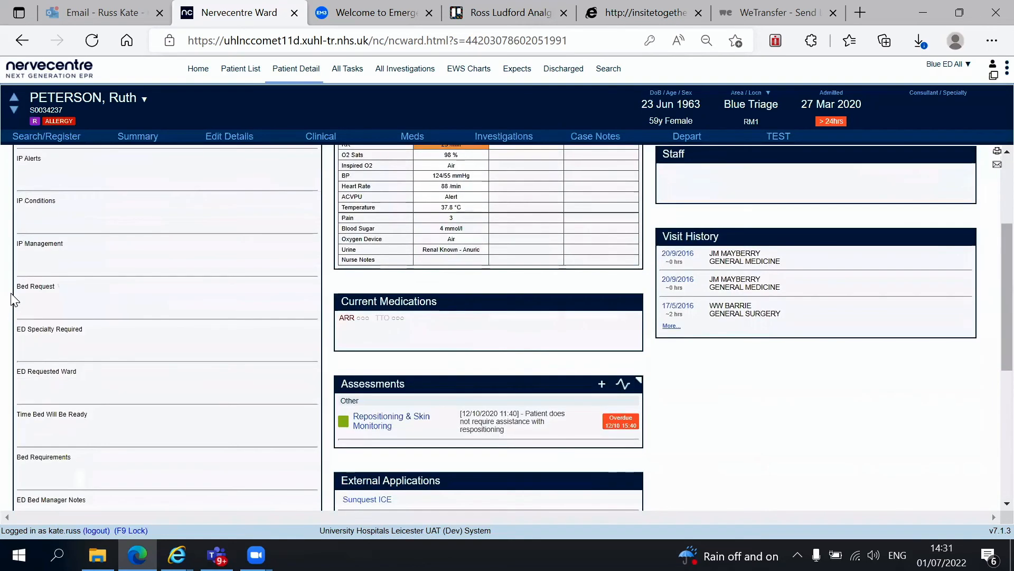
{"action": "scroll", "scroll_direction": "down", "scroll_amount": 3}
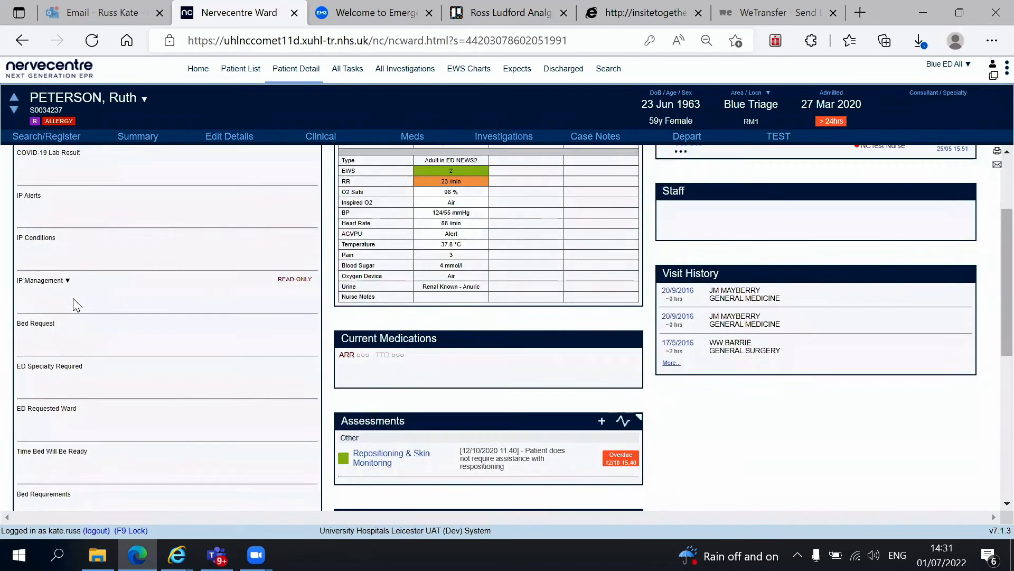
{"action": "scroll", "scroll_direction": "down", "scroll_amount": 3}
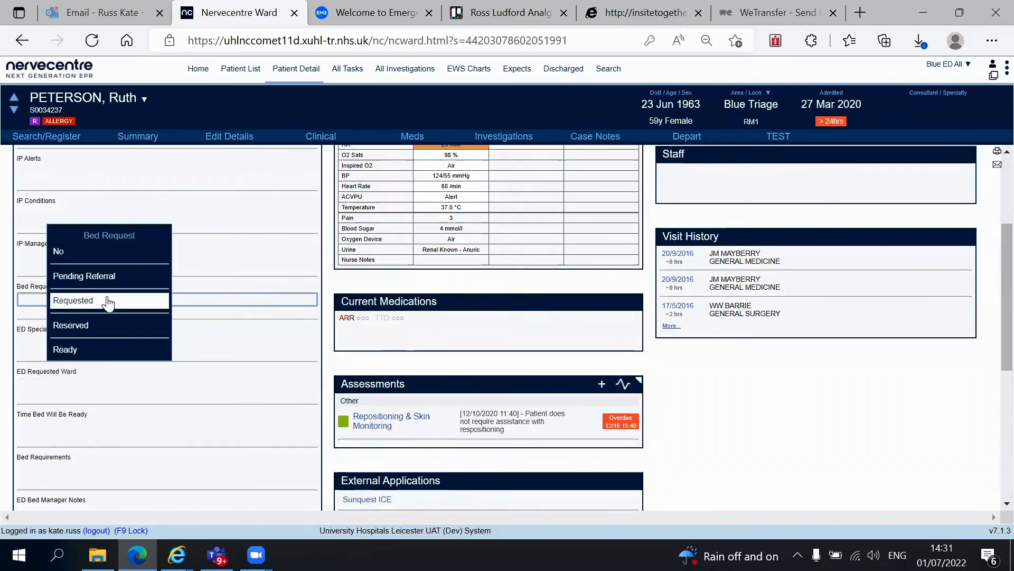
Step: Set the bed request's ED Specialty Required to Medicine
{"action": "left_click", "coordinate": [73, 299]}
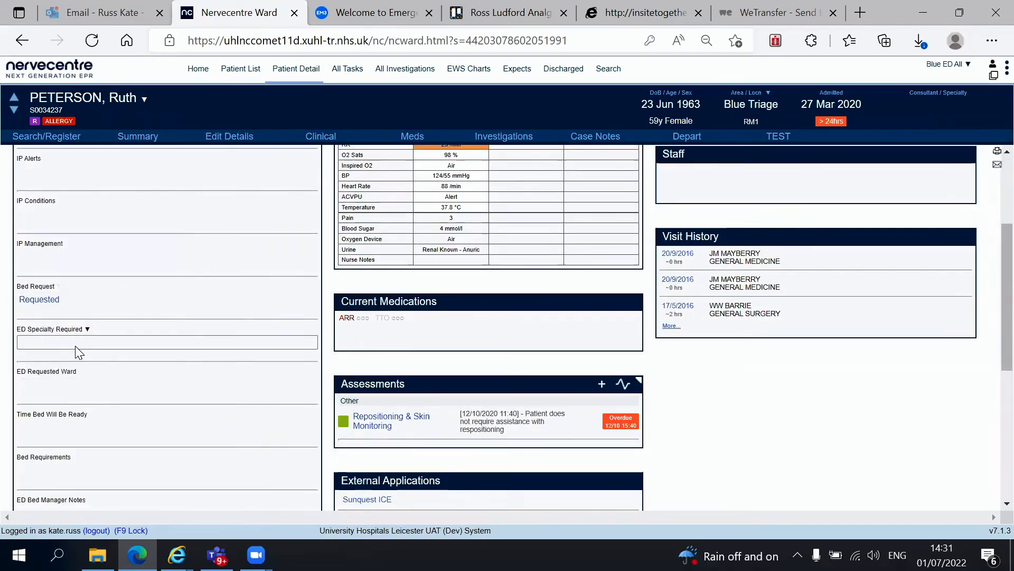
{"action": "left_click", "coordinate": [166, 341]}
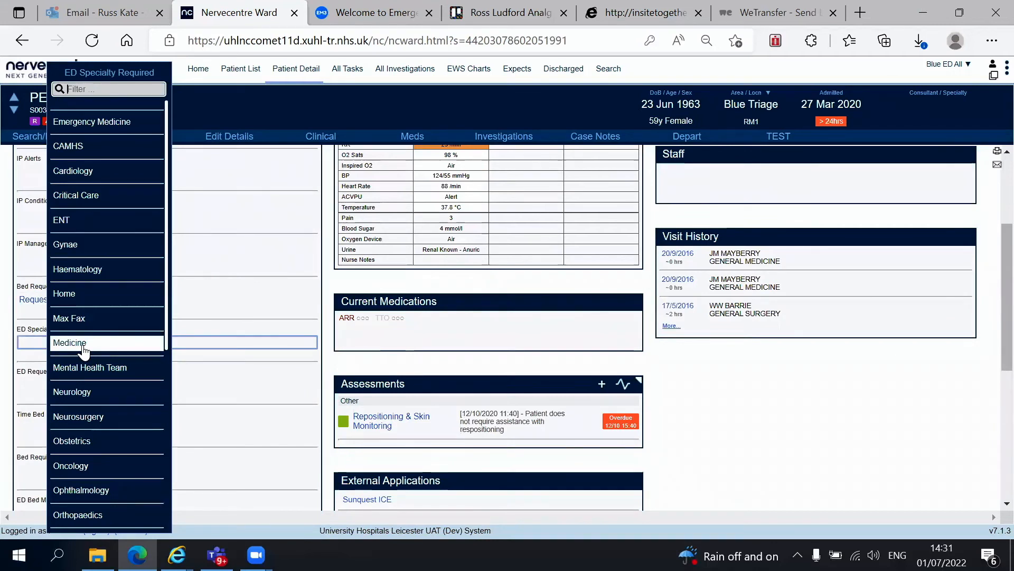
{"action": "left_click", "coordinate": [70, 342]}
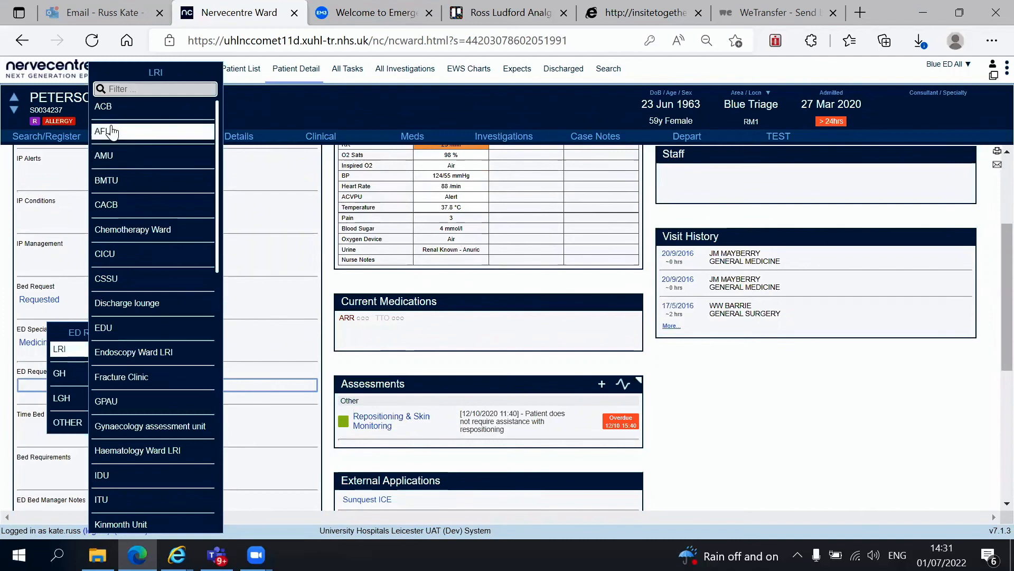
{"action": "mouse_move", "coordinate": [103, 155]}
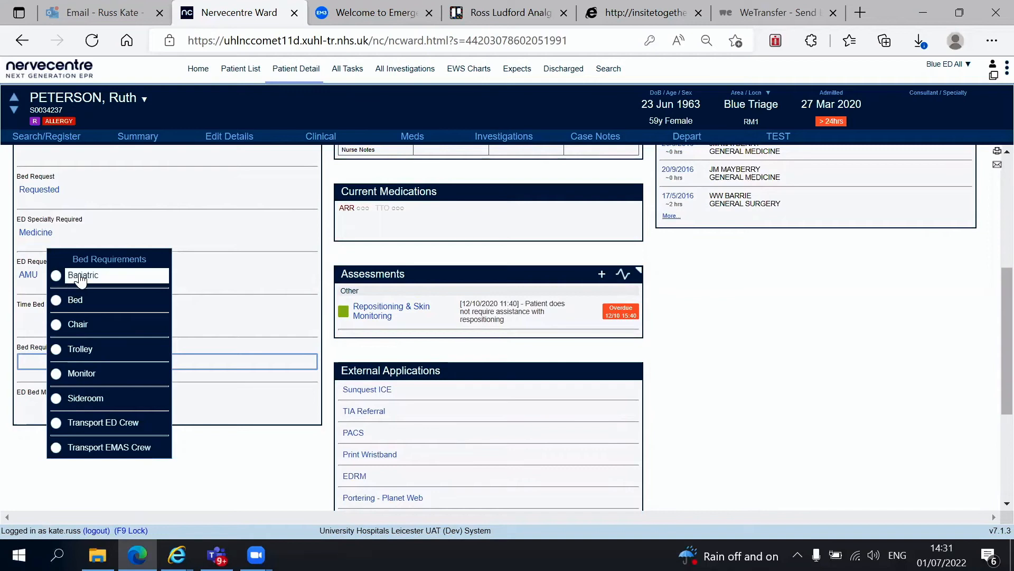
{"action": "mouse_move", "coordinate": [91, 277]}
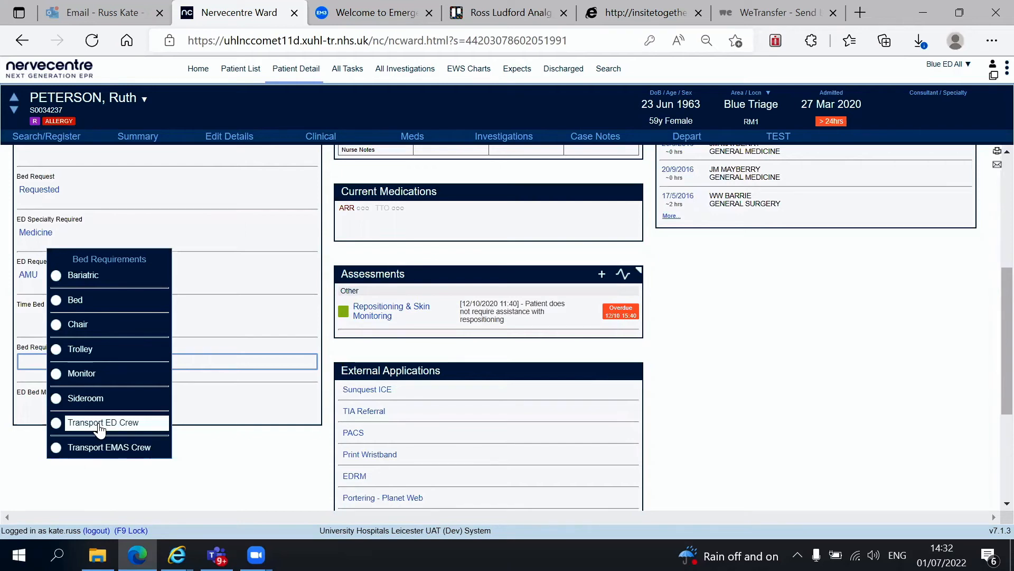
{"action": "mouse_move", "coordinate": [109, 447]}
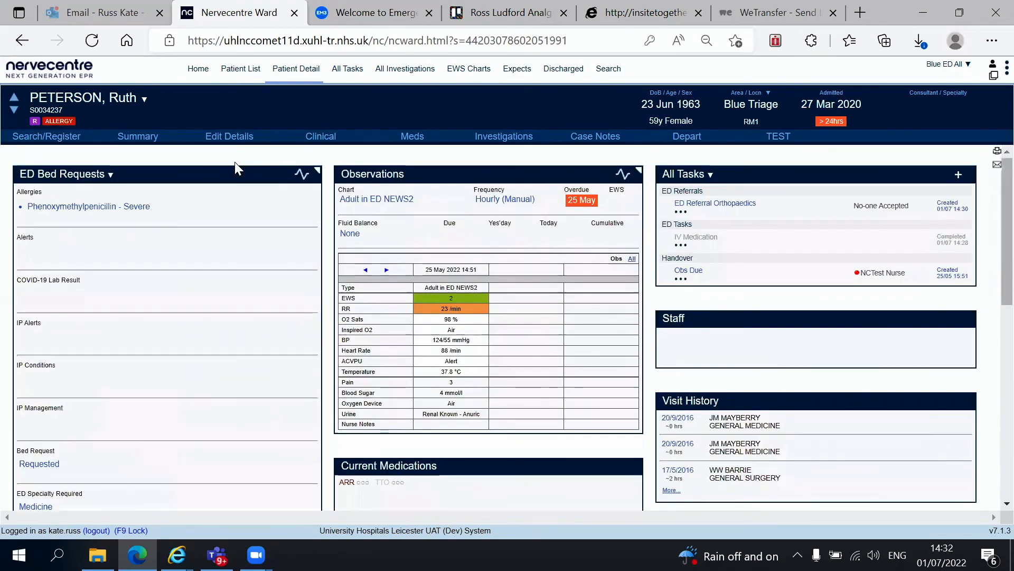
Step: Return to the ED patient list and select the chest pain patient's row showing AMU in Plan
{"action": "left_click", "coordinate": [239, 68]}
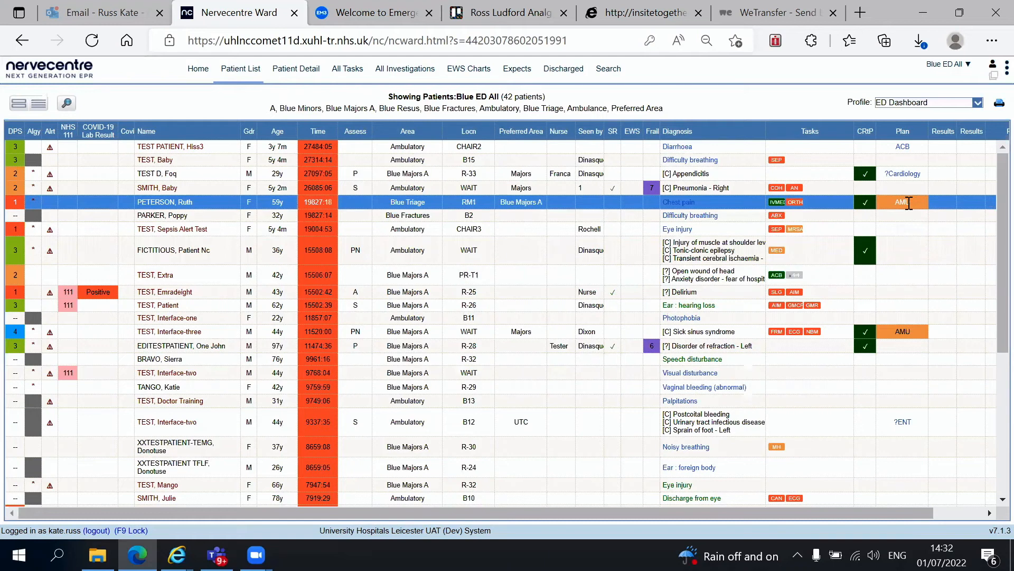
{"action": "mouse_move", "coordinate": [915, 204]}
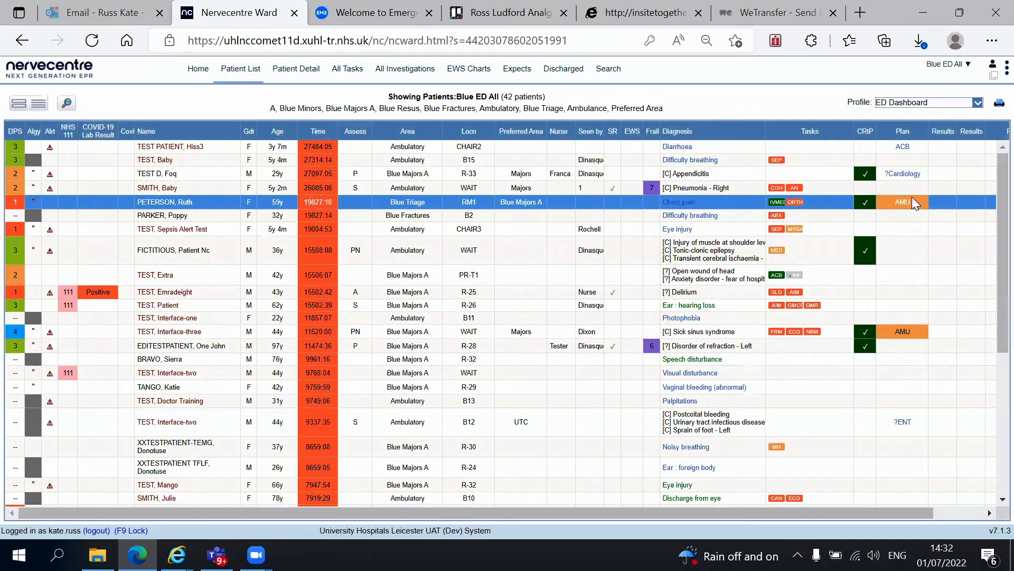
{"action": "left_click", "coordinate": [158, 214]}
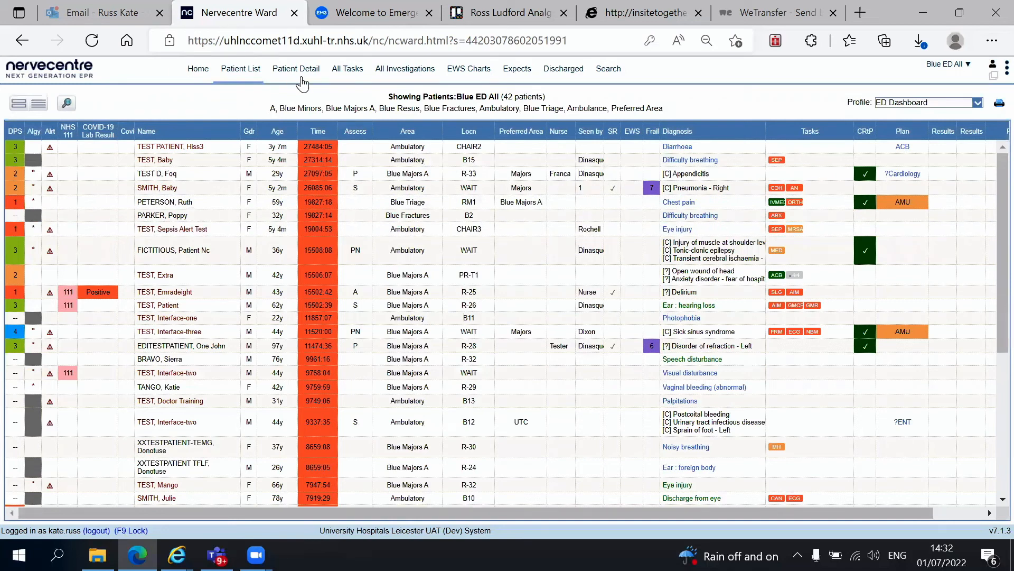
{"action": "left_click", "coordinate": [164, 202]}
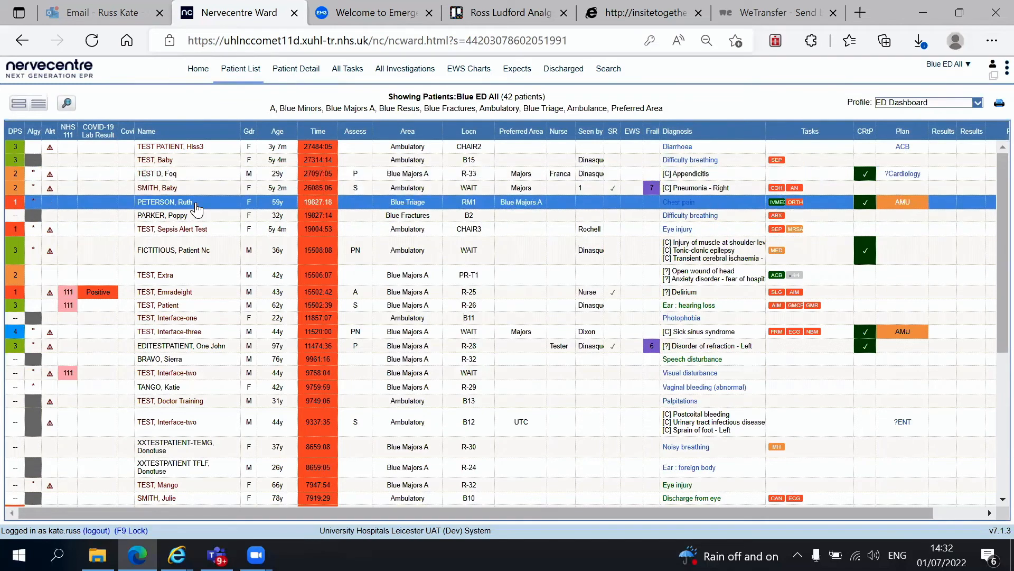
{"action": "double_click", "coordinate": [164, 201]}
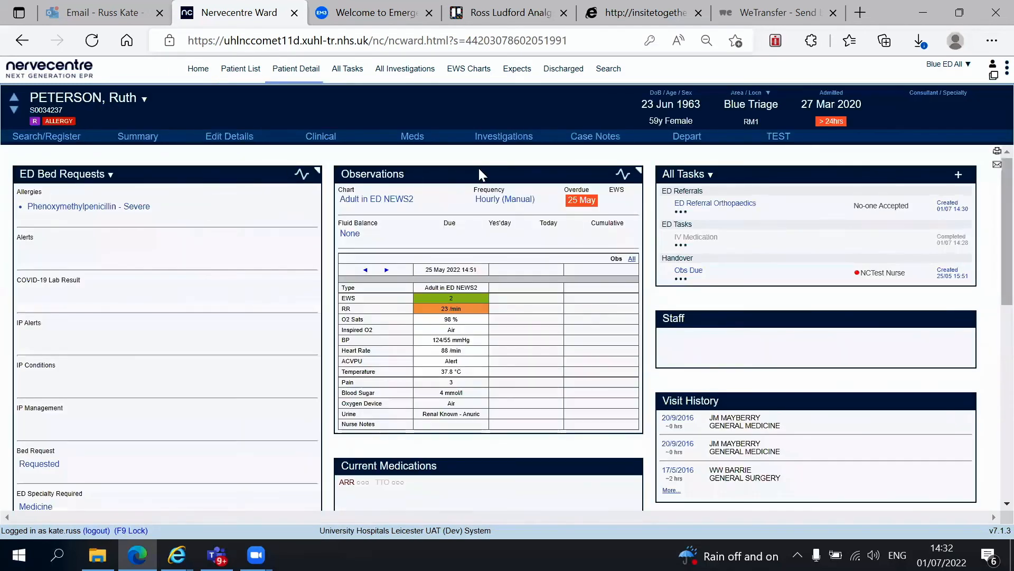
{"action": "mouse_move", "coordinate": [436, 172]}
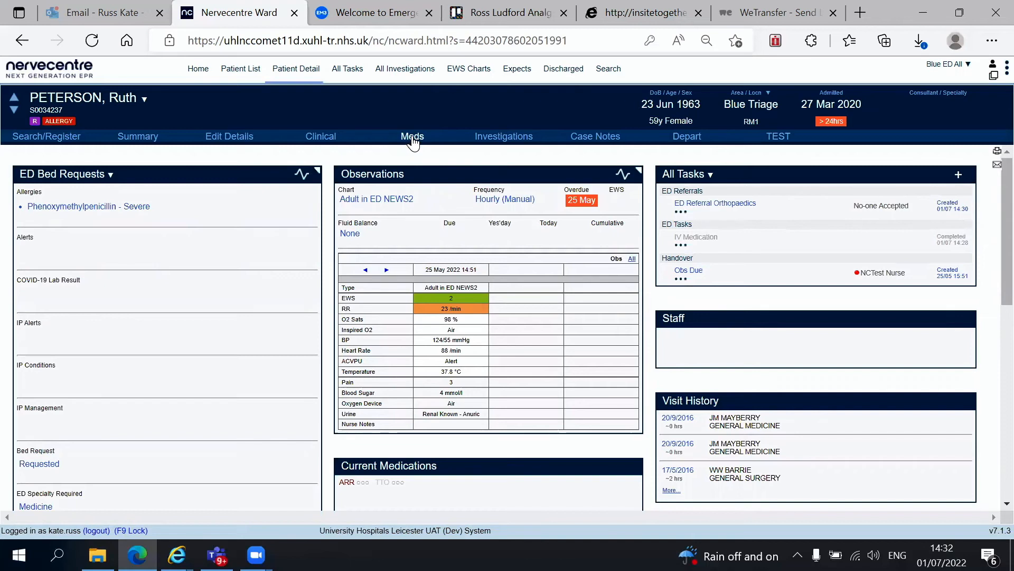
{"action": "mouse_move", "coordinate": [412, 136]}
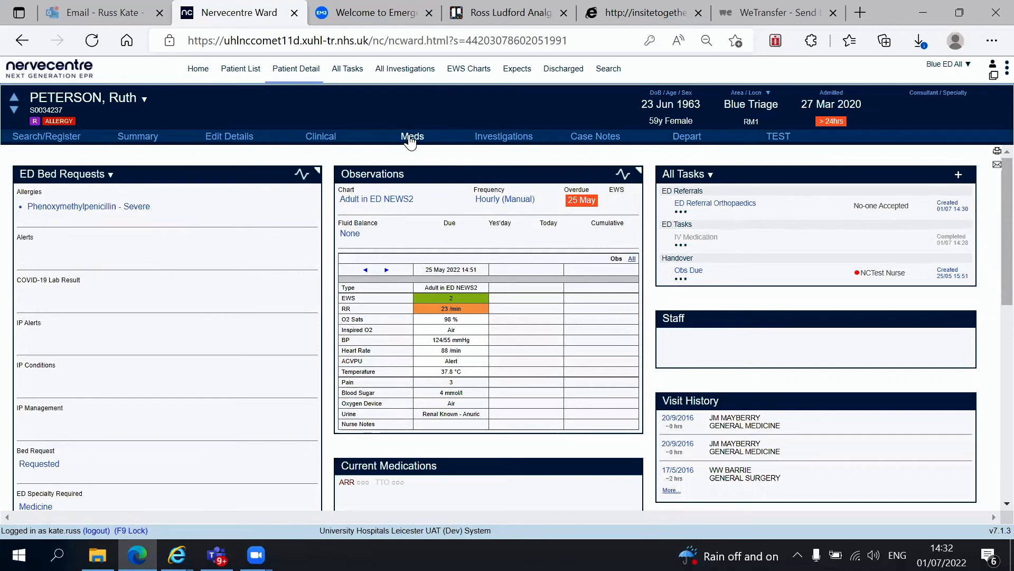
{"action": "mouse_move", "coordinate": [411, 137]}
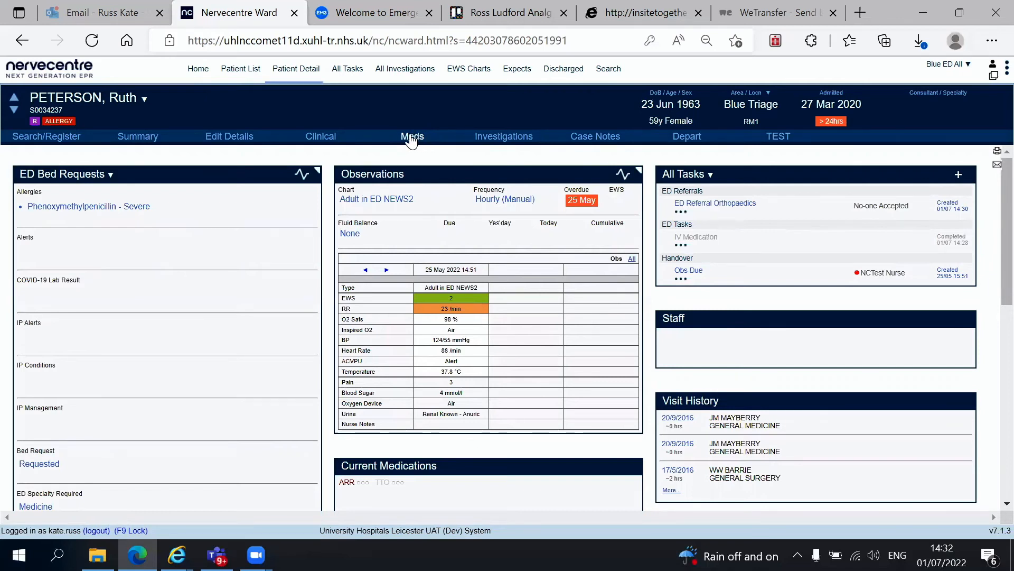
{"action": "mouse_move", "coordinate": [412, 143]}
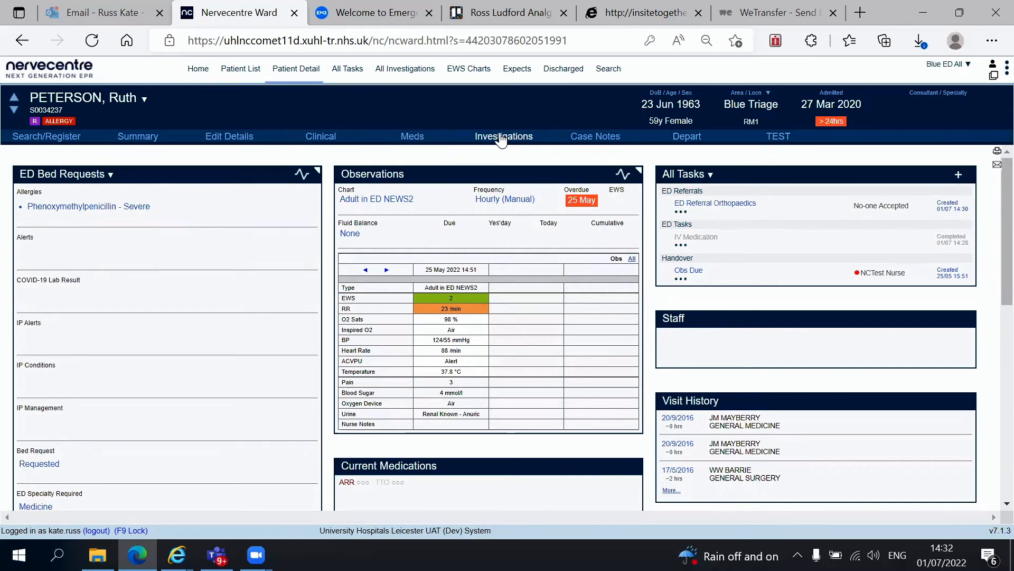
{"action": "left_click", "coordinate": [503, 136]}
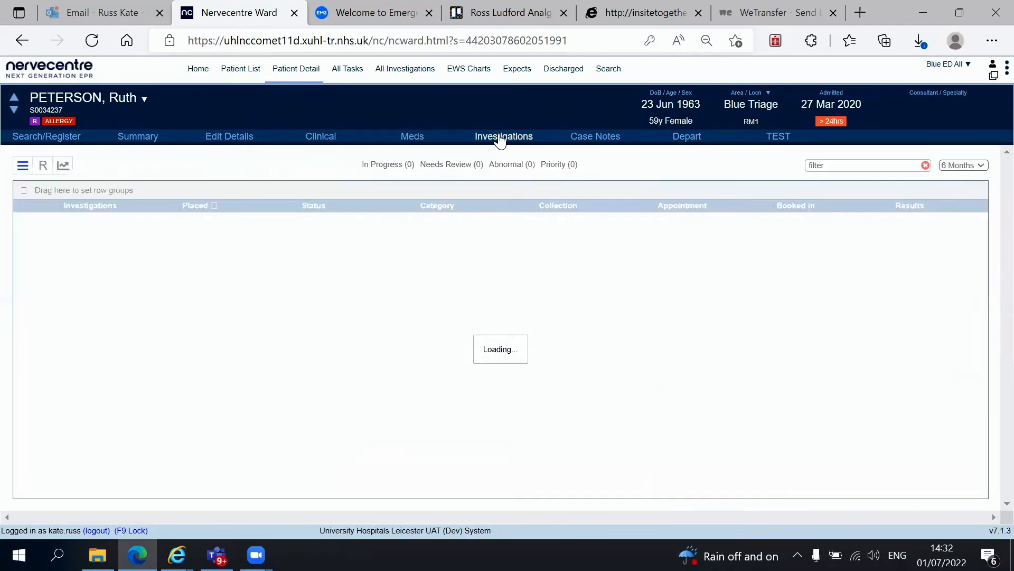
{"action": "left_click", "coordinate": [503, 136]}
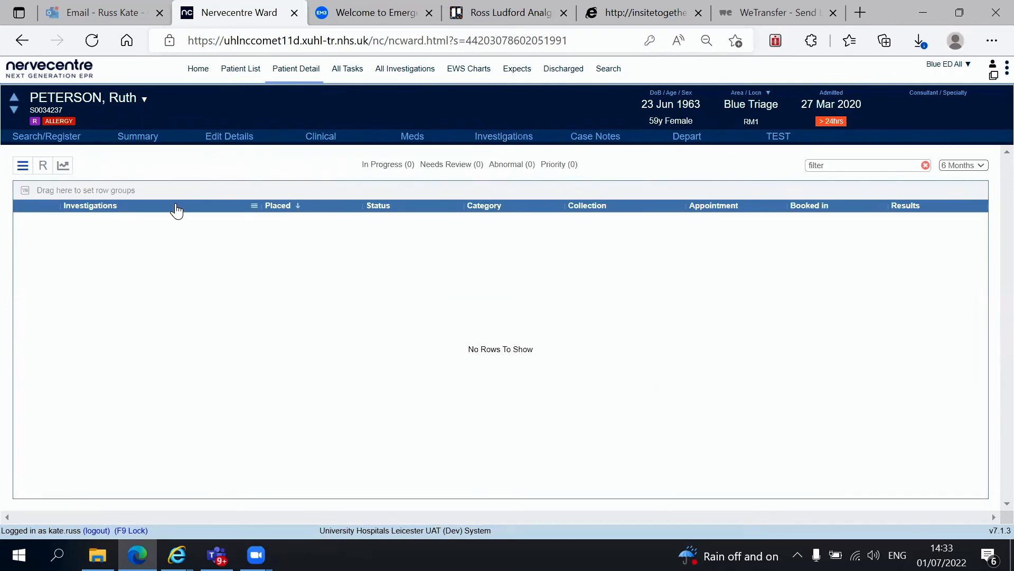
{"action": "mouse_move", "coordinate": [133, 250]}
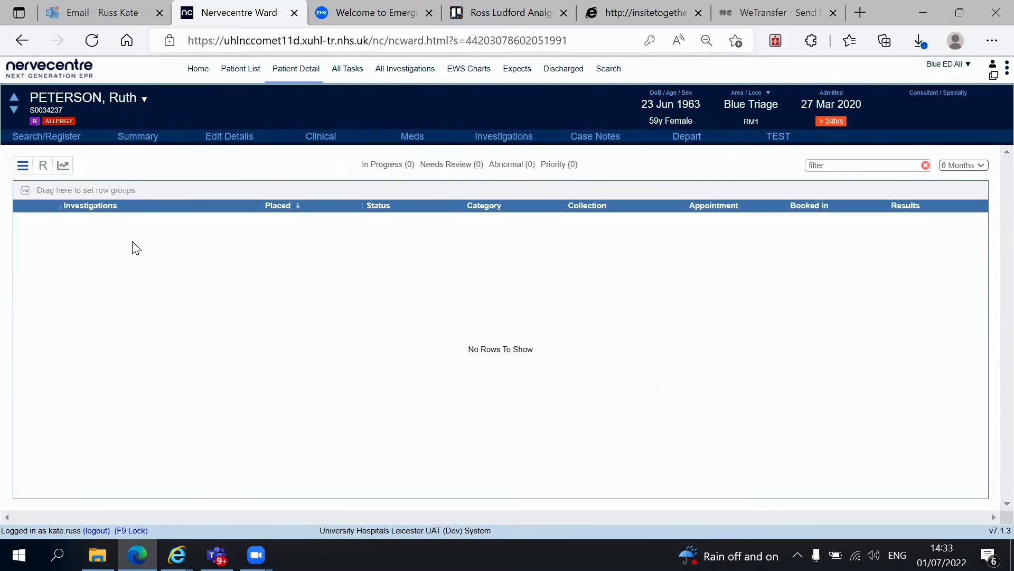
{"action": "mouse_move", "coordinate": [113, 308]}
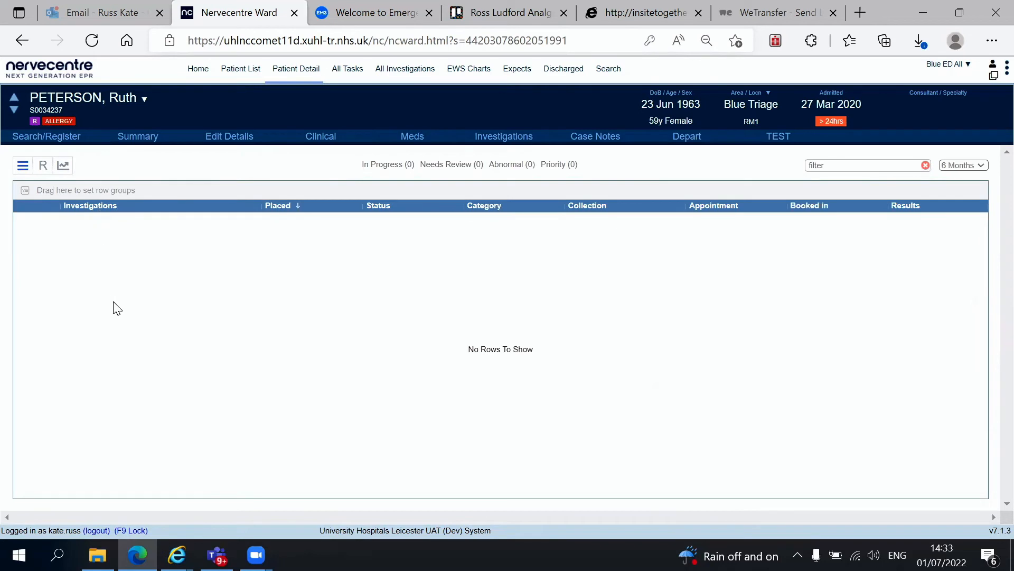
{"action": "mouse_move", "coordinate": [107, 315]}
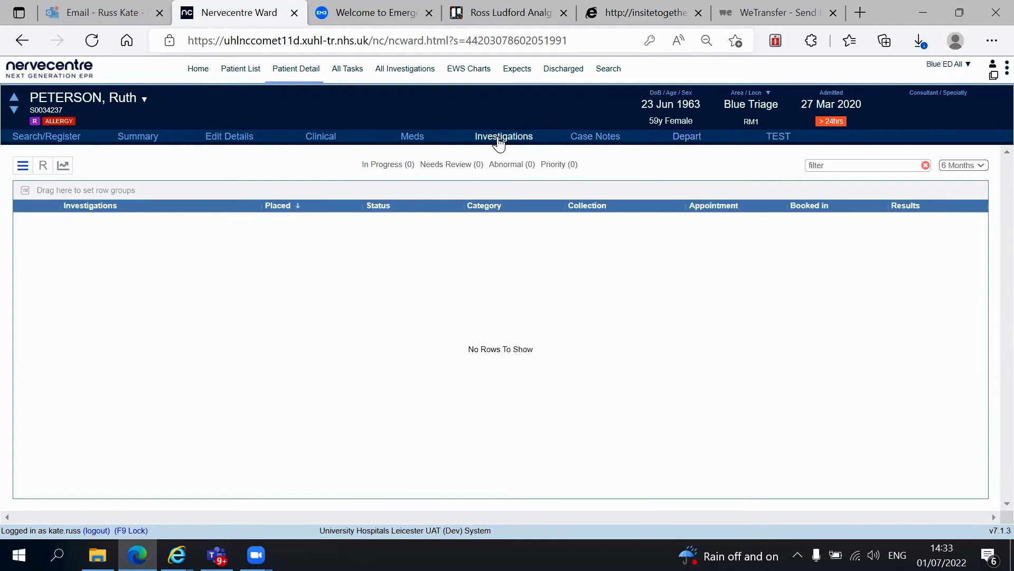
{"action": "left_click", "coordinate": [687, 136]}
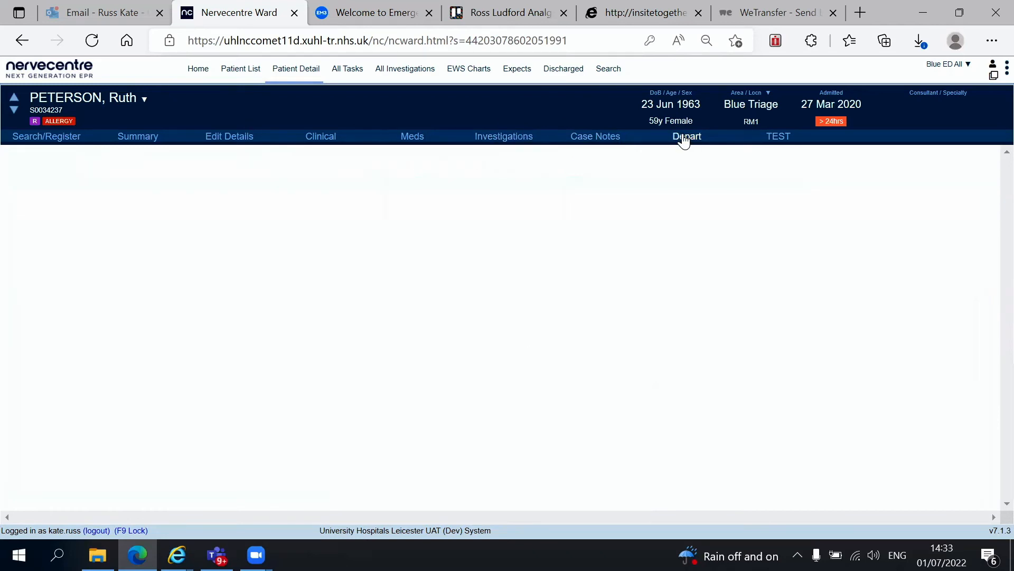
{"action": "left_click", "coordinate": [686, 136]}
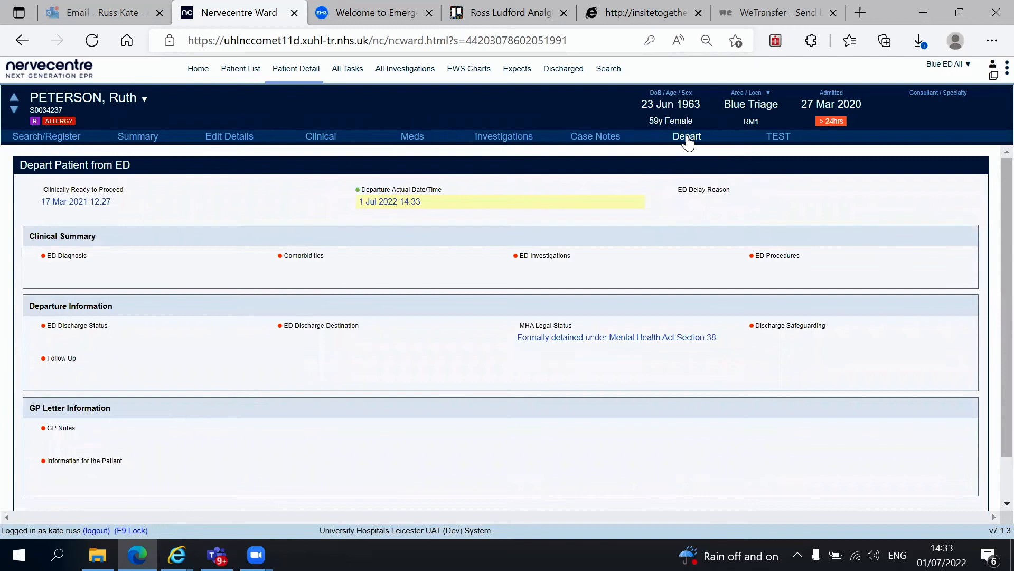
{"action": "left_click", "coordinate": [68, 255]}
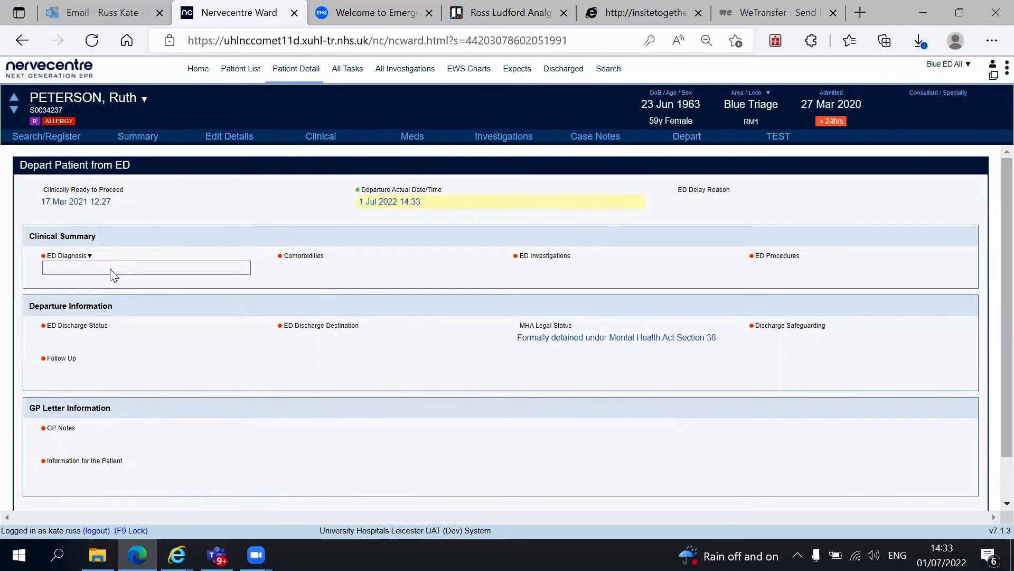
{"action": "scroll", "scroll_direction": "down", "scroll_amount": 3}
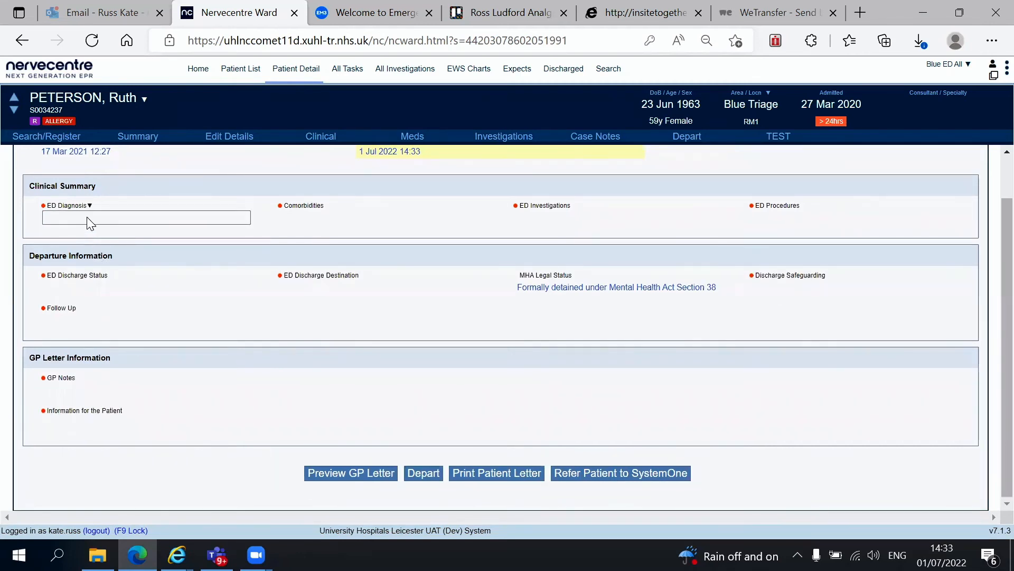
{"action": "left_click", "coordinate": [146, 216]}
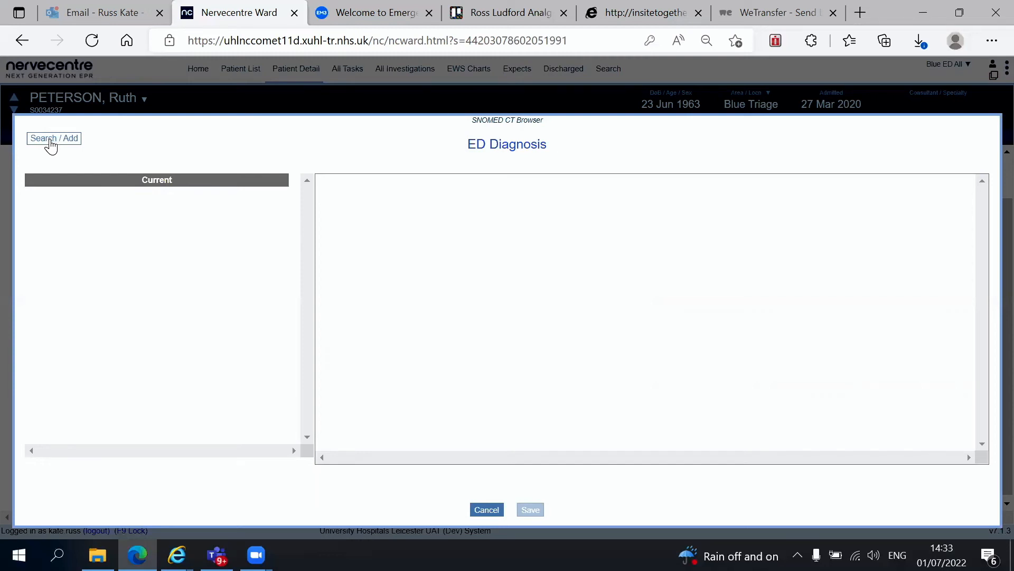
Step: Browse Trauma / FB > Fracture / dislocation > Closed fracture and select Closed fracture of rib
{"action": "left_click", "coordinate": [53, 138]}
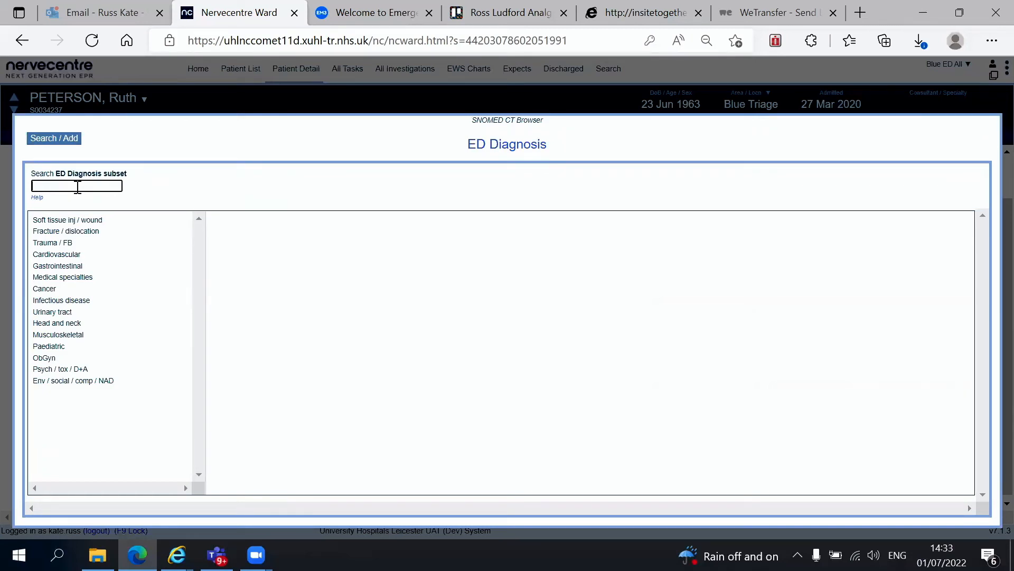
{"action": "left_click", "coordinate": [52, 242]}
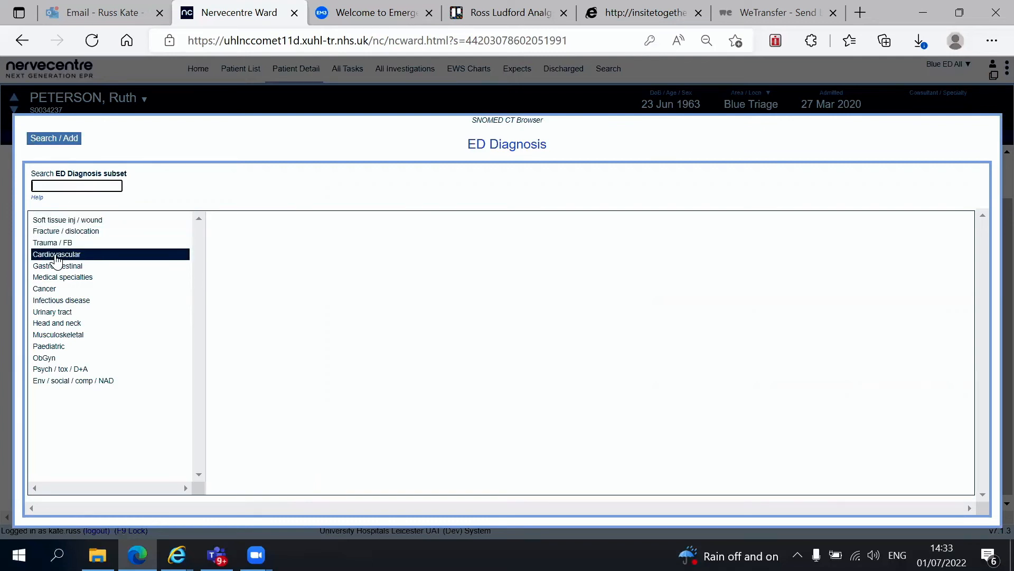
{"action": "left_click", "coordinate": [52, 242]}
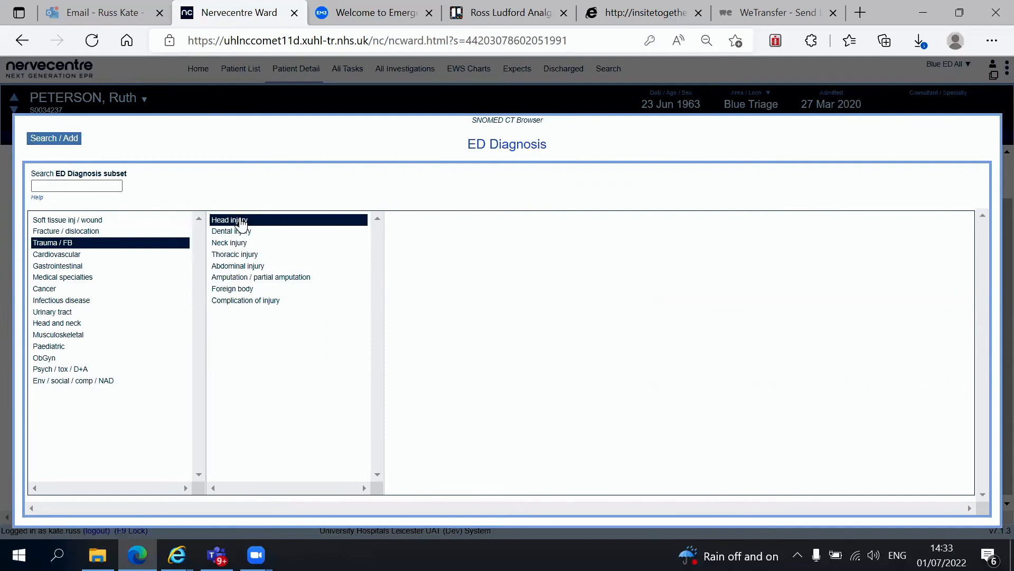
{"action": "left_click", "coordinate": [261, 277]}
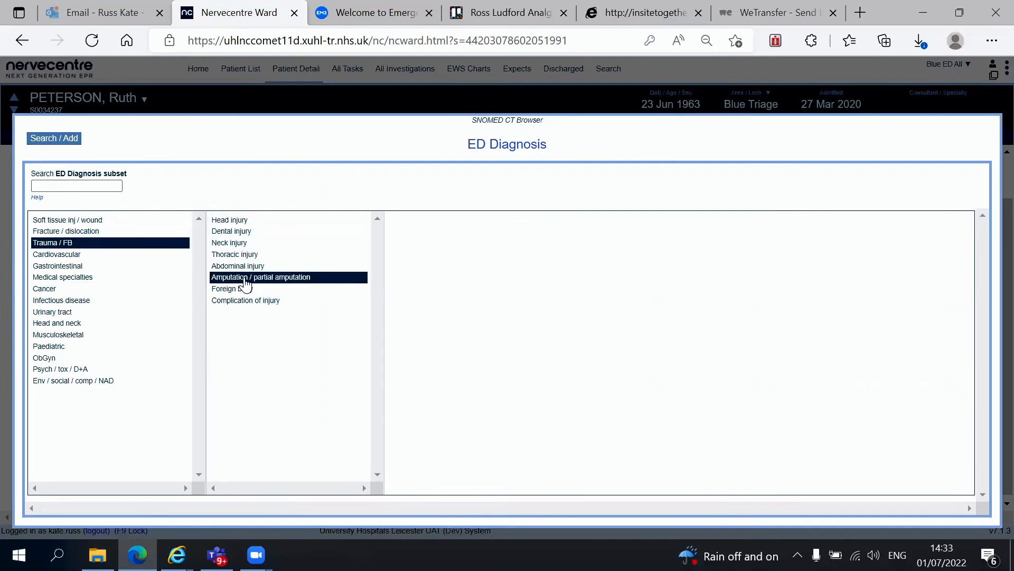
{"action": "left_click", "coordinate": [245, 299]}
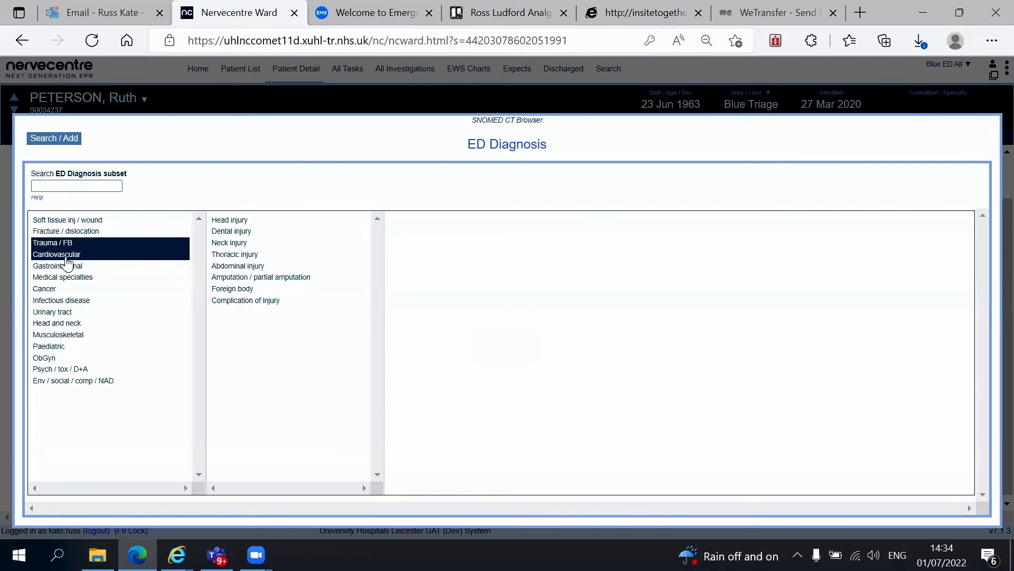
{"action": "left_click", "coordinate": [65, 232]}
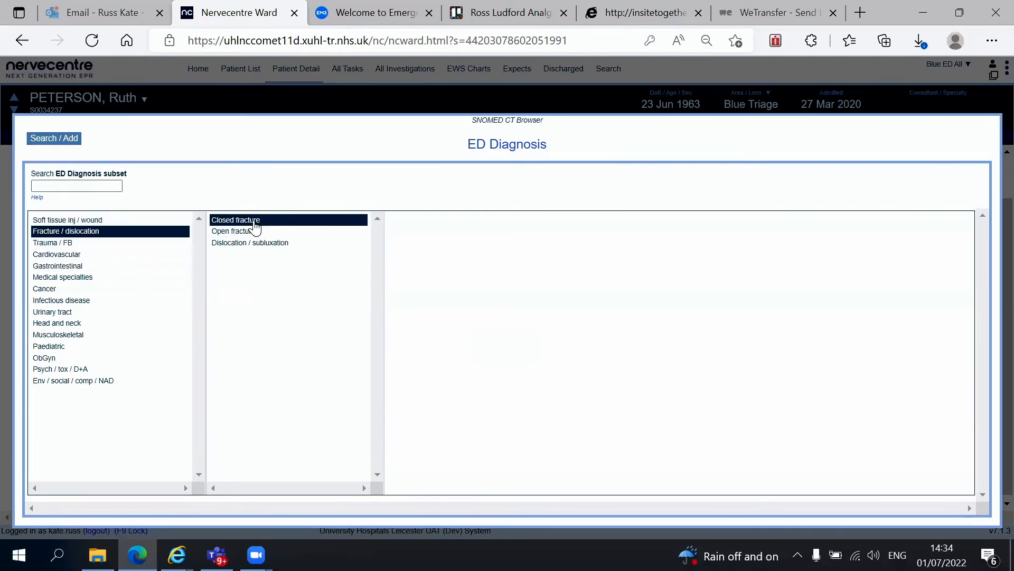
{"action": "left_click", "coordinate": [234, 220]}
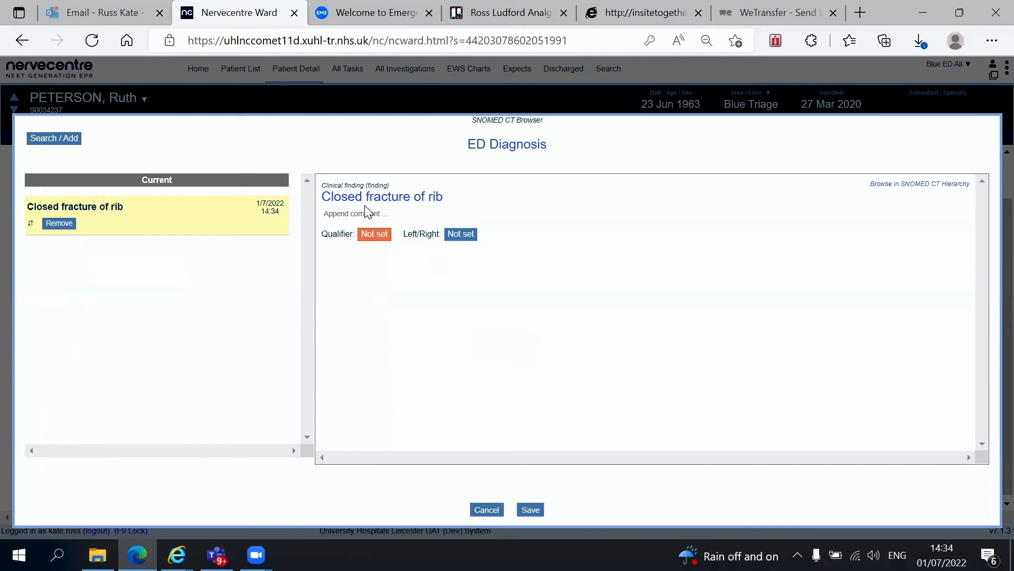
Step: Comment 'Clinical fracture of 7th left rib', qualifier Suspected Diagnosis, side Left
{"action": "left_click", "coordinate": [355, 212]}
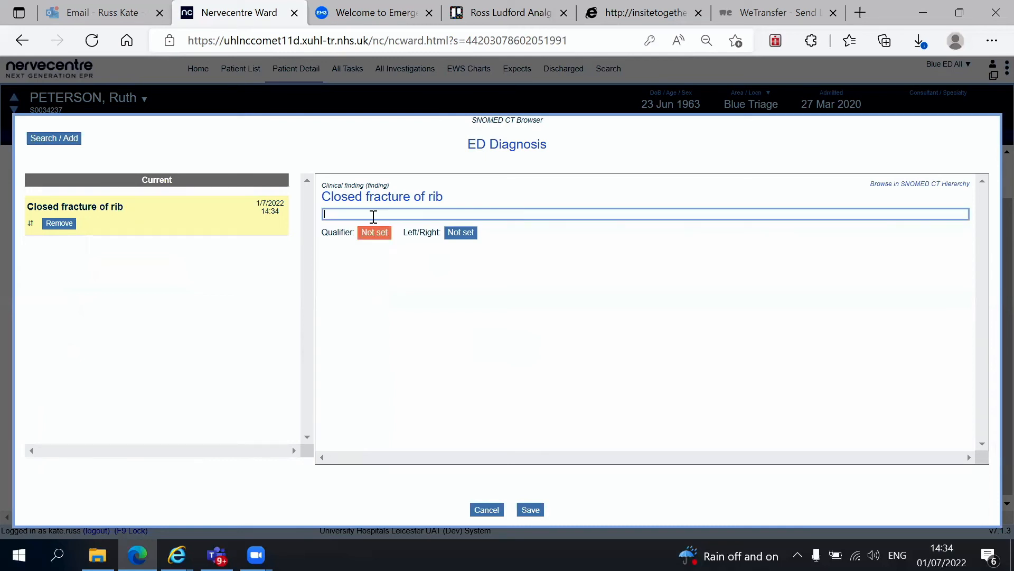
{"action": "type", "text": "Clinical fracture of"}
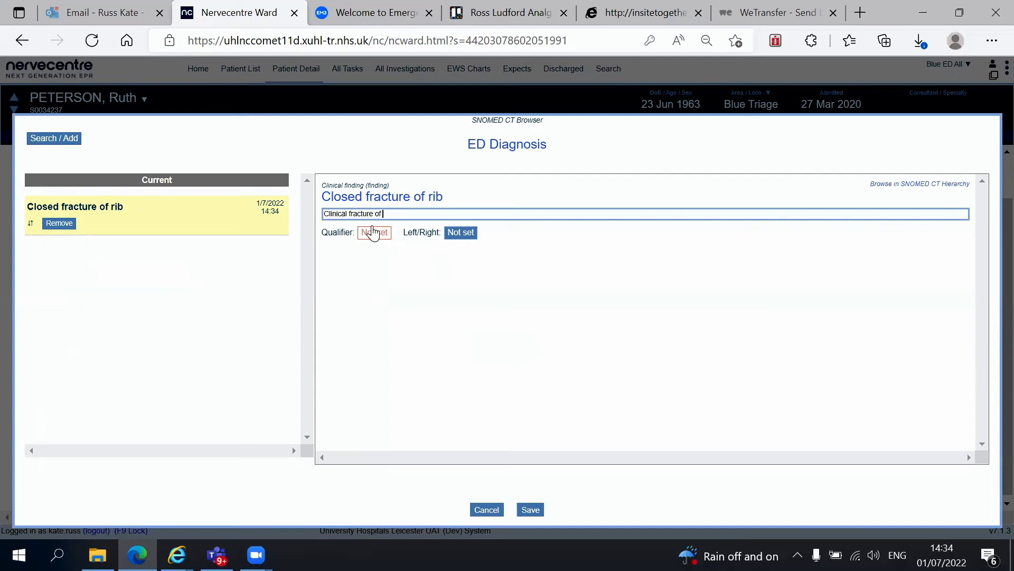
{"action": "type", "text": "7th left rib"}
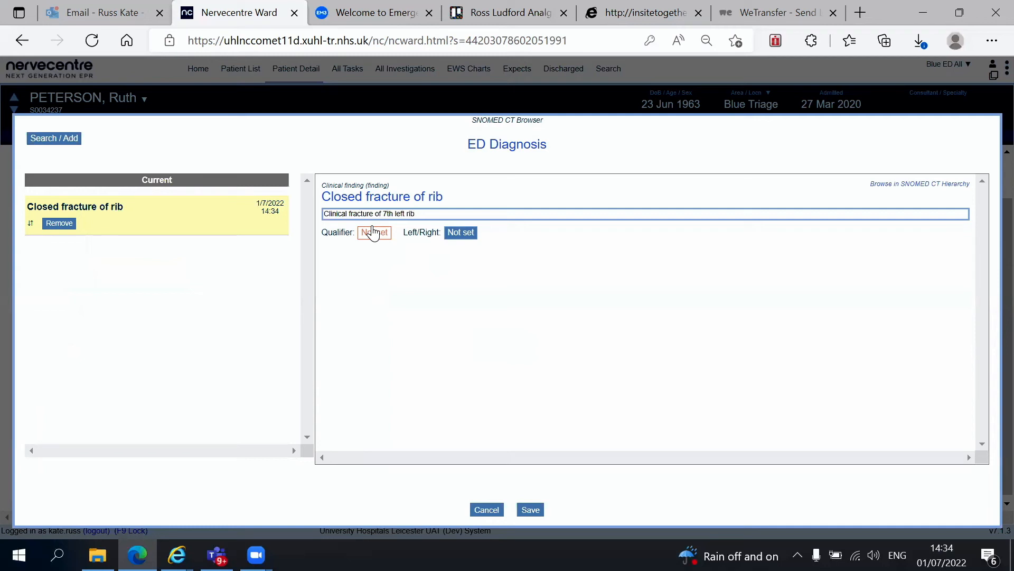
{"action": "left_click", "coordinate": [374, 233]}
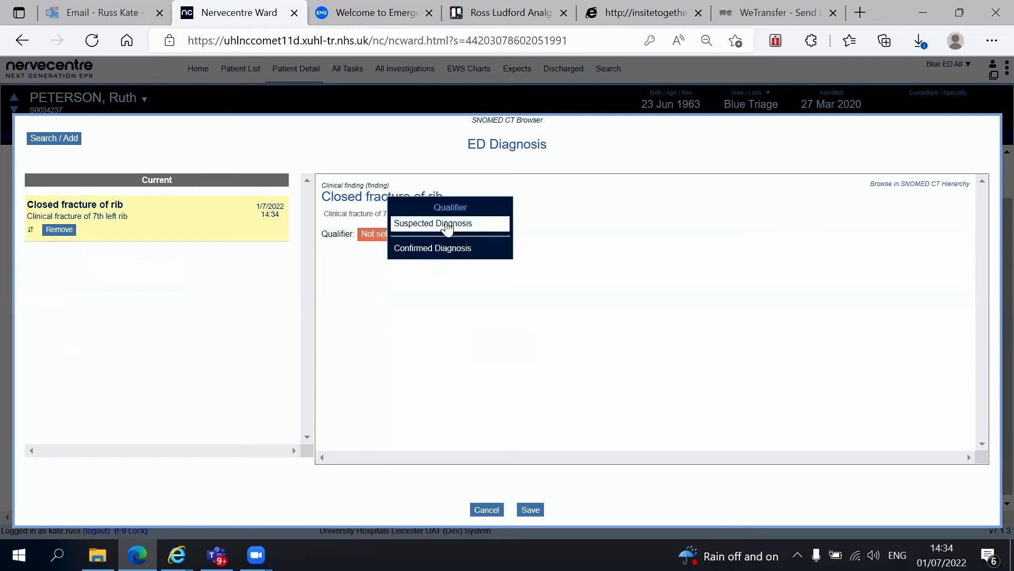
{"action": "left_click", "coordinate": [432, 223]}
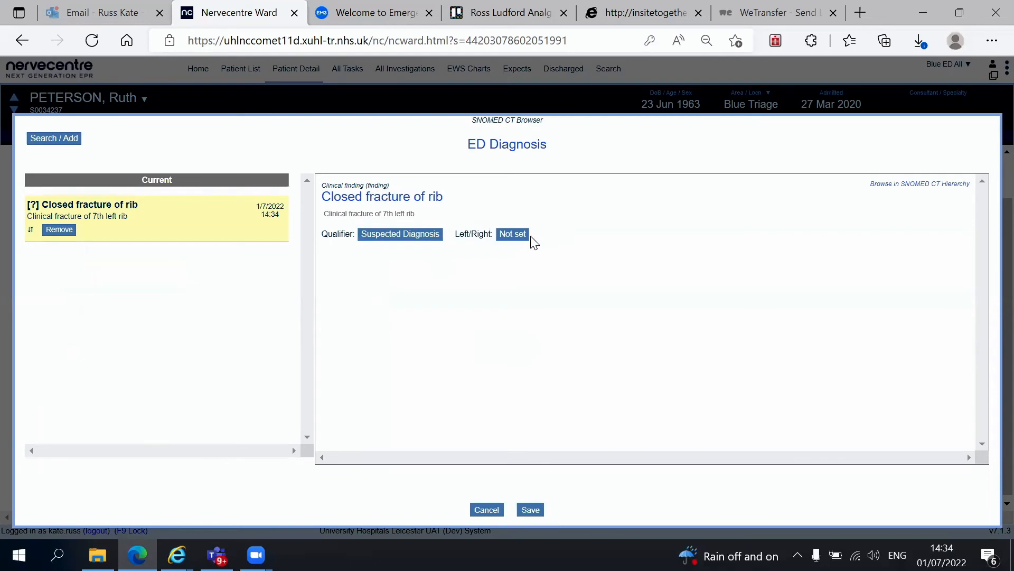
{"action": "left_click", "coordinate": [511, 233]}
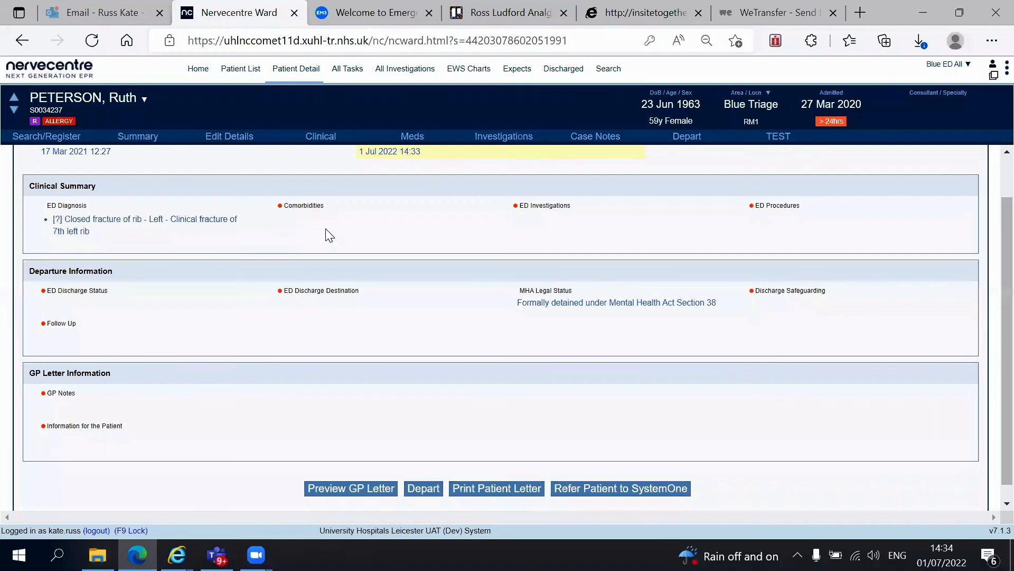
{"action": "left_click", "coordinate": [543, 205]}
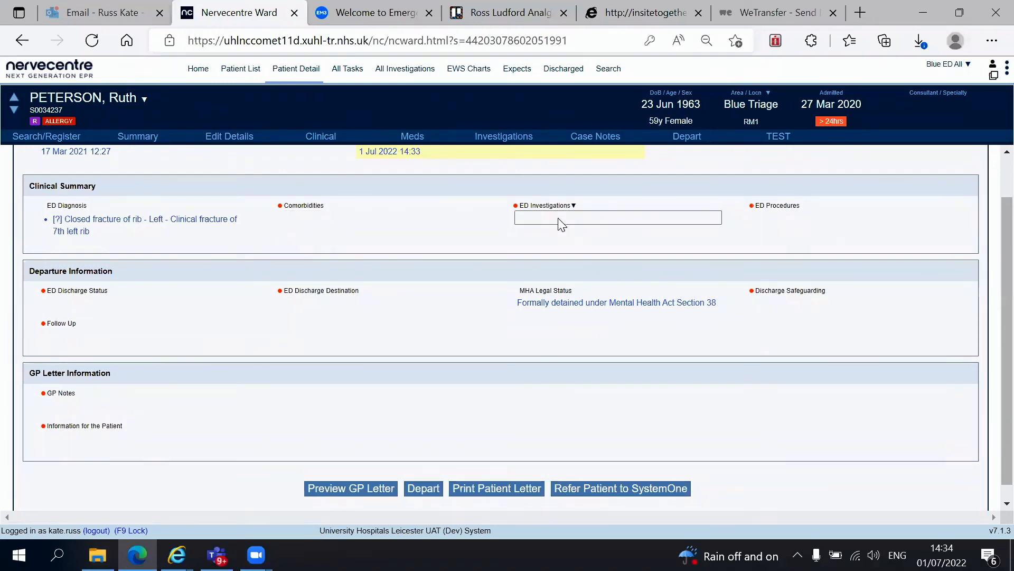
{"action": "left_click", "coordinate": [77, 289]}
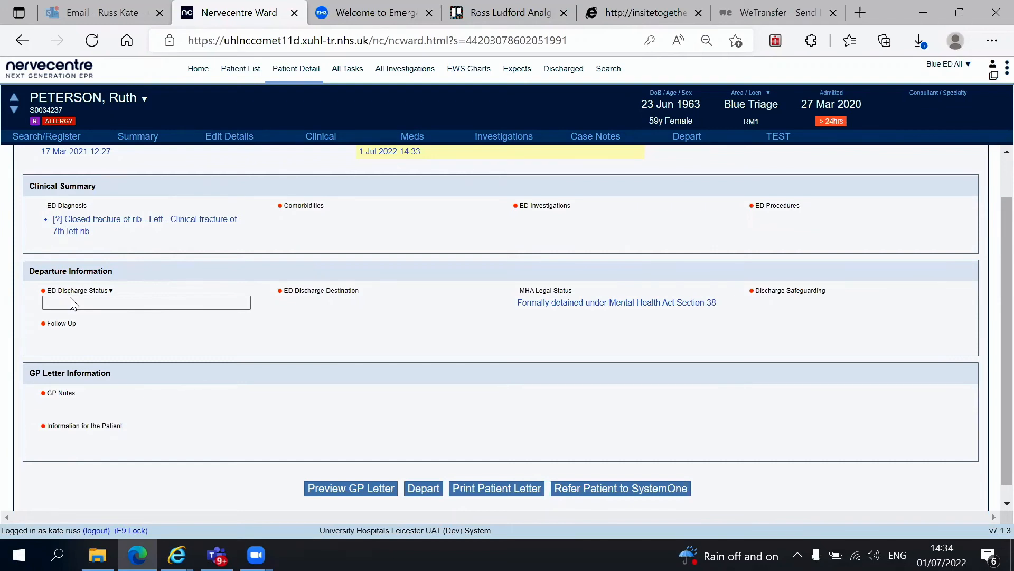
{"action": "left_click", "coordinate": [59, 393]}
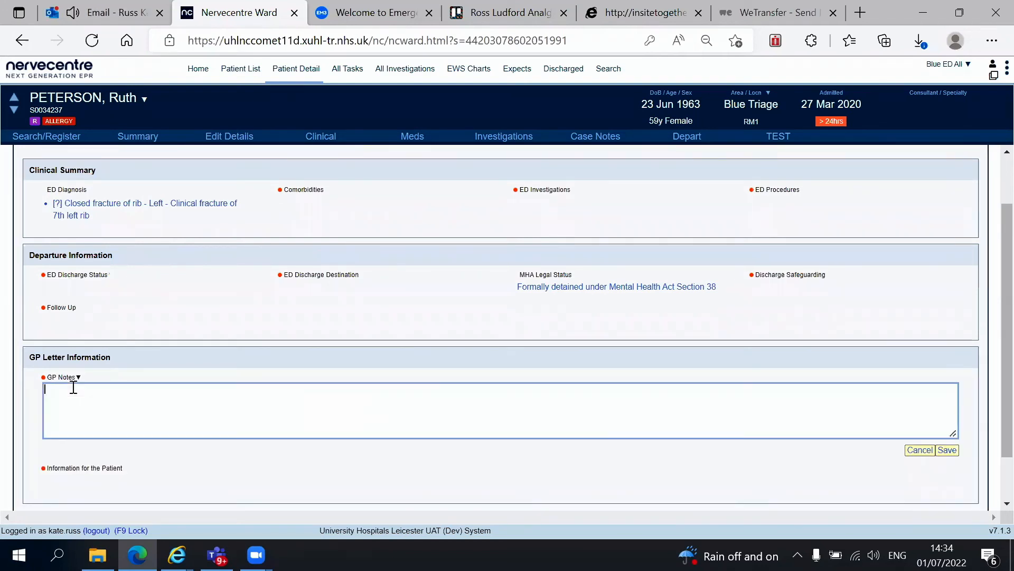
{"action": "scroll", "scroll_direction": "down", "scroll_amount": 3}
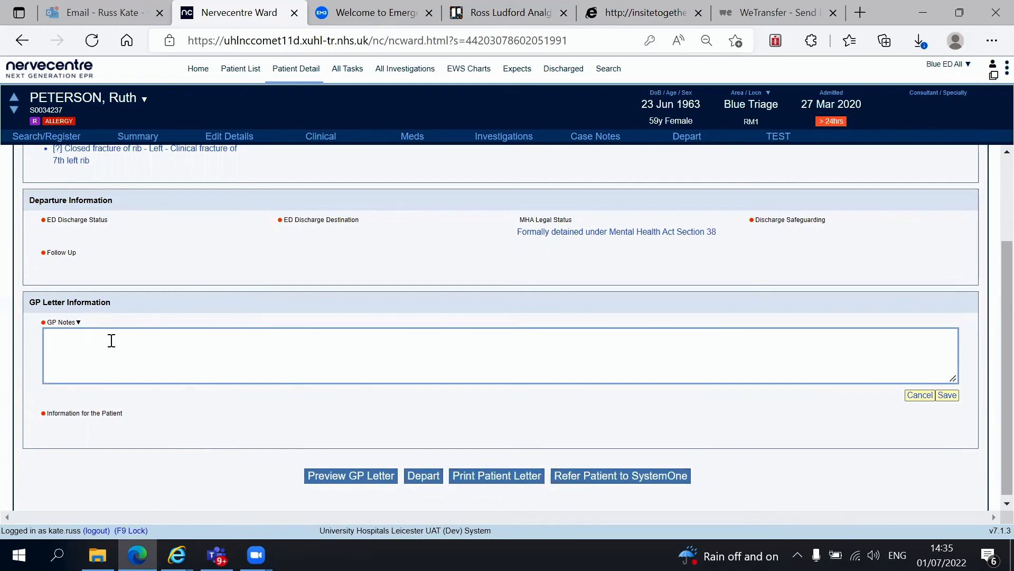
{"action": "left_click", "coordinate": [109, 340]}
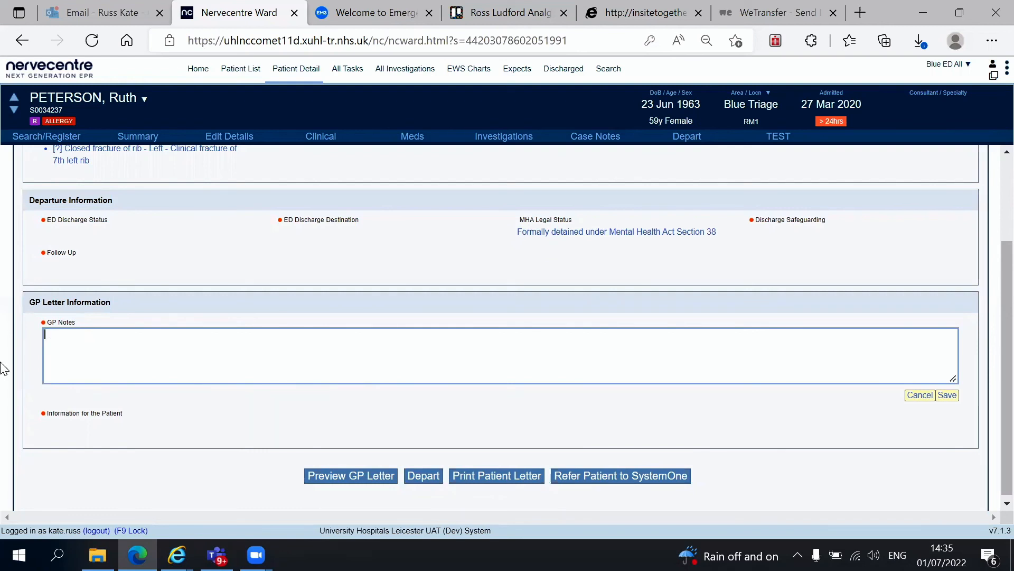
{"action": "left_click", "coordinate": [83, 413]}
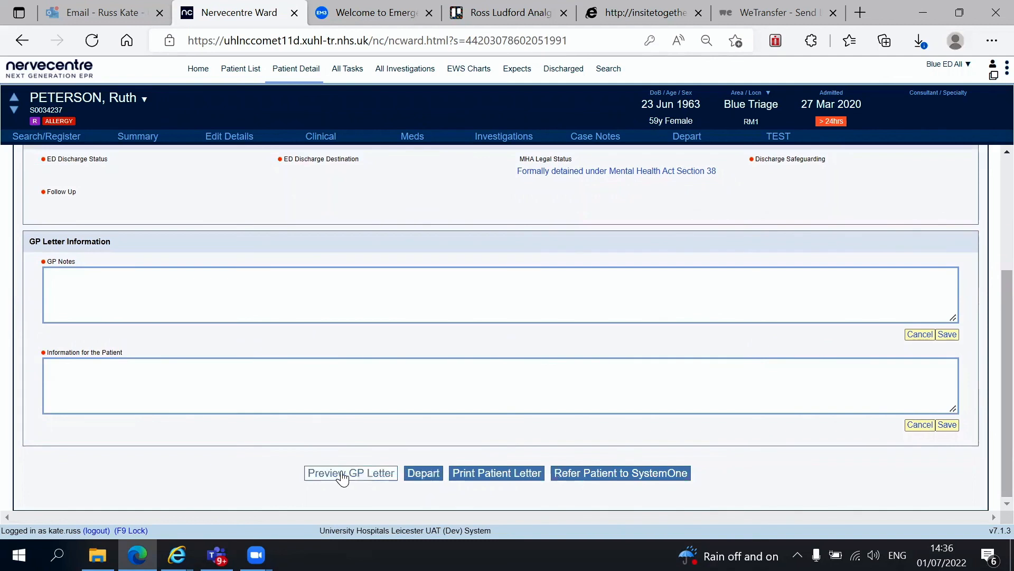
{"action": "left_click", "coordinate": [351, 472]}
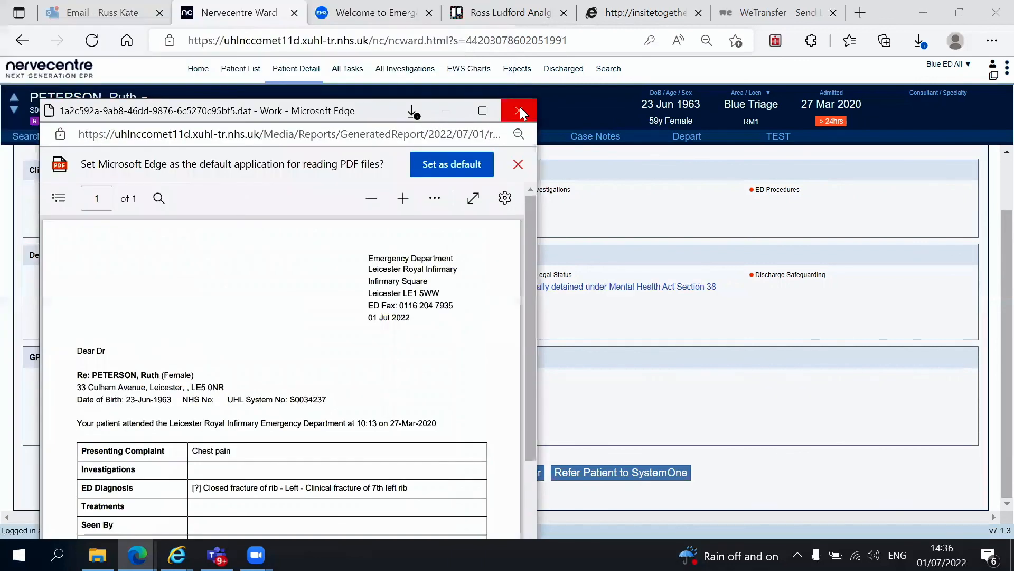
{"action": "left_click", "coordinate": [518, 111]}
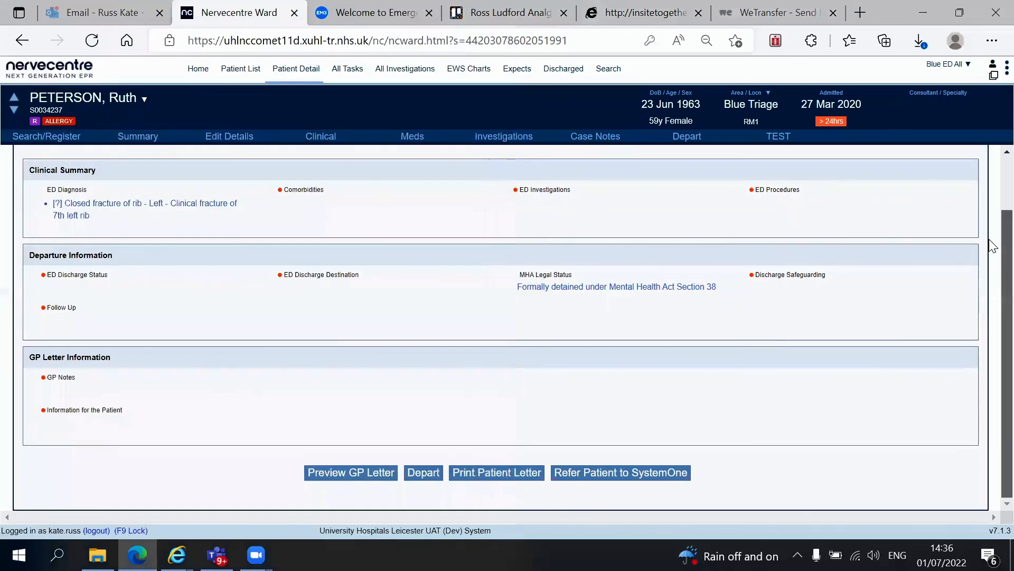
{"action": "left_click", "coordinate": [423, 472]}
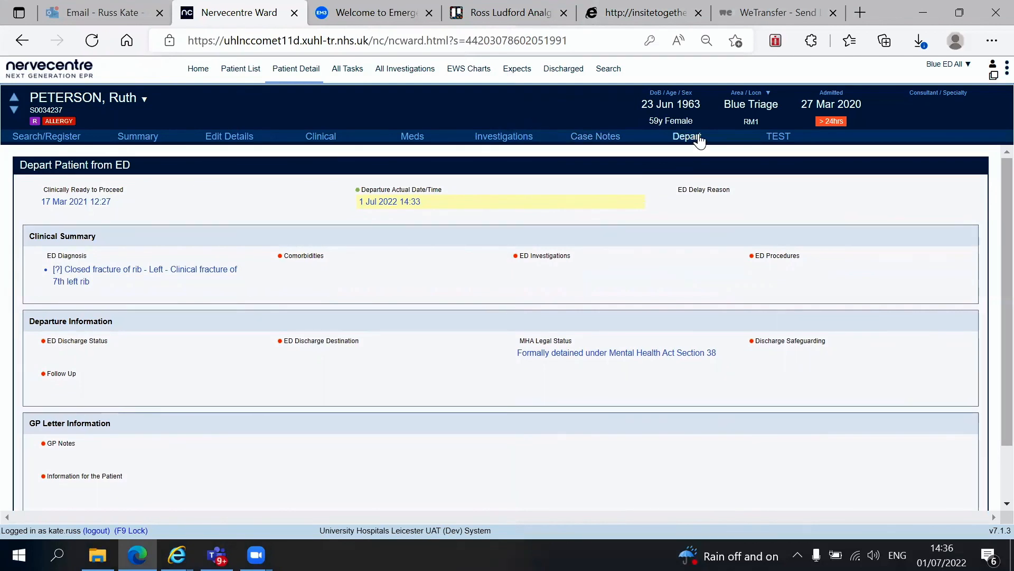
{"action": "mouse_move", "coordinate": [350, 136]}
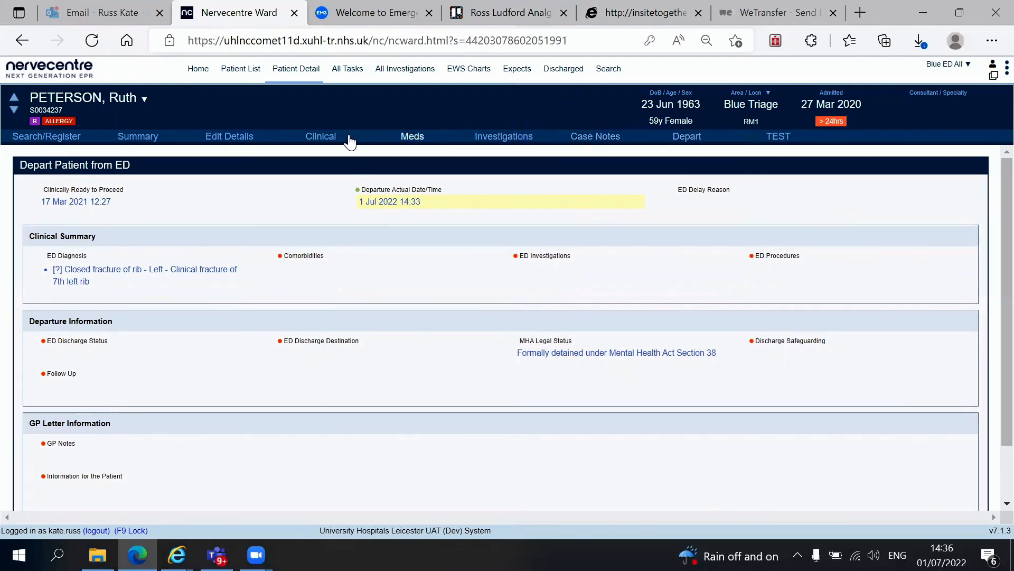
{"action": "mouse_move", "coordinate": [559, 136]}
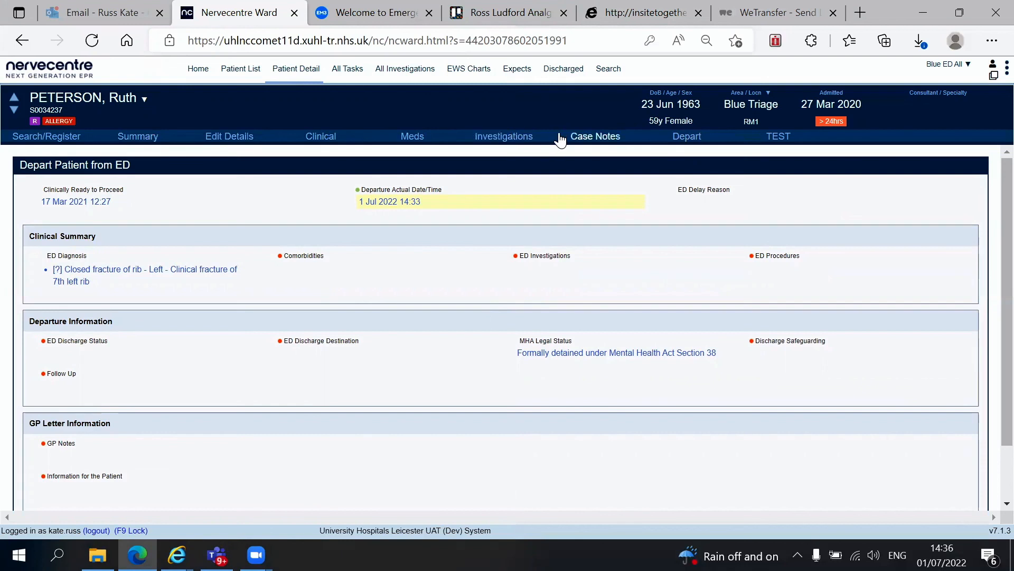
{"action": "mouse_move", "coordinate": [731, 143]}
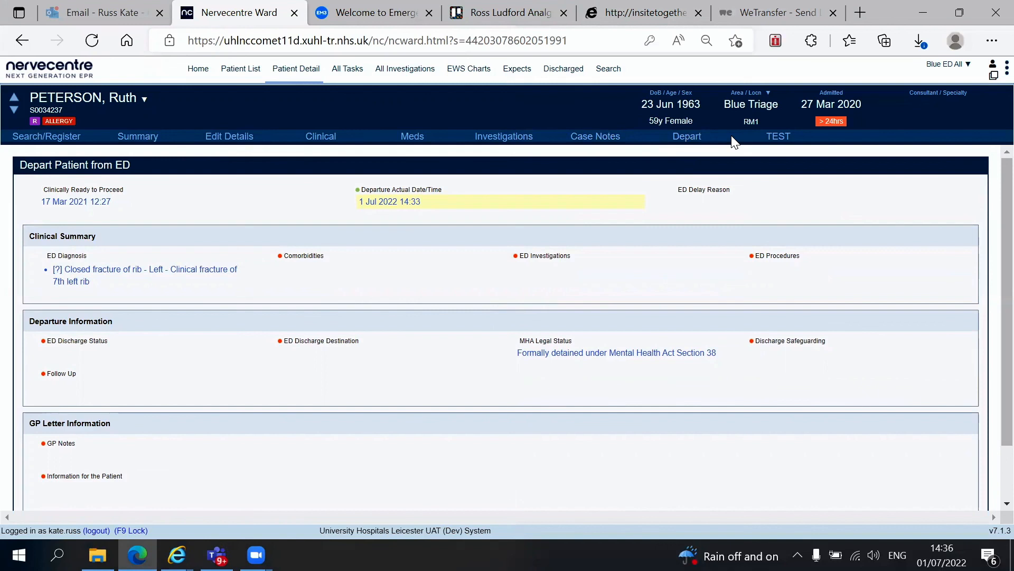
{"action": "mouse_move", "coordinate": [738, 141]}
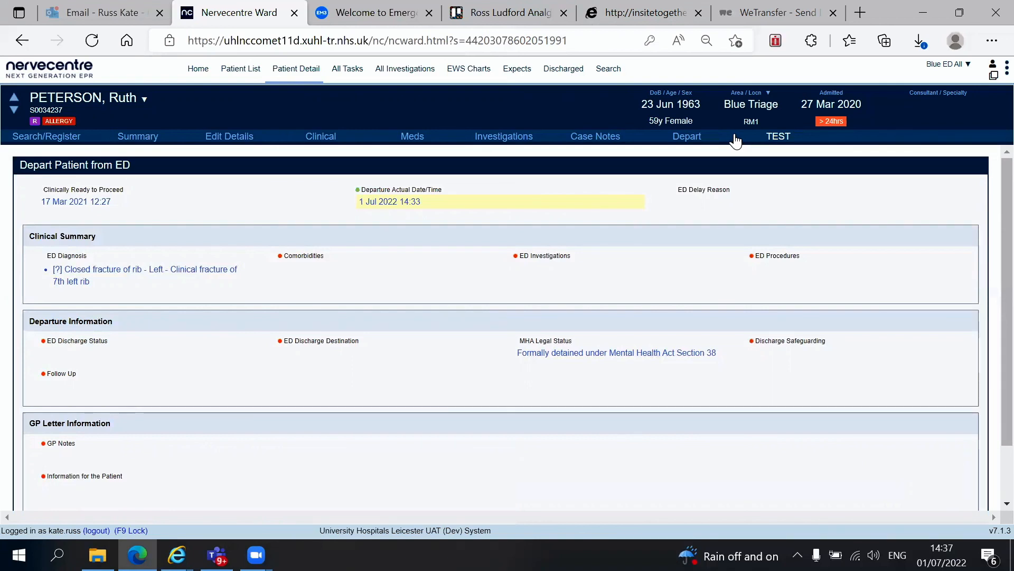
{"action": "mouse_move", "coordinate": [123, 126]}
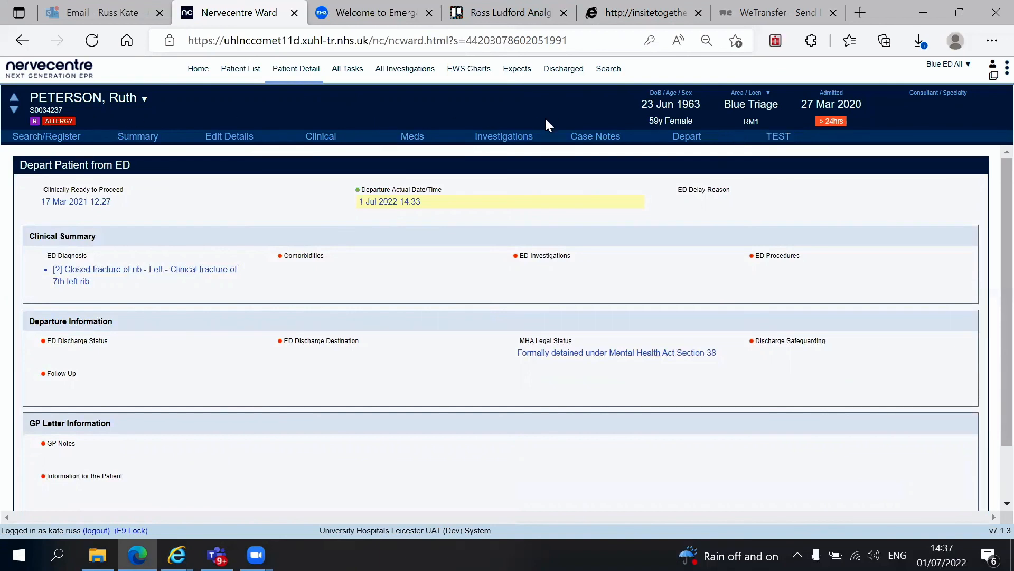
{"action": "mouse_move", "coordinate": [270, 128]}
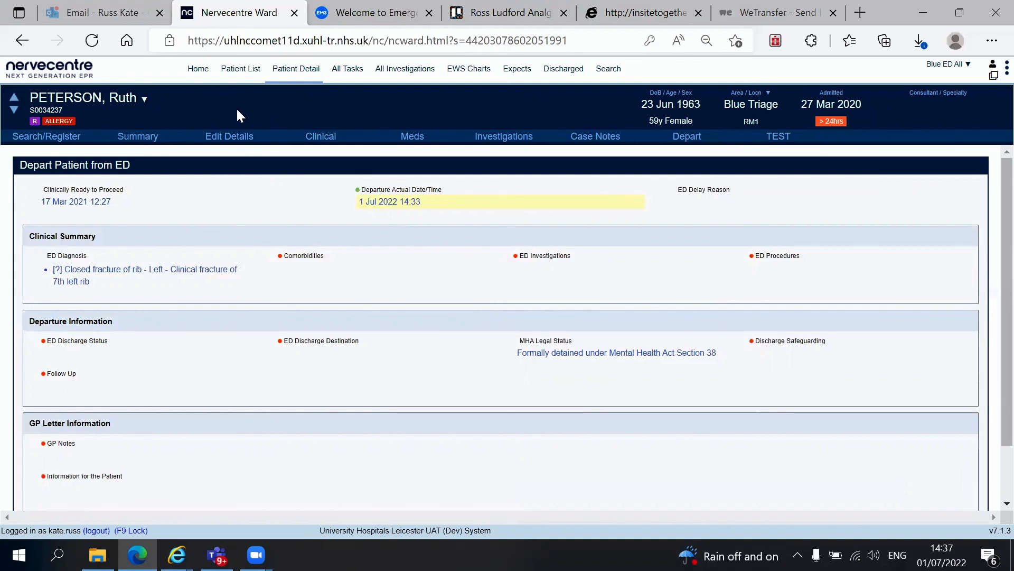
{"action": "mouse_move", "coordinate": [244, 111]}
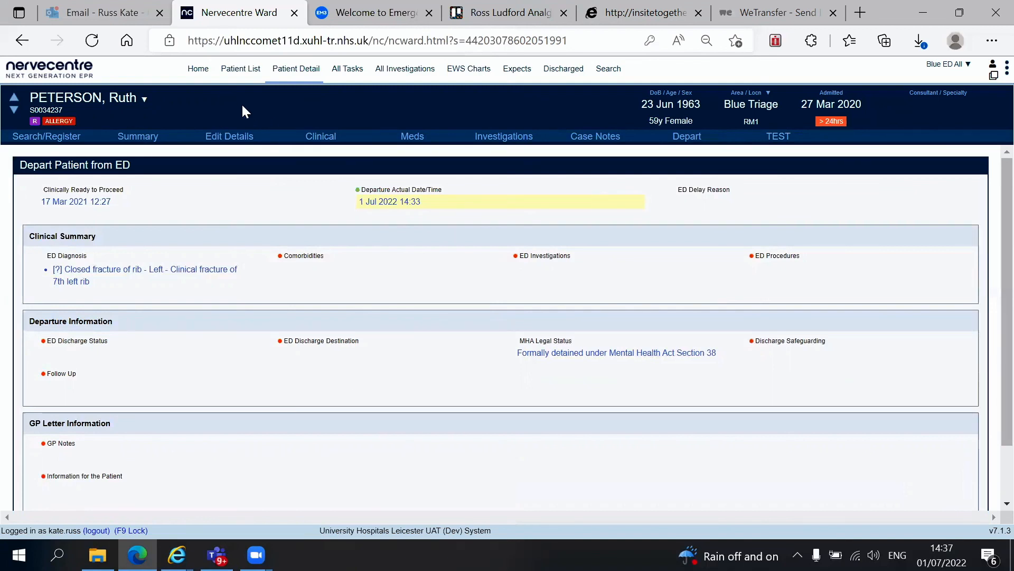